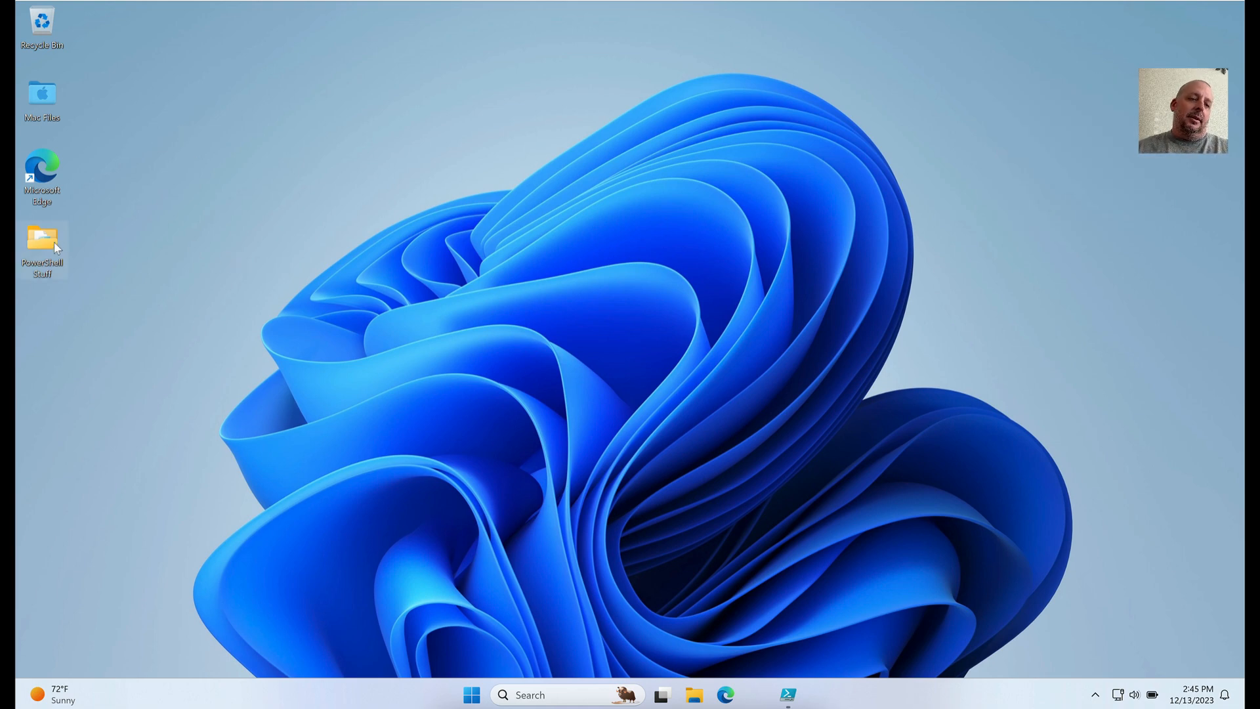
Step: Open Microsoft.PowerShell_profile from the PowerShell Stuff folder in PowerShell ISE
double_click(42, 241)
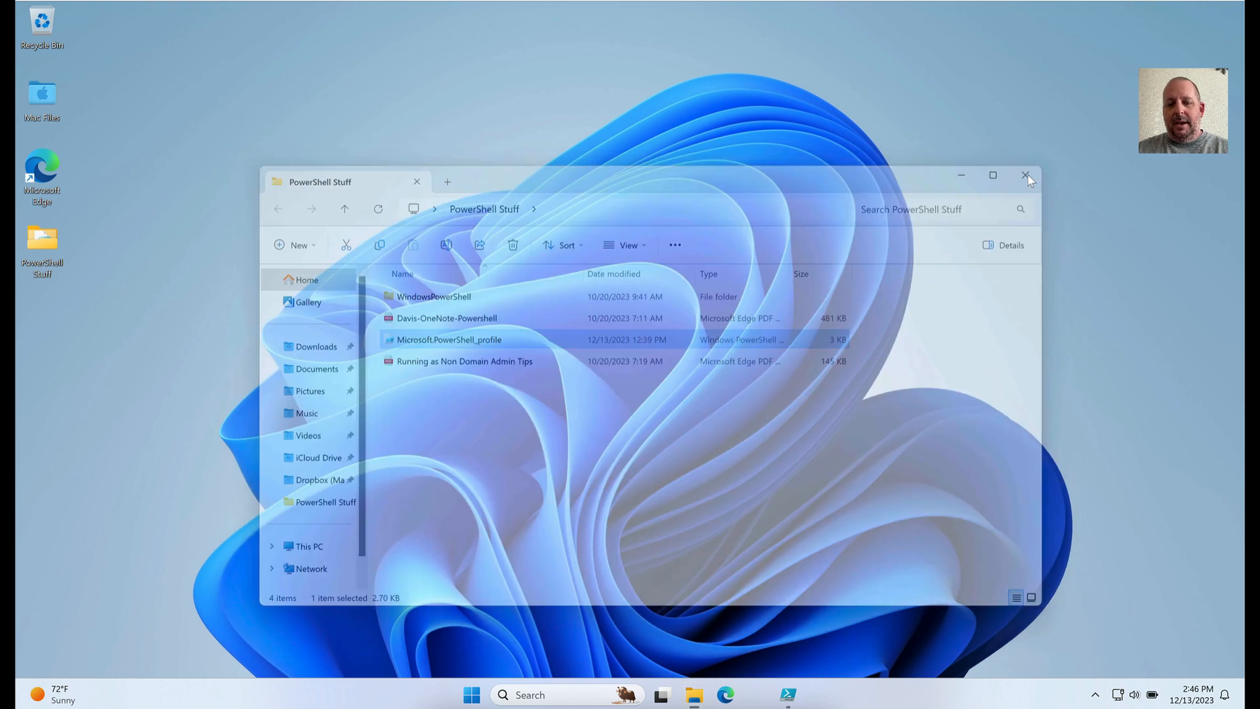
double_click(449, 339)
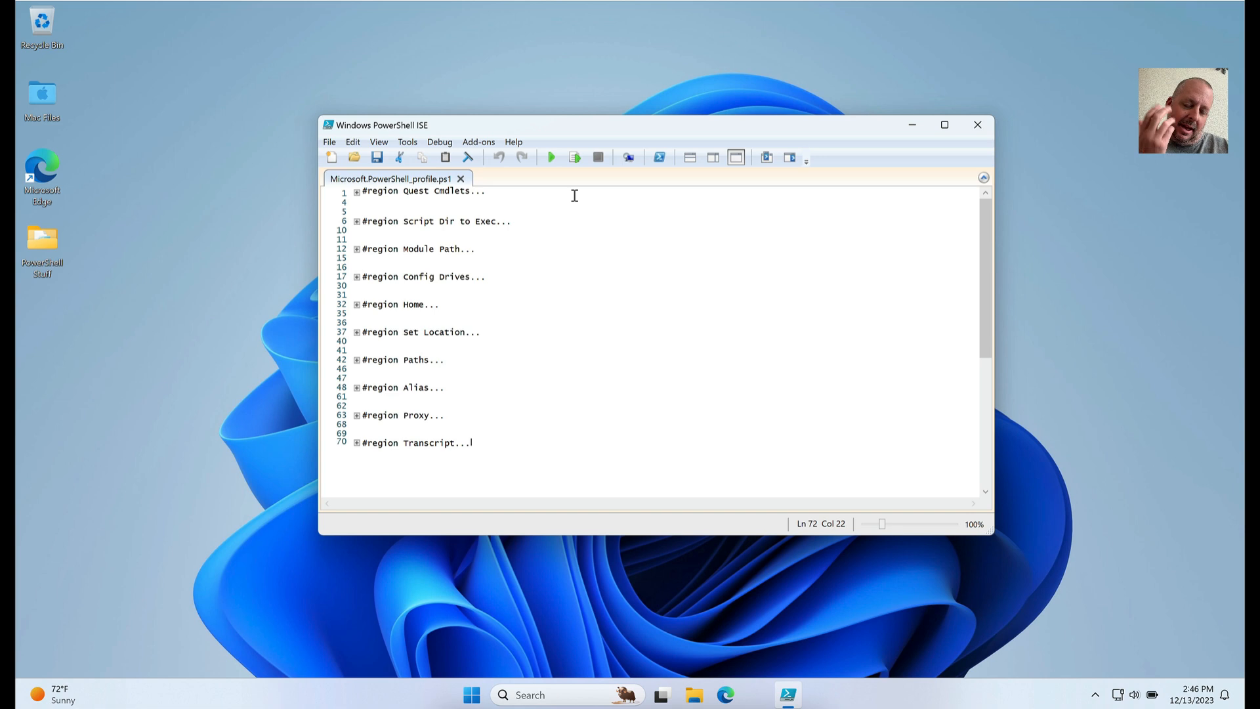
mouse_move(418, 201)
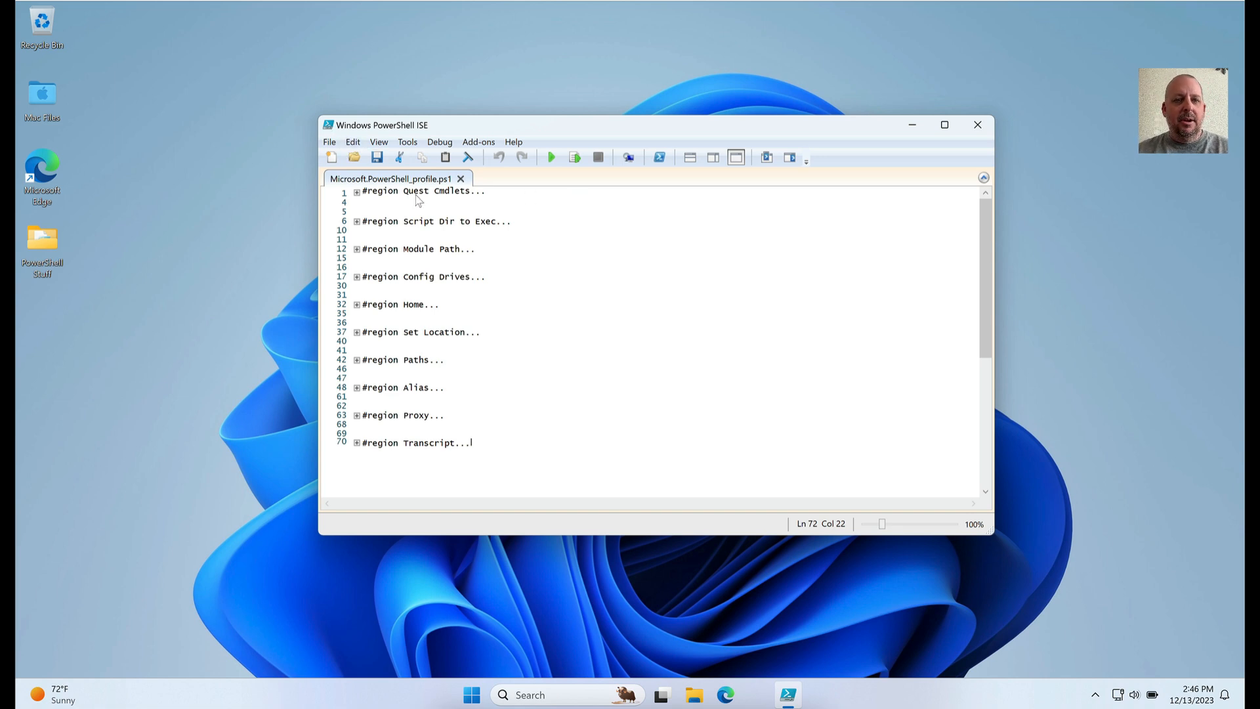
mouse_move(438, 32)
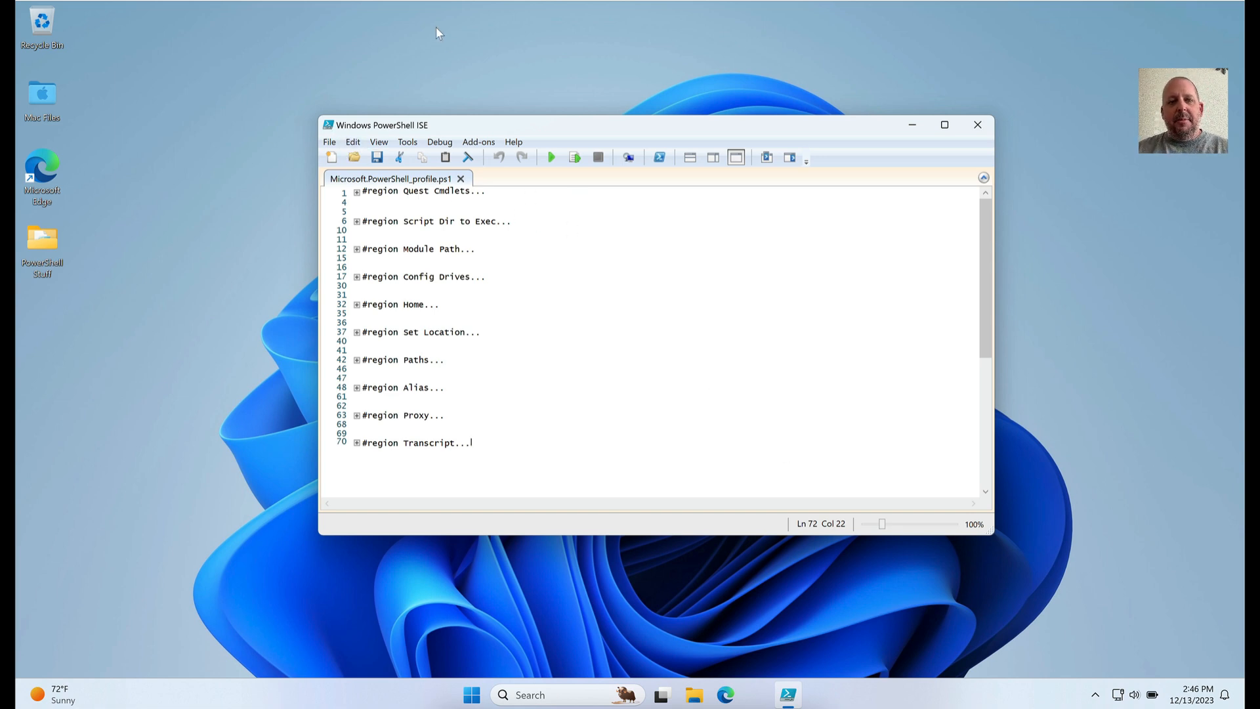
Step: Maximize the ISE window, expand Quest Cmdlets to review Add-PSSnapin, then collapse it
left_click(945, 125)
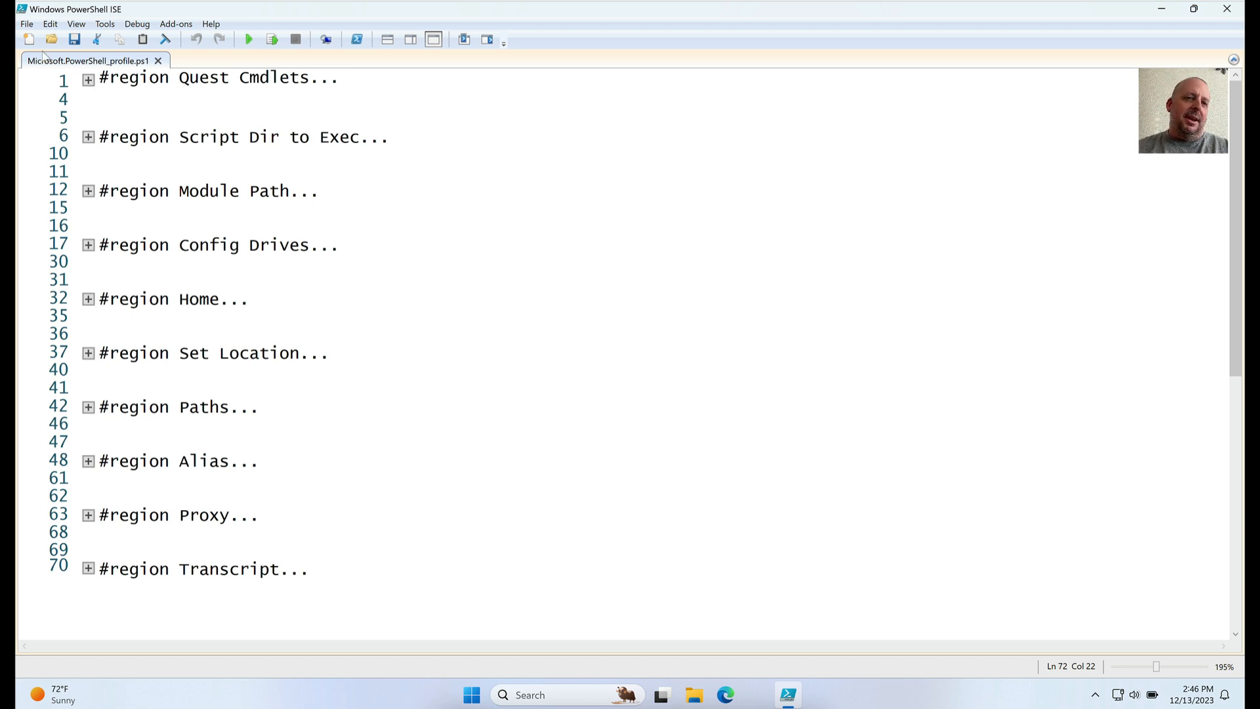
mouse_move(205, 240)
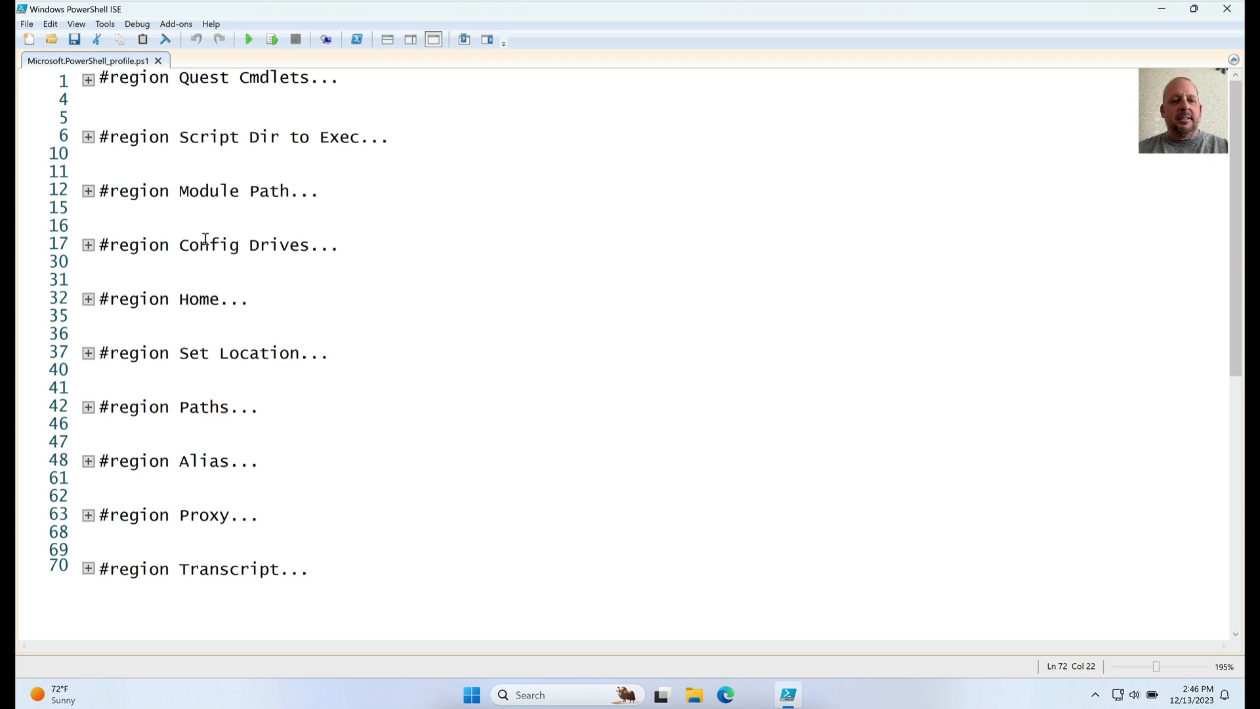
mouse_move(234, 244)
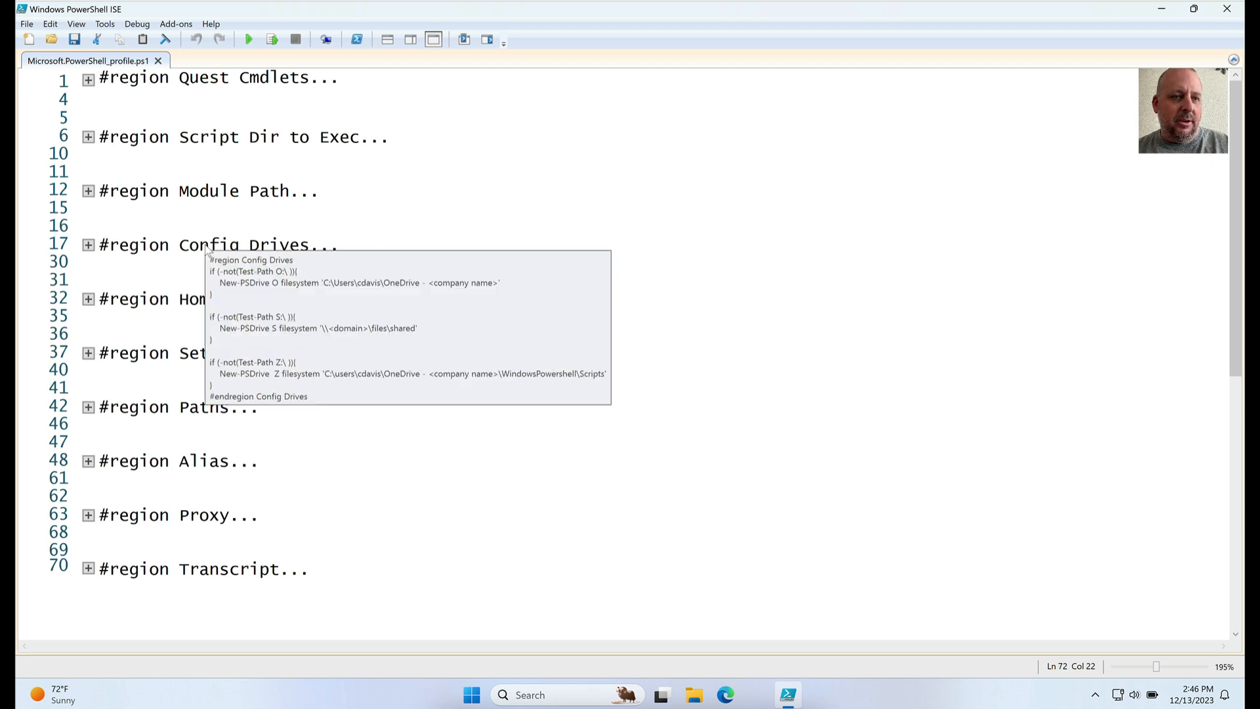
mouse_move(178, 89)
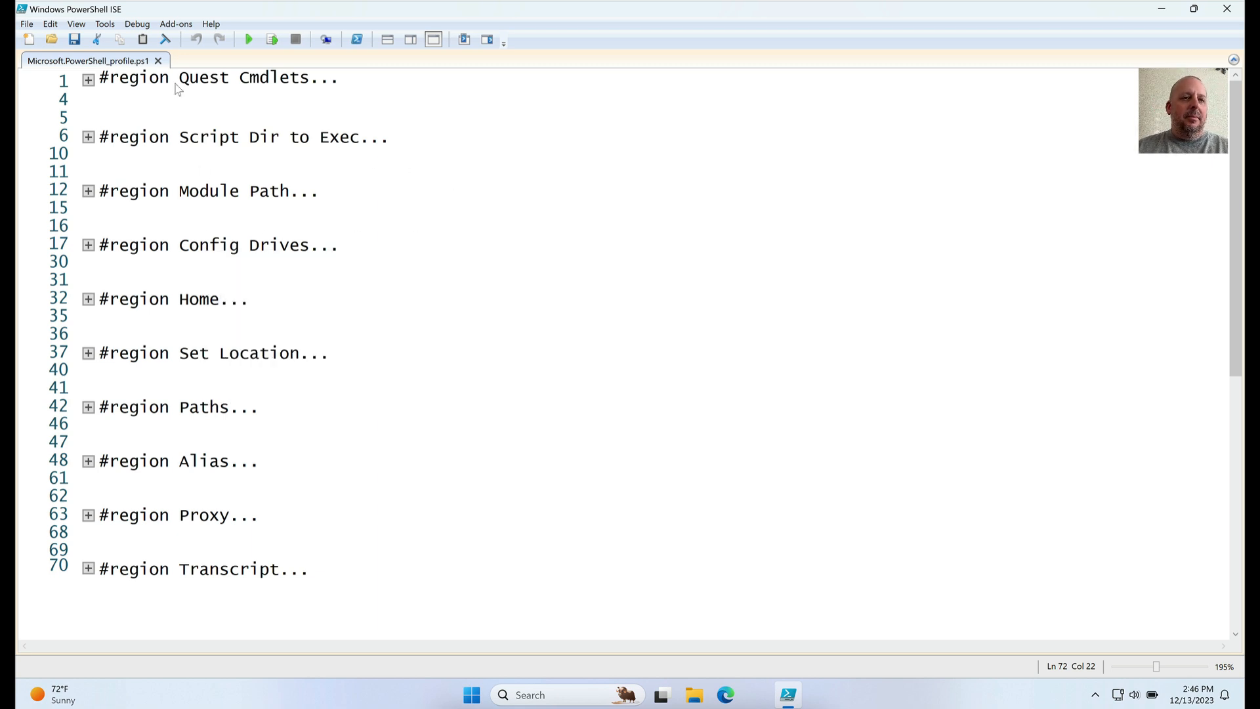
left_click(88, 78)
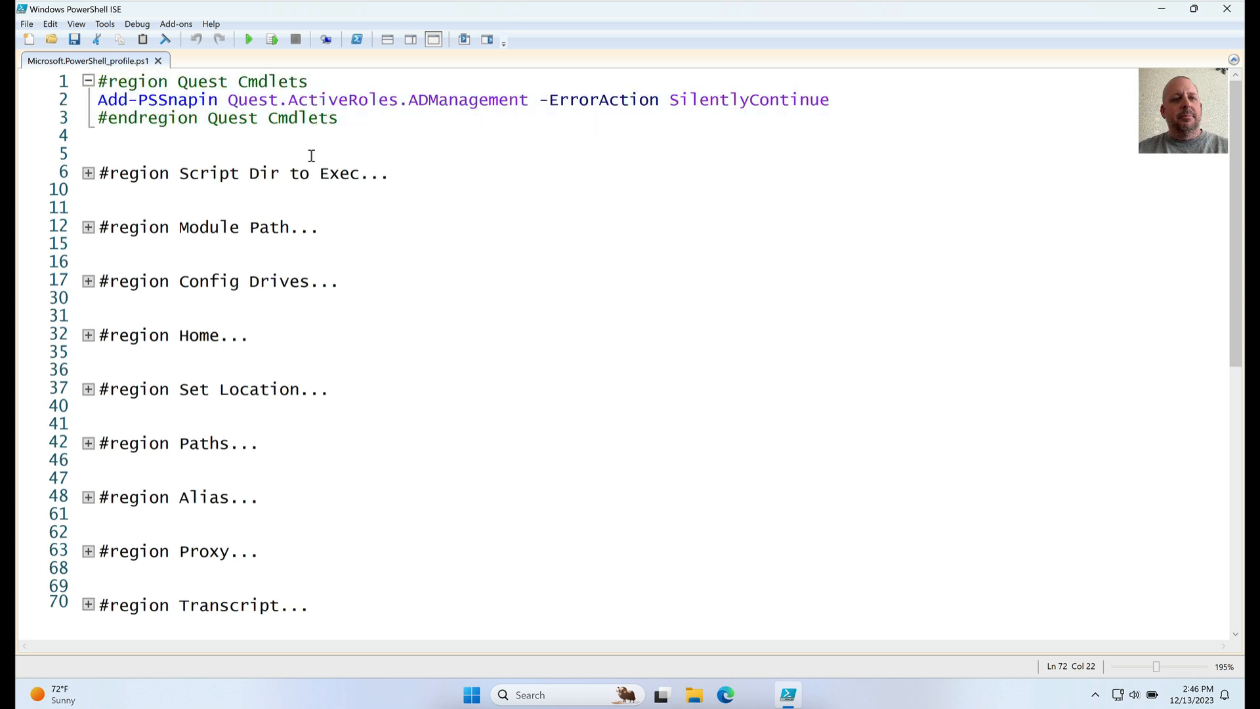
left_click(89, 81)
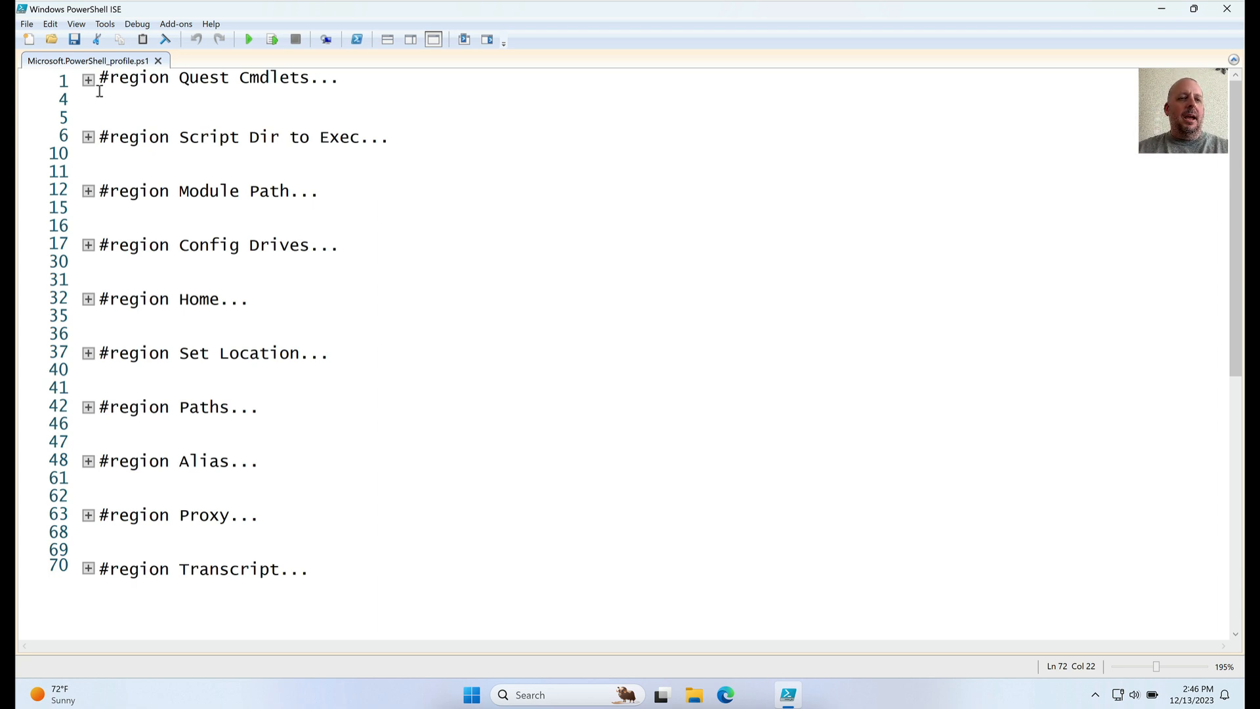
left_click(88, 78)
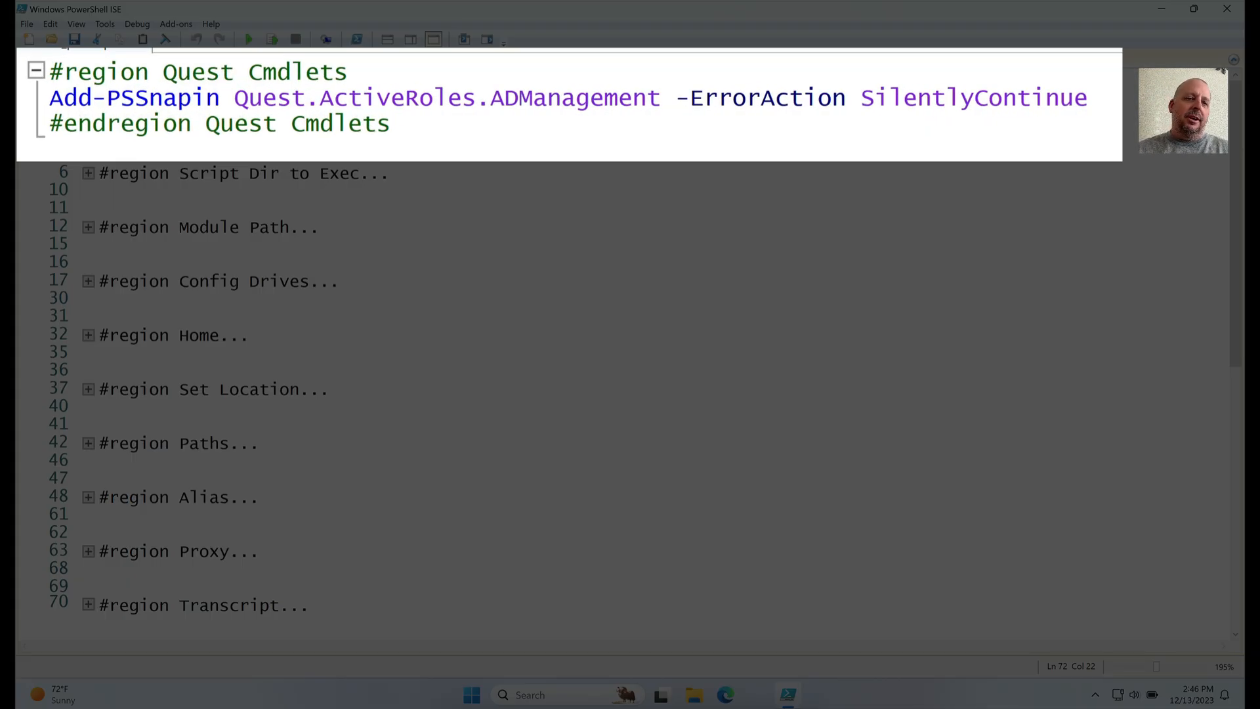
left_click(53, 97)
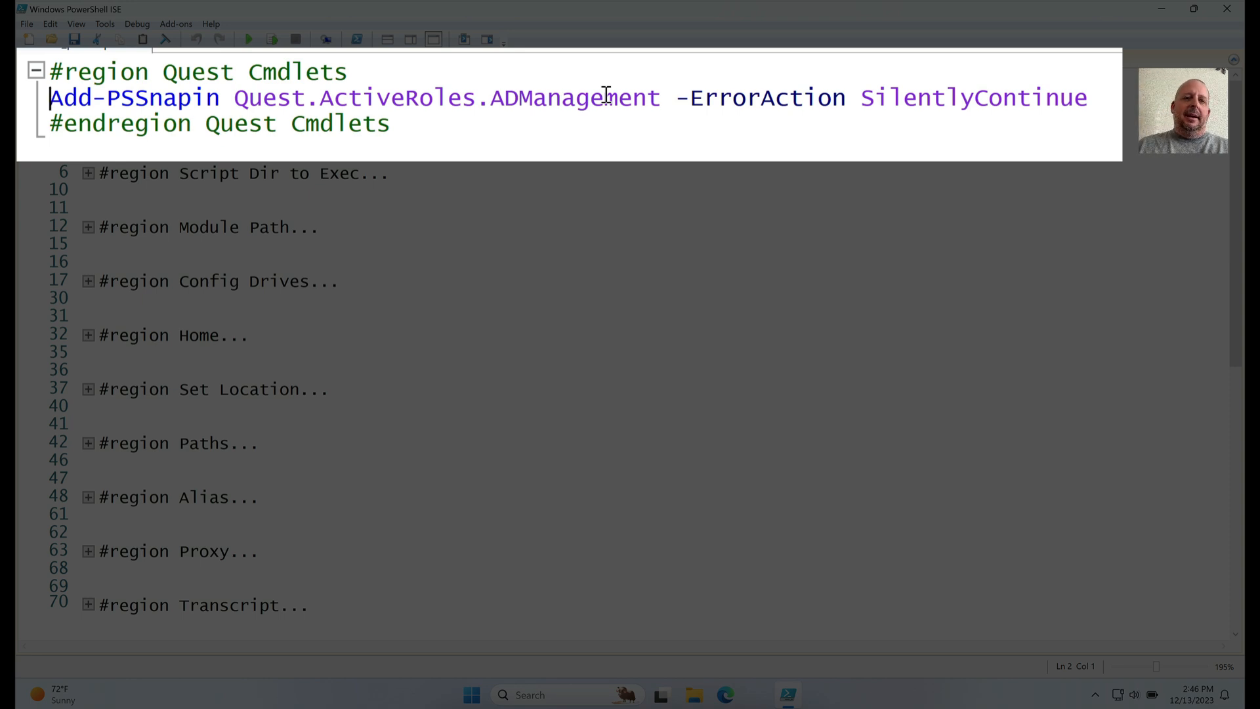
mouse_move(683, 132)
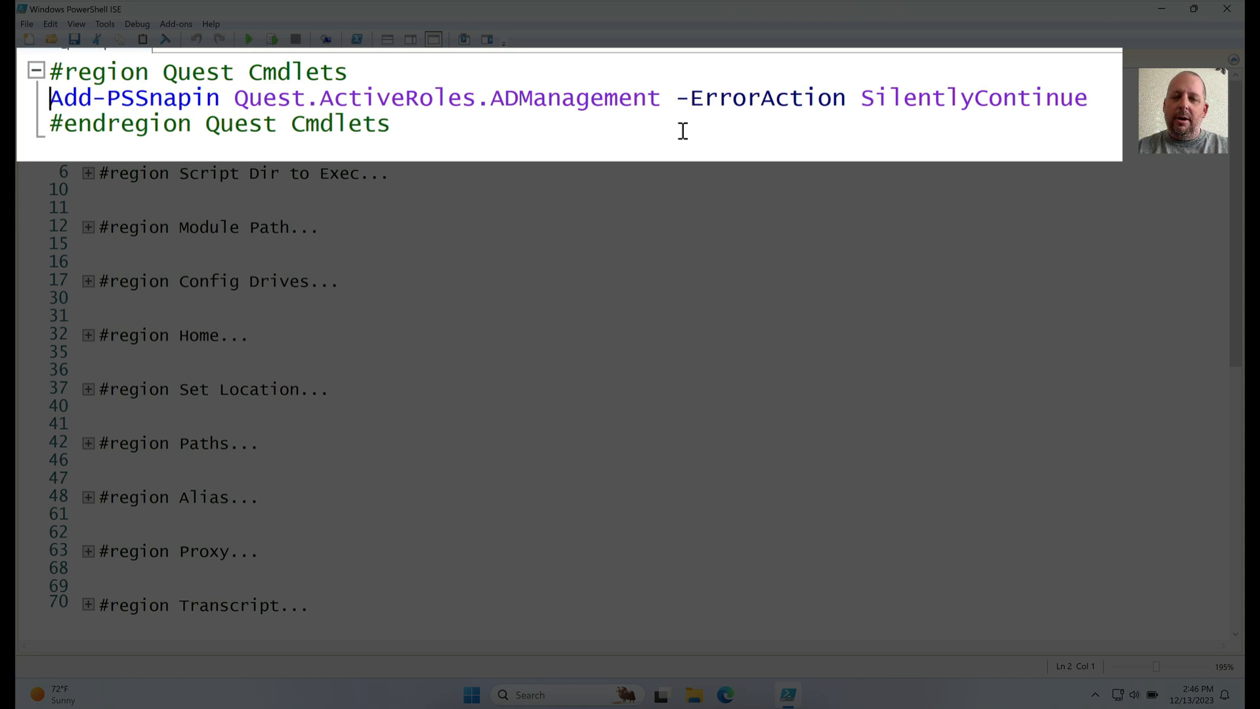
mouse_move(390, 86)
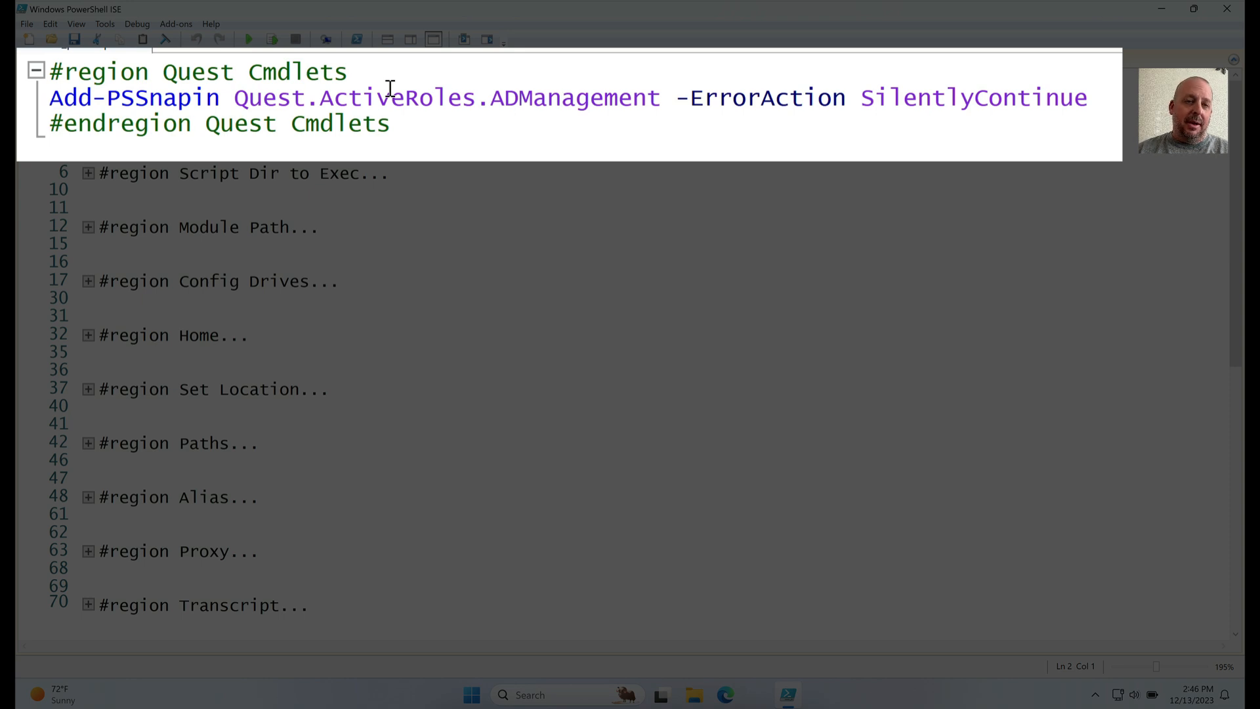
mouse_move(398, 121)
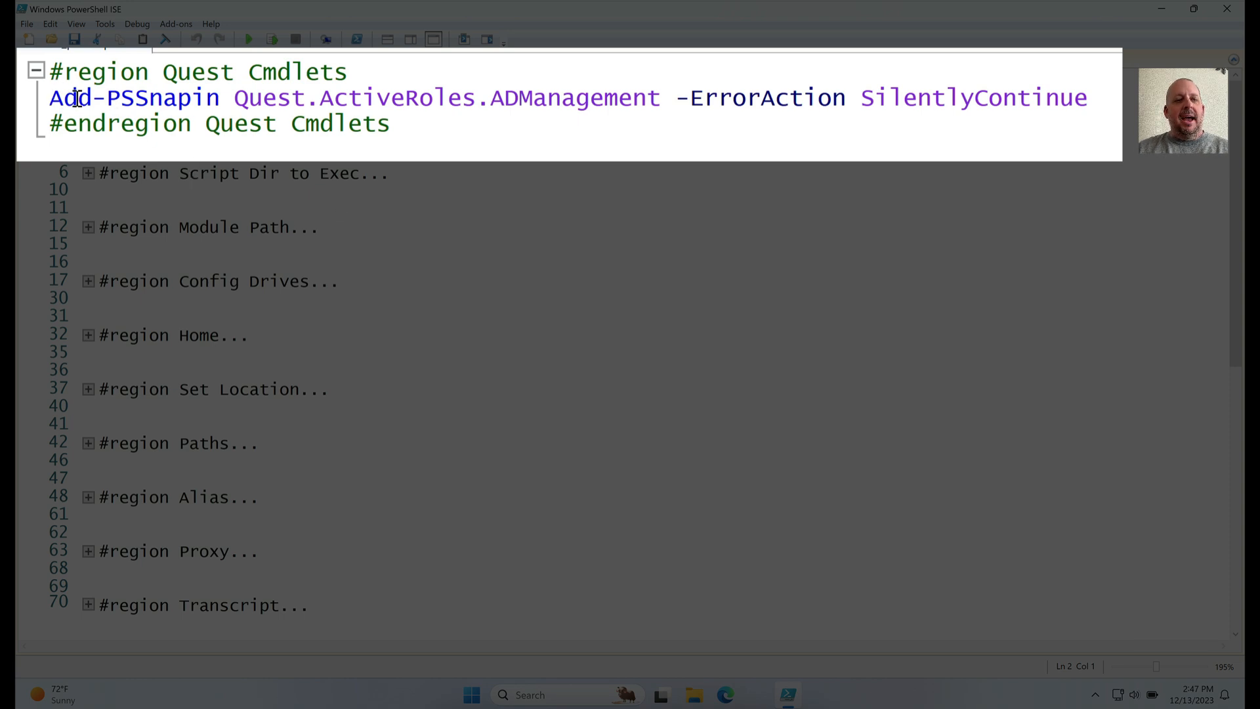
mouse_move(979, 133)
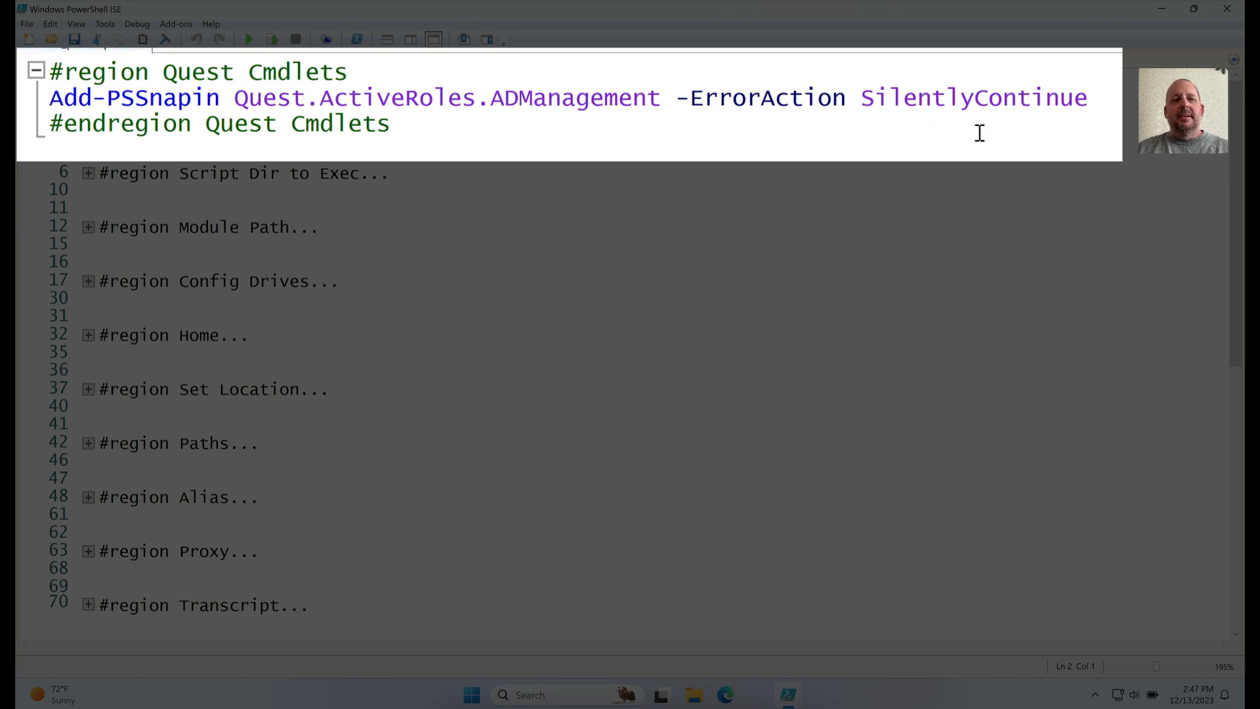
left_click(38, 71)
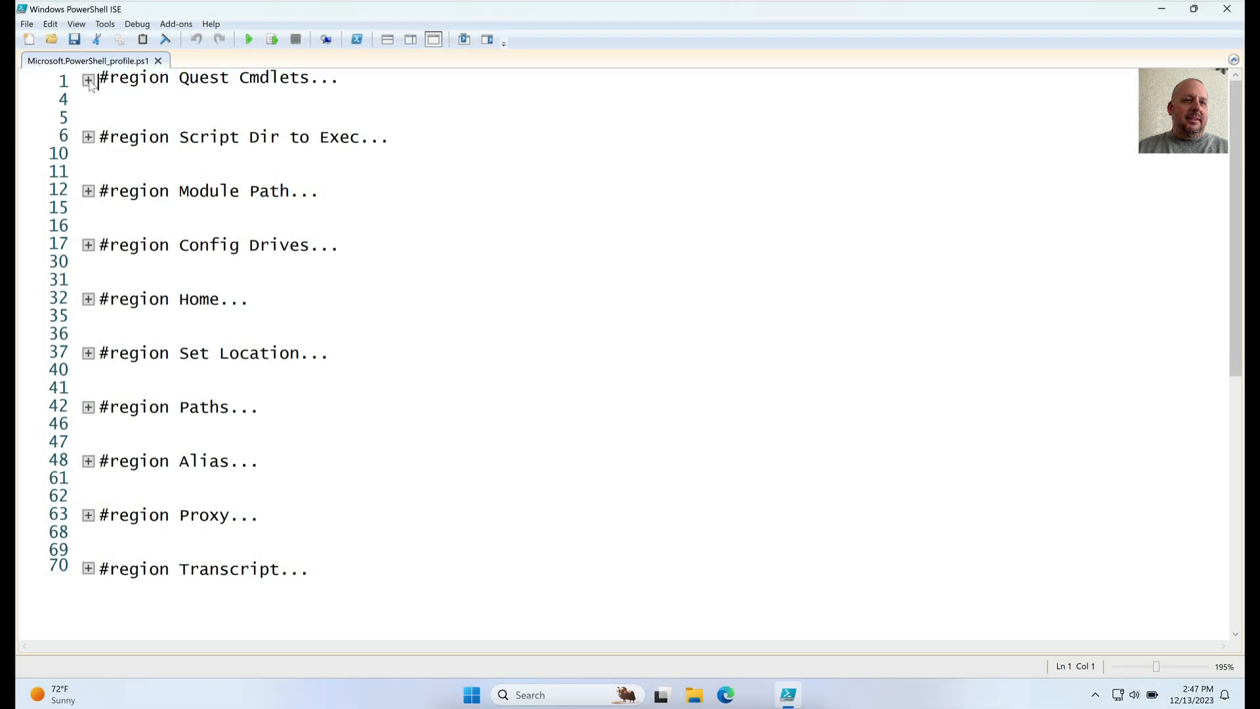
Step: Expand Script Dir to Exec, highlight the WindowsPowerShell path, then collapse the region
left_click(88, 80)
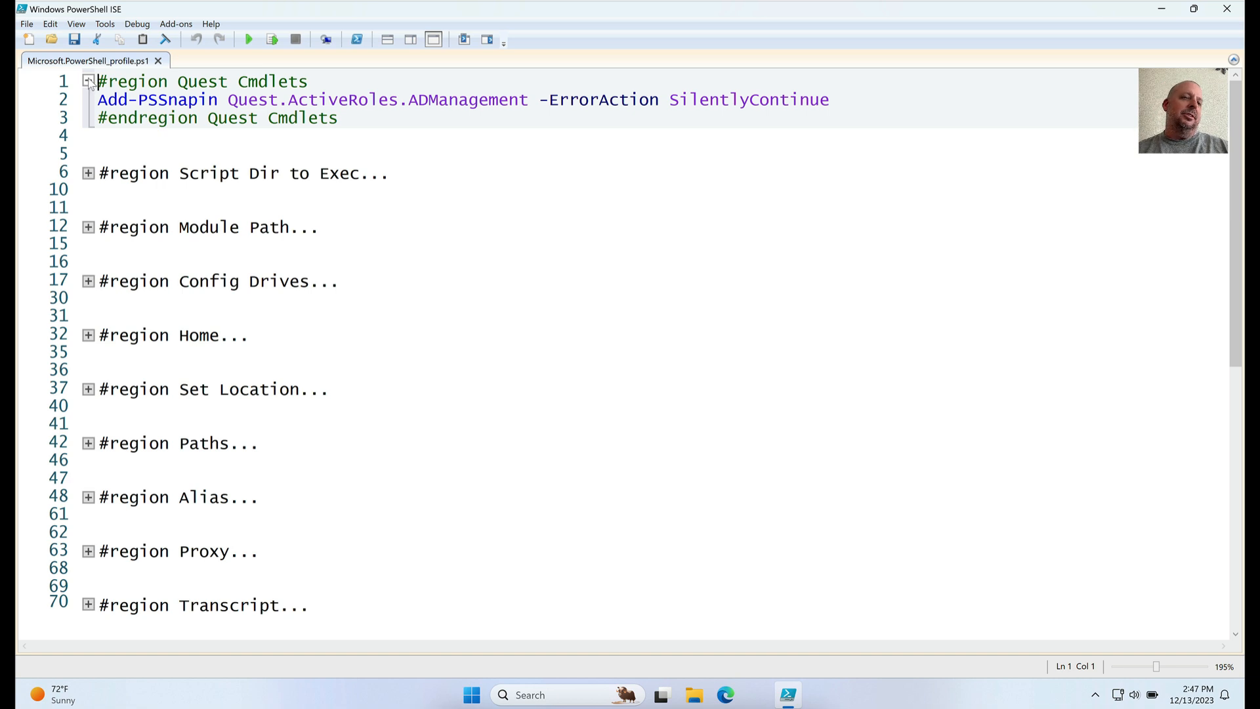
left_click(88, 82)
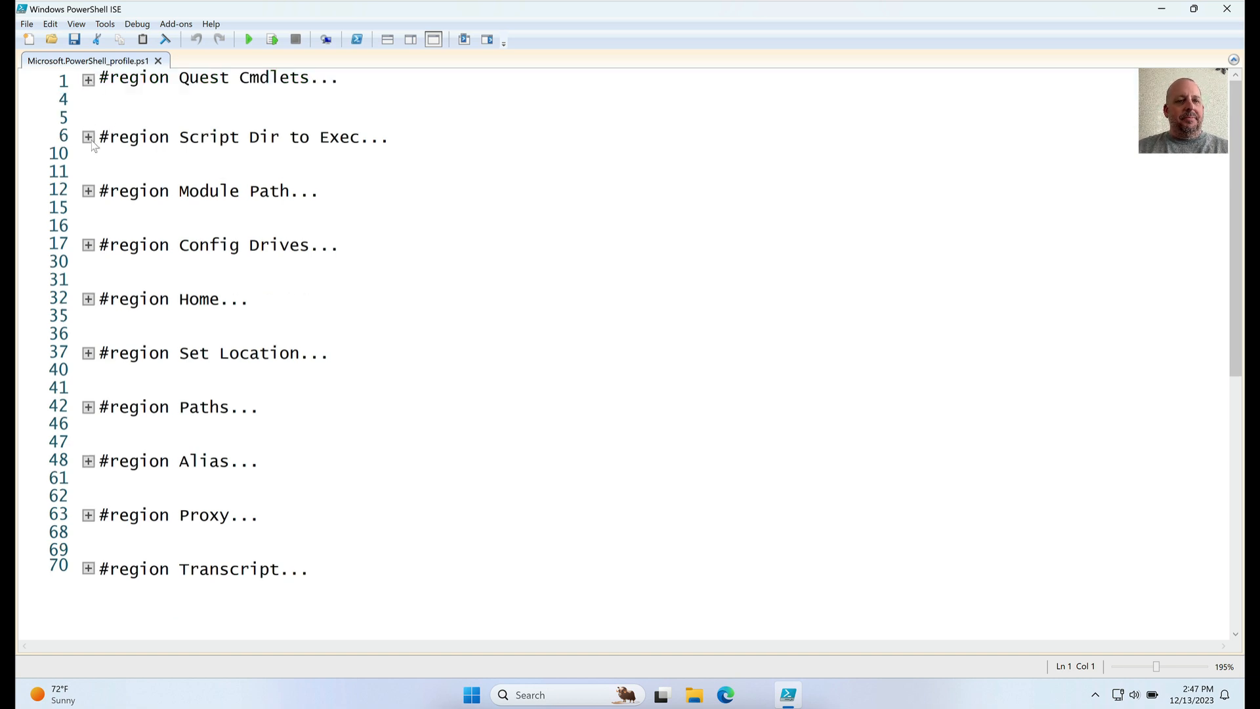
left_click(89, 137)
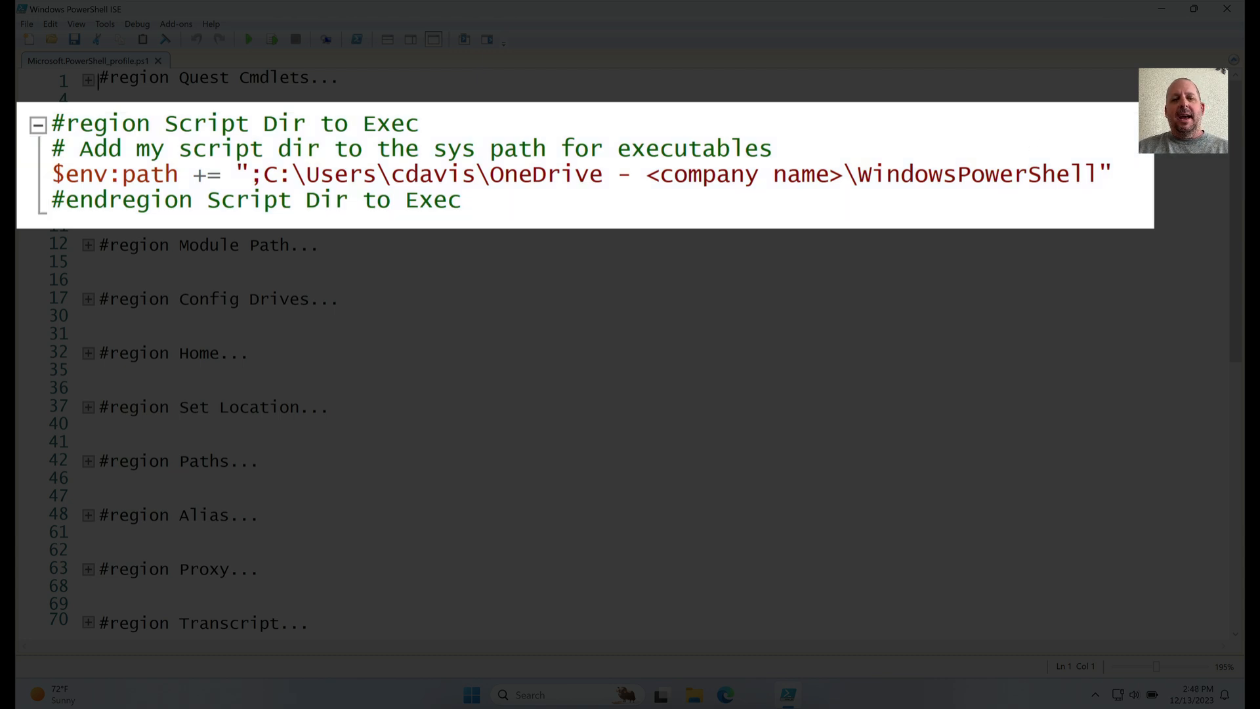
mouse_move(1082, 184)
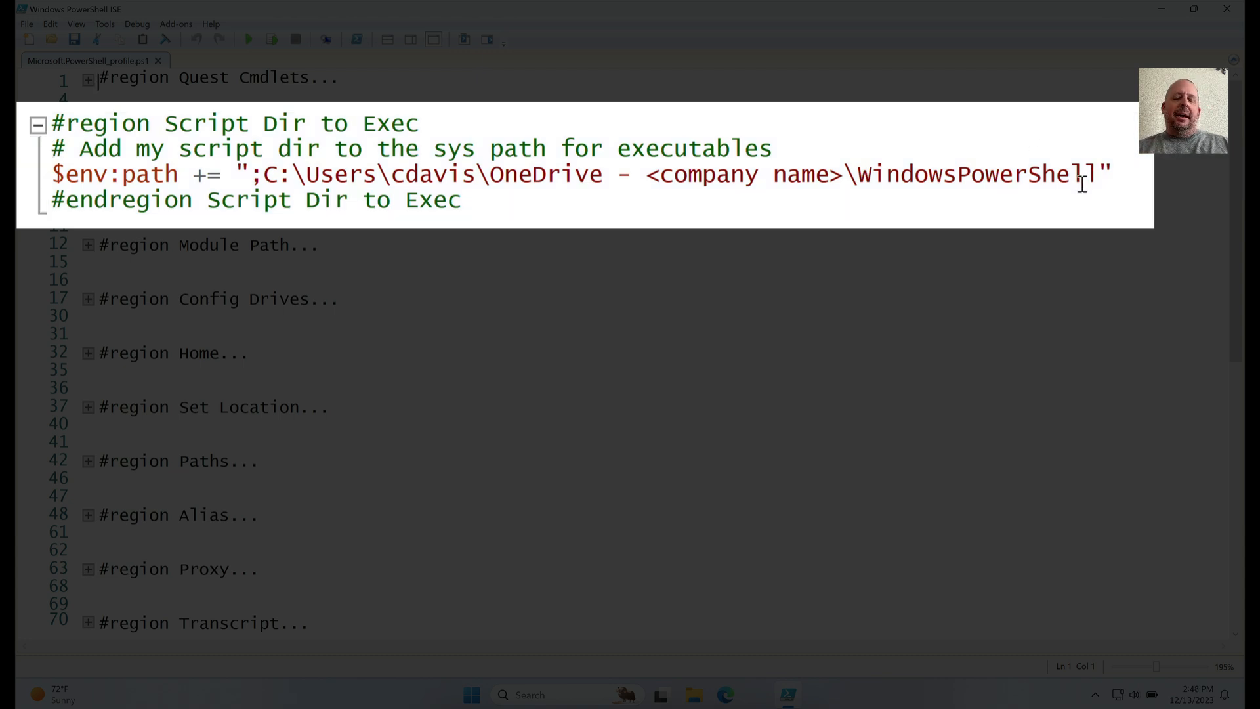
mouse_move(1021, 211)
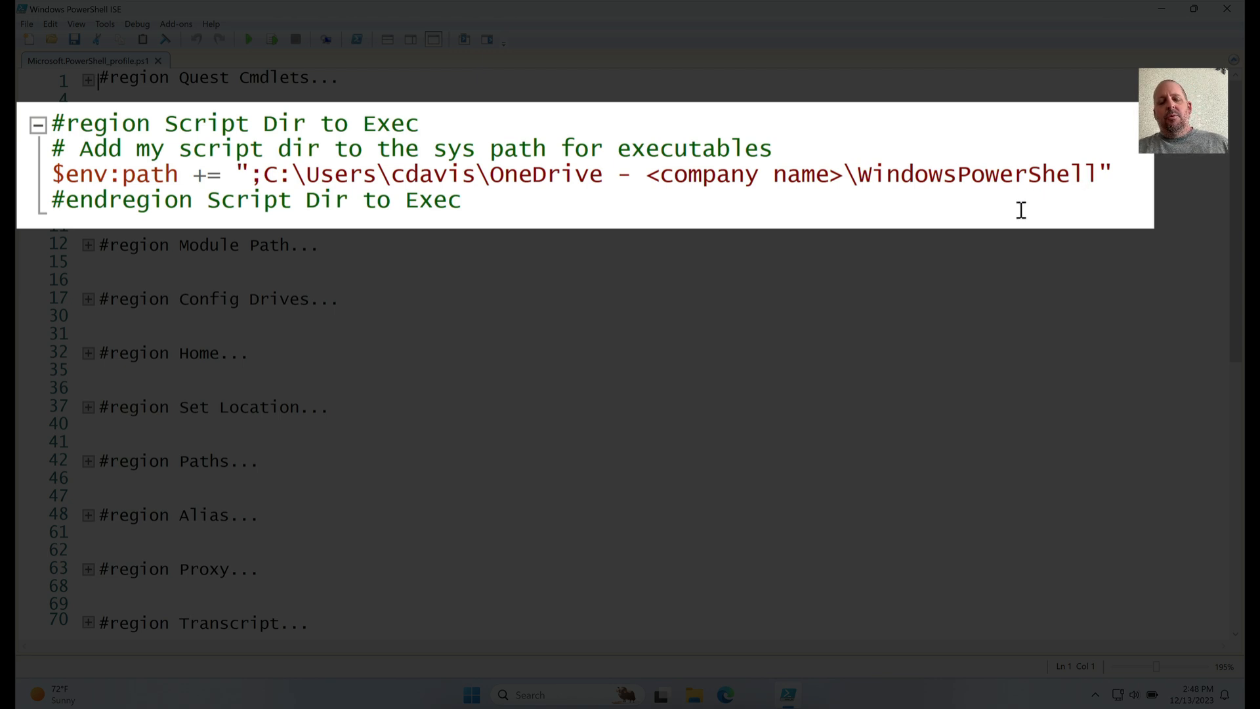
mouse_move(746, 265)
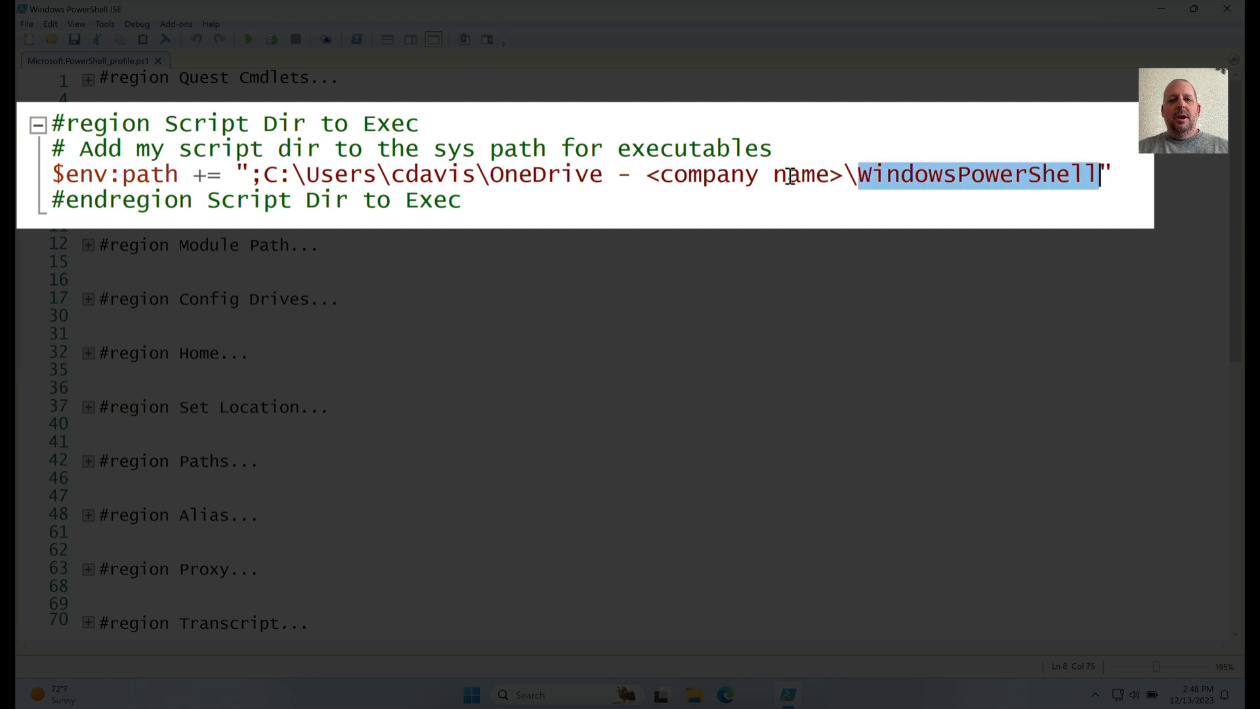
mouse_move(447, 165)
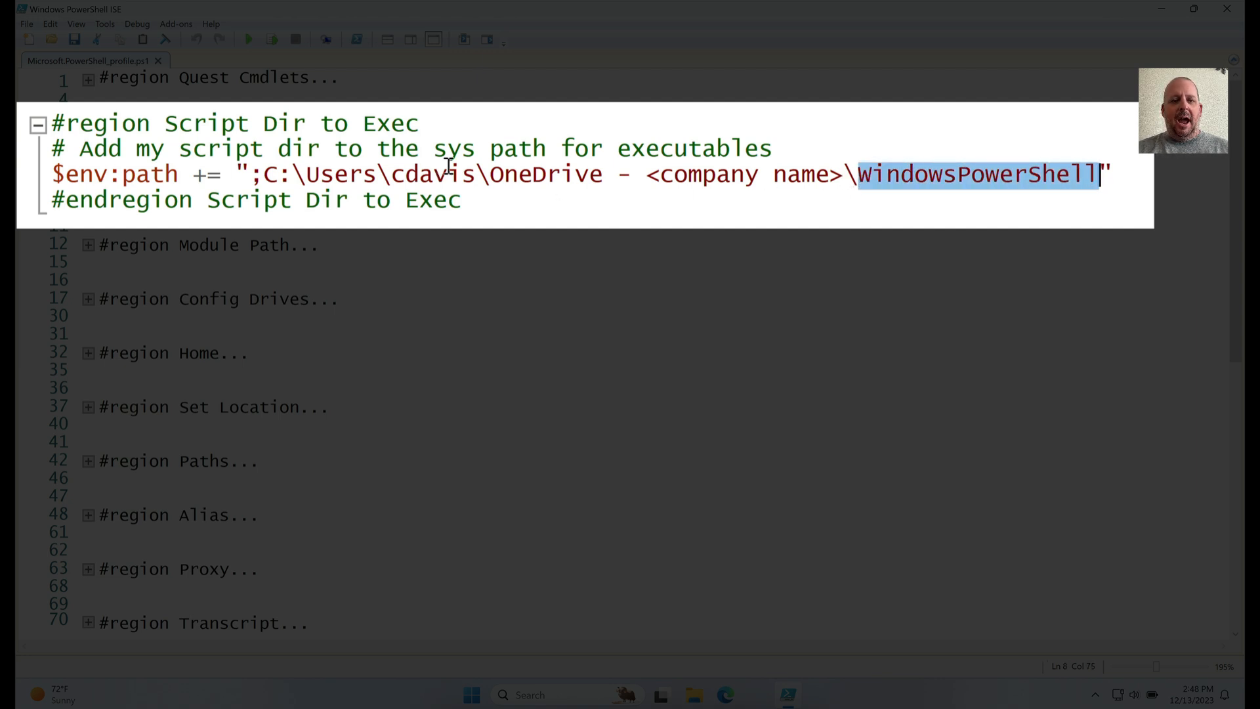
mouse_move(573, 183)
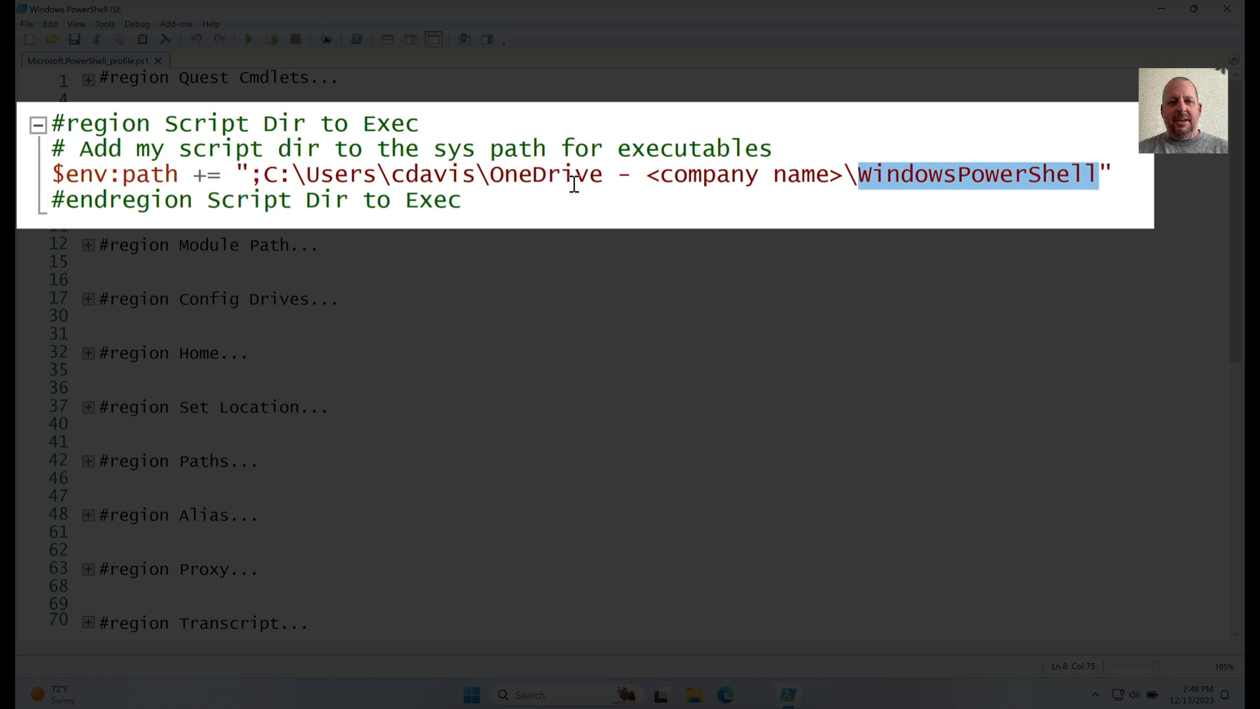
mouse_move(286, 175)
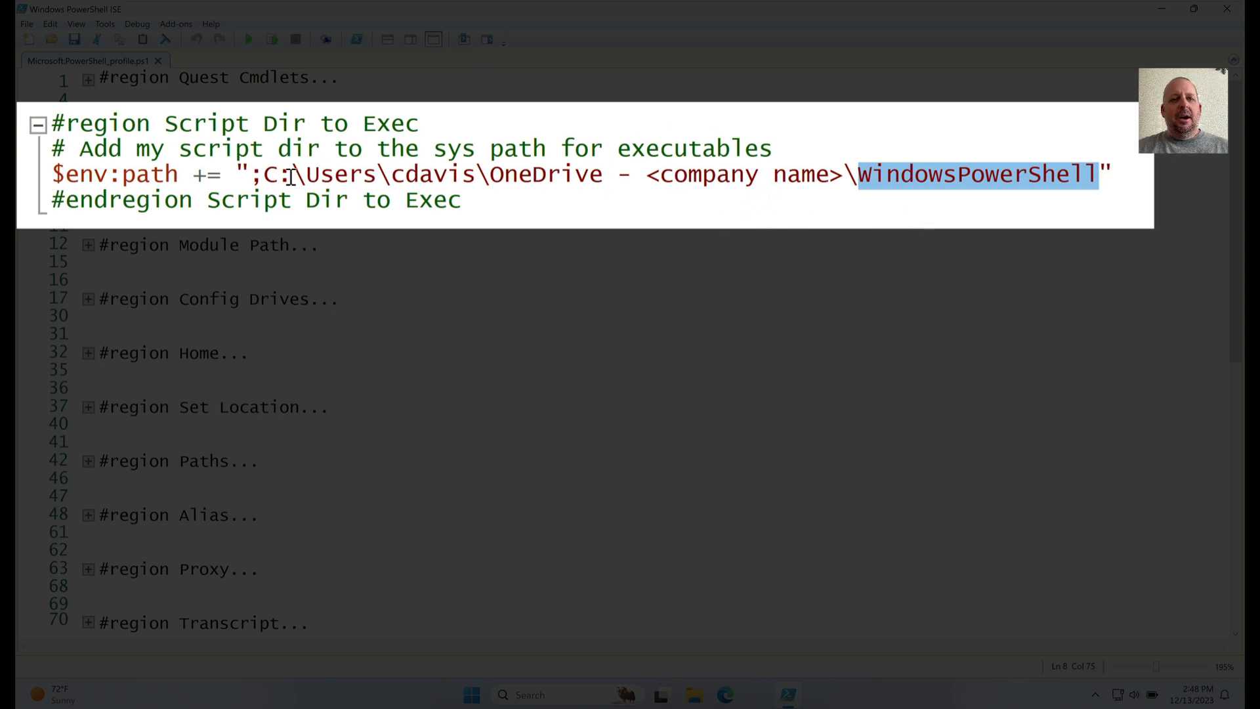
mouse_move(977, 193)
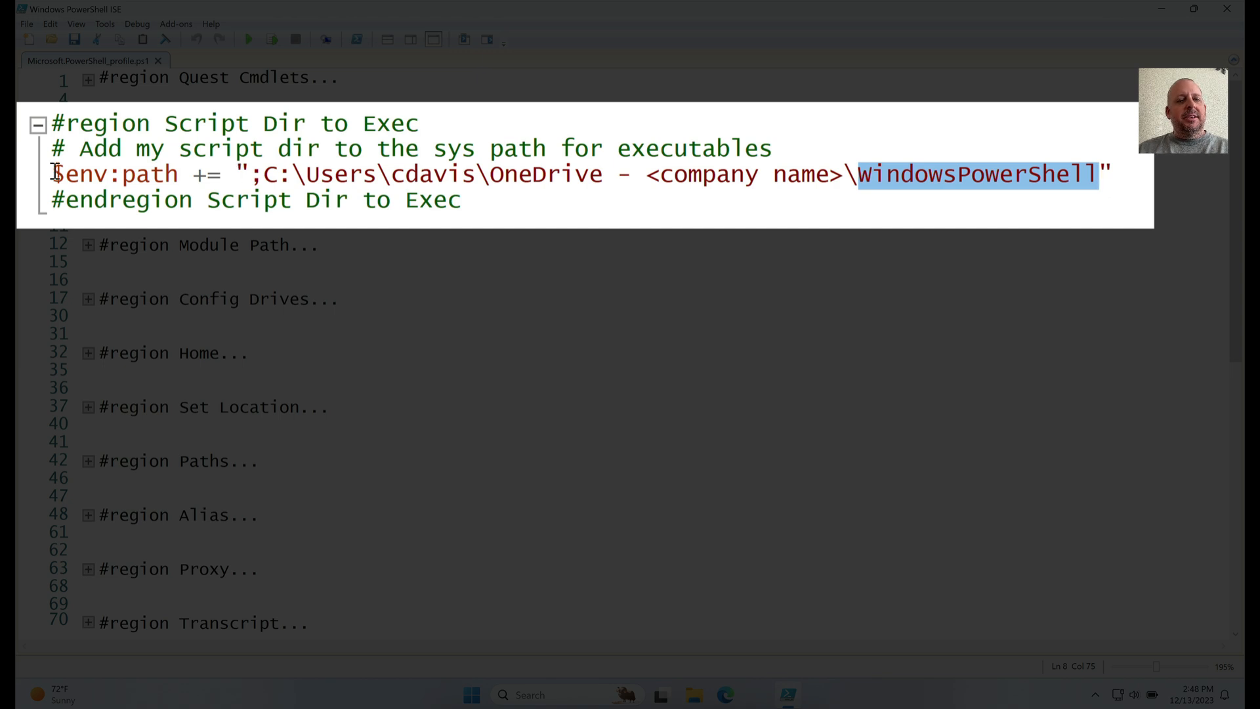
left_click(53, 174)
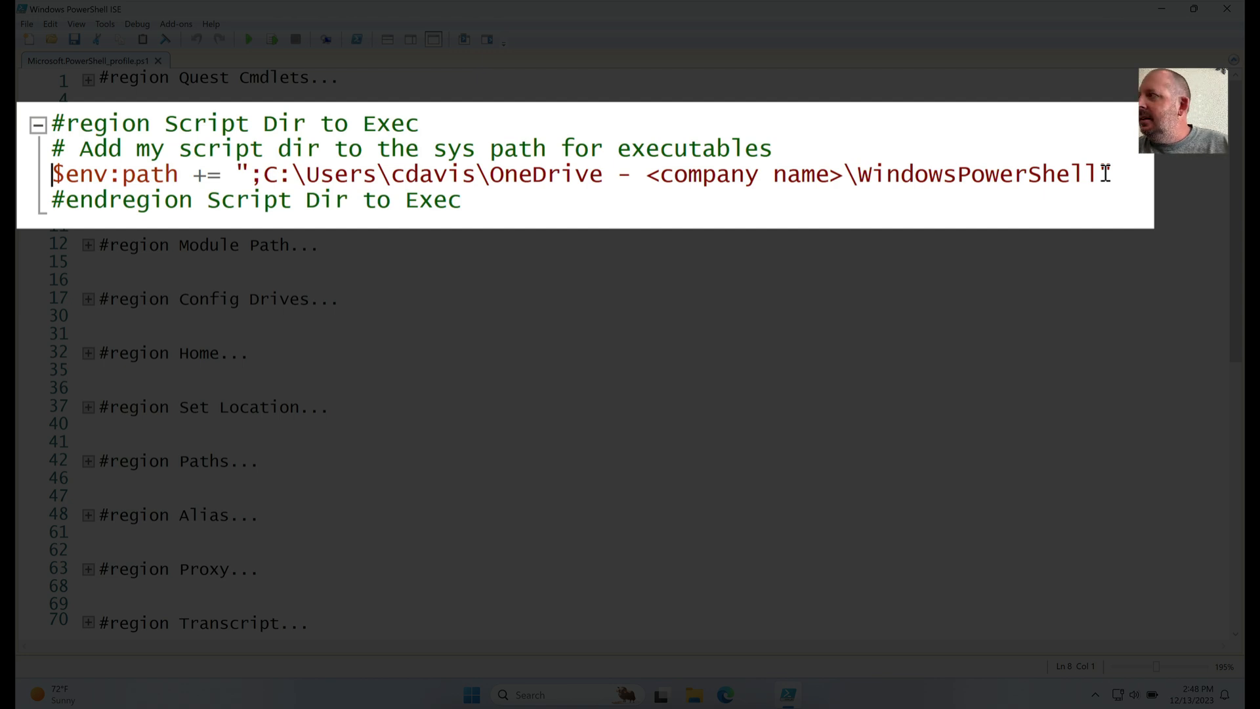
double_click(1070, 173)
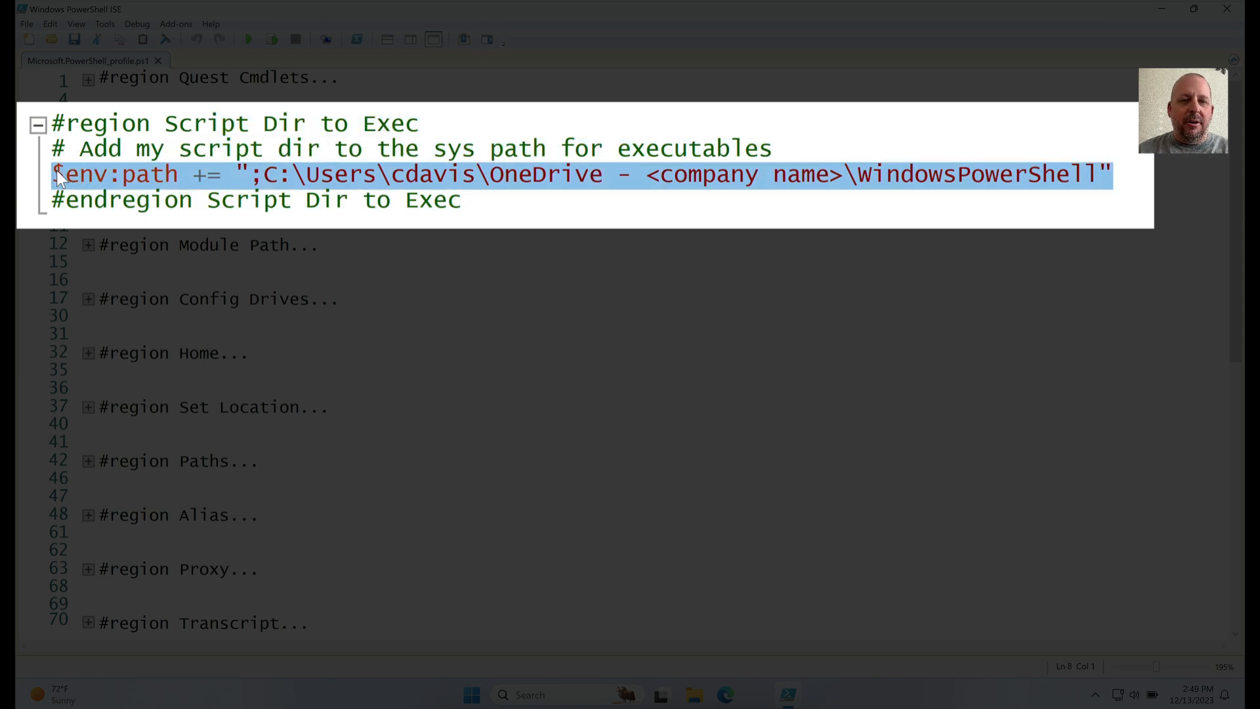
mouse_move(727, 173)
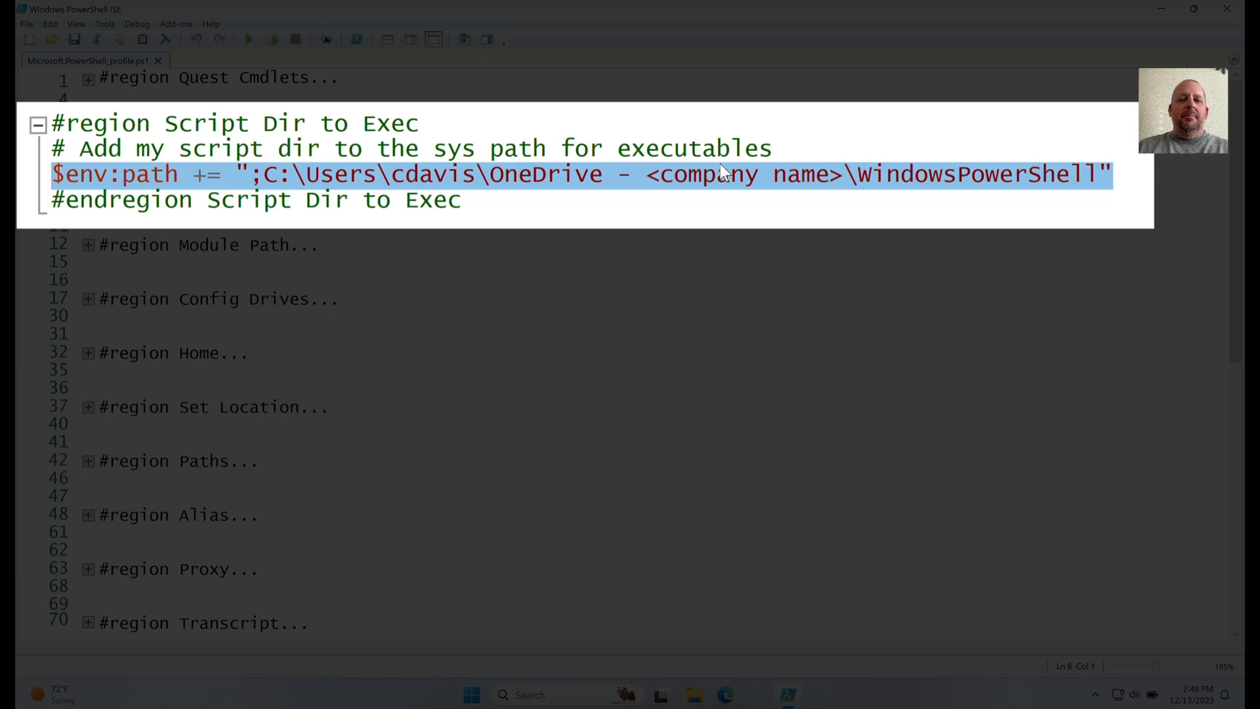
mouse_move(921, 182)
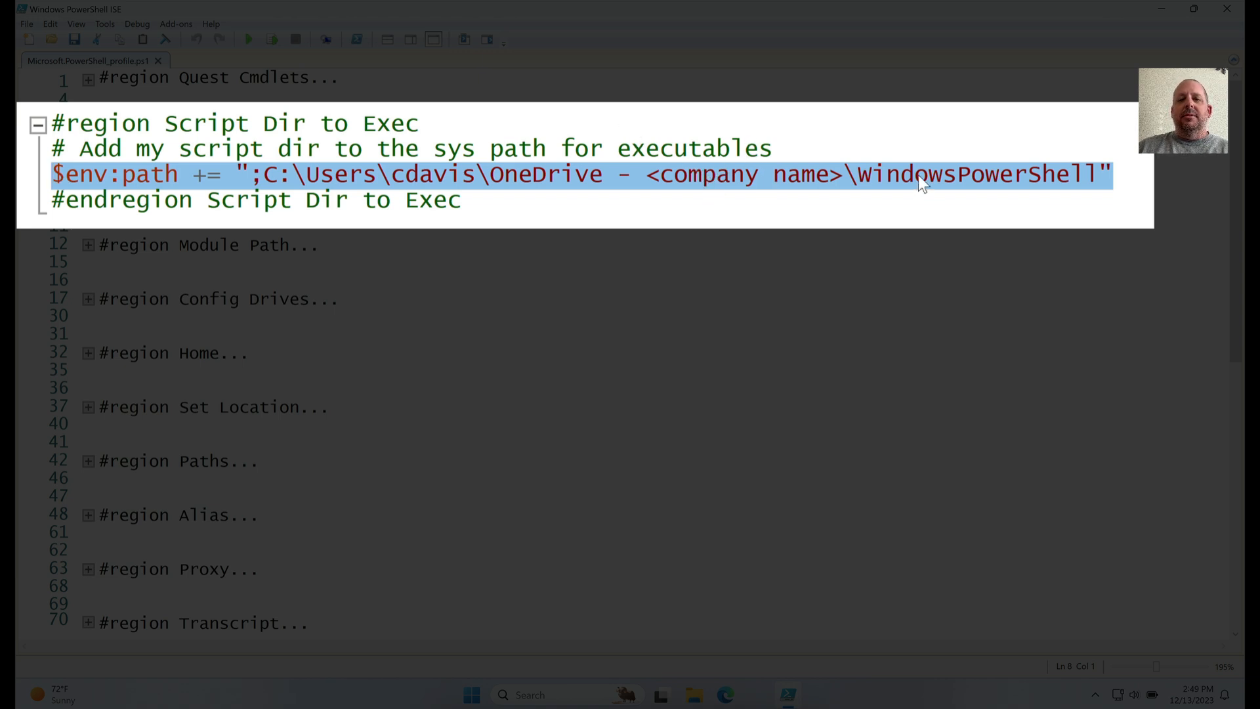
left_click(928, 175)
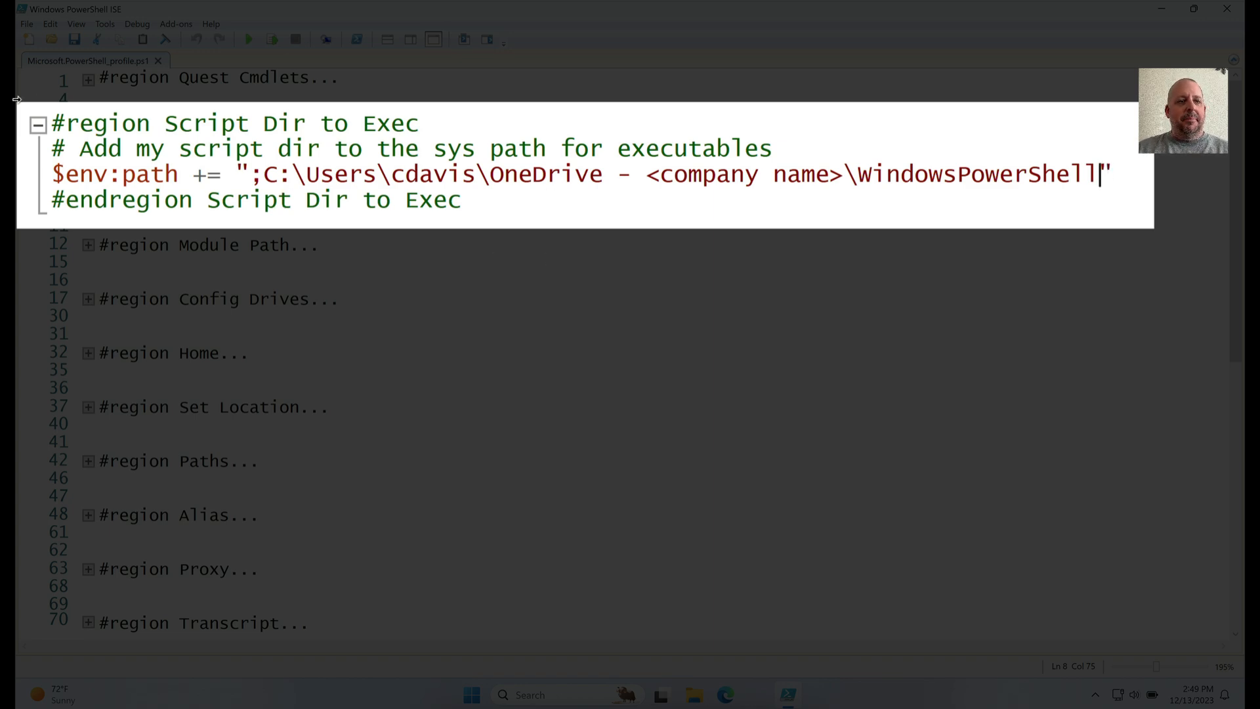
left_click(39, 124)
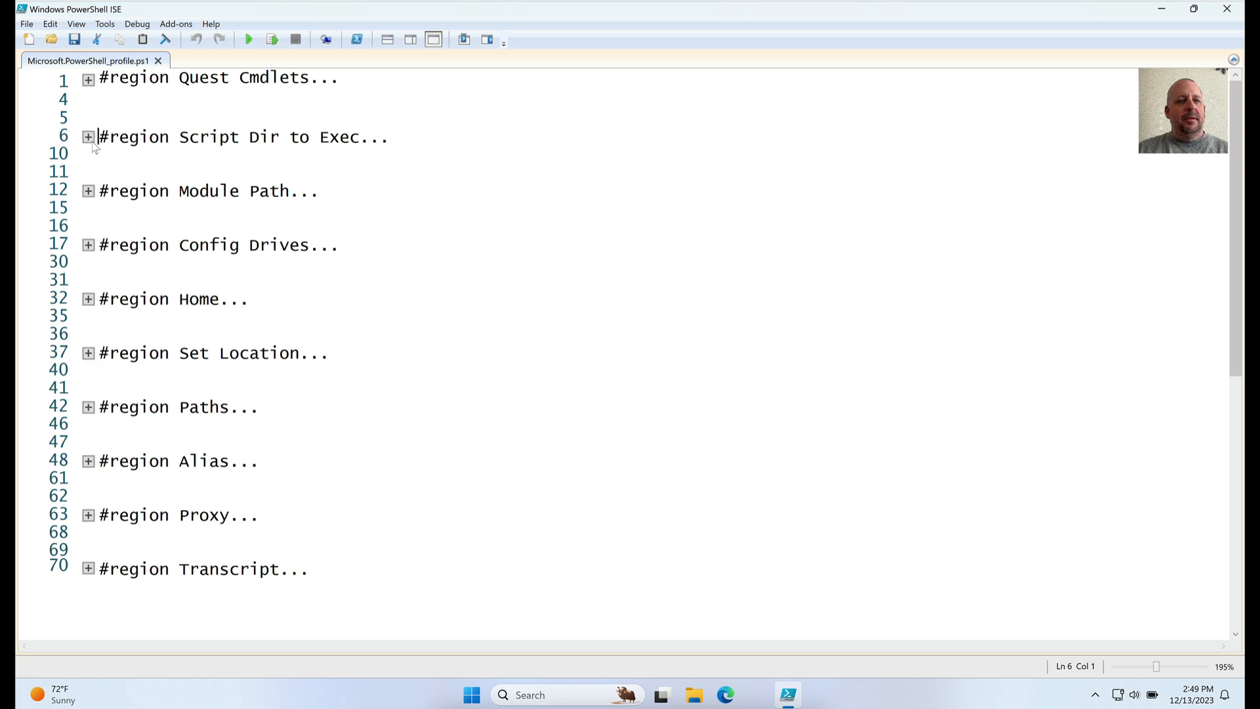
left_click(89, 191)
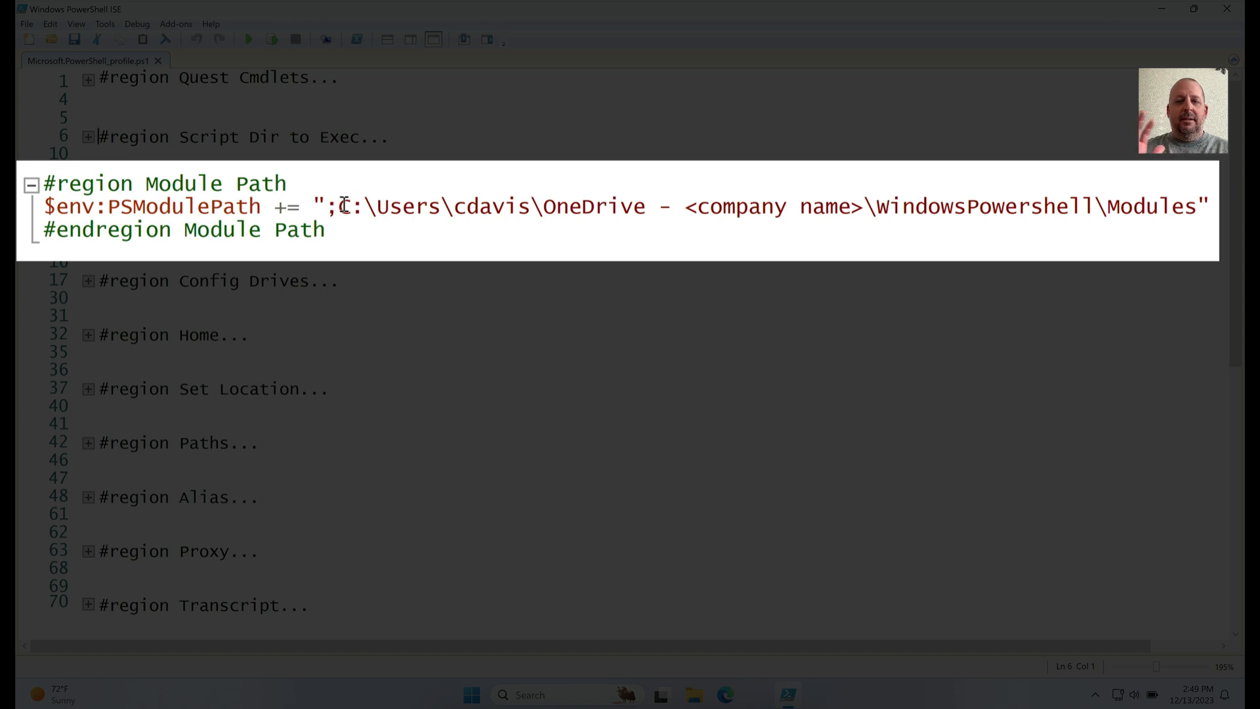
mouse_move(236, 197)
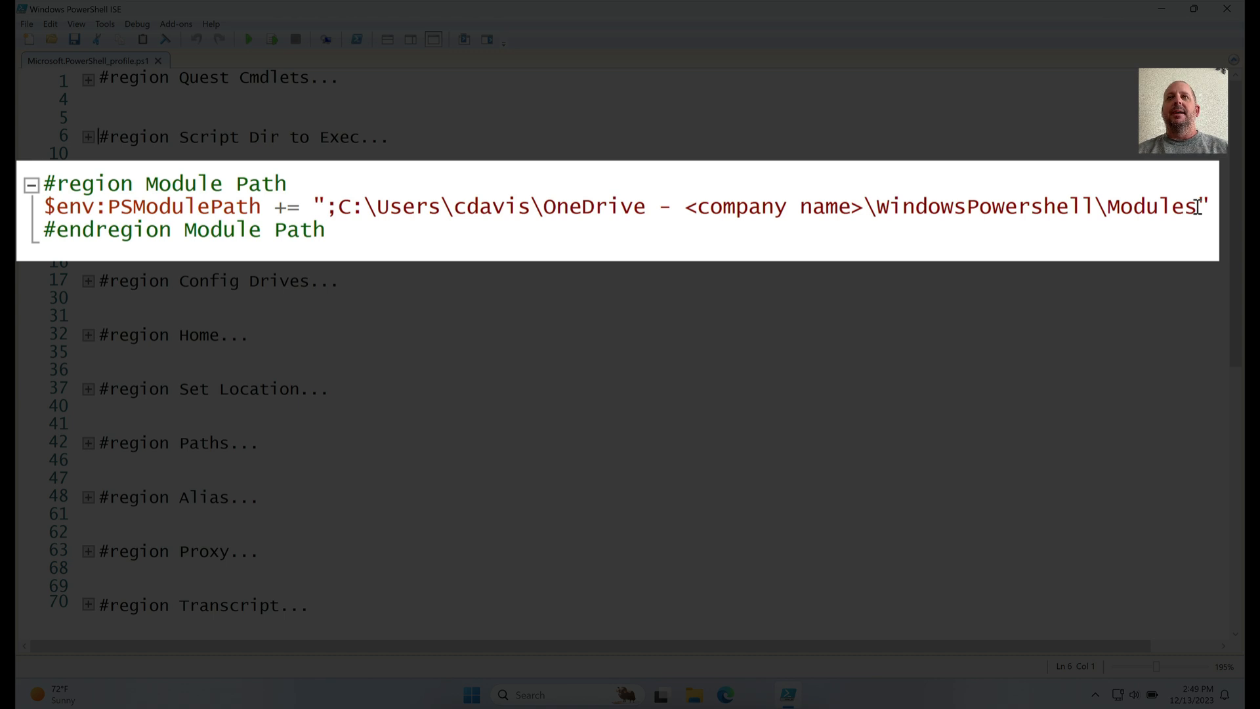
mouse_move(531, 207)
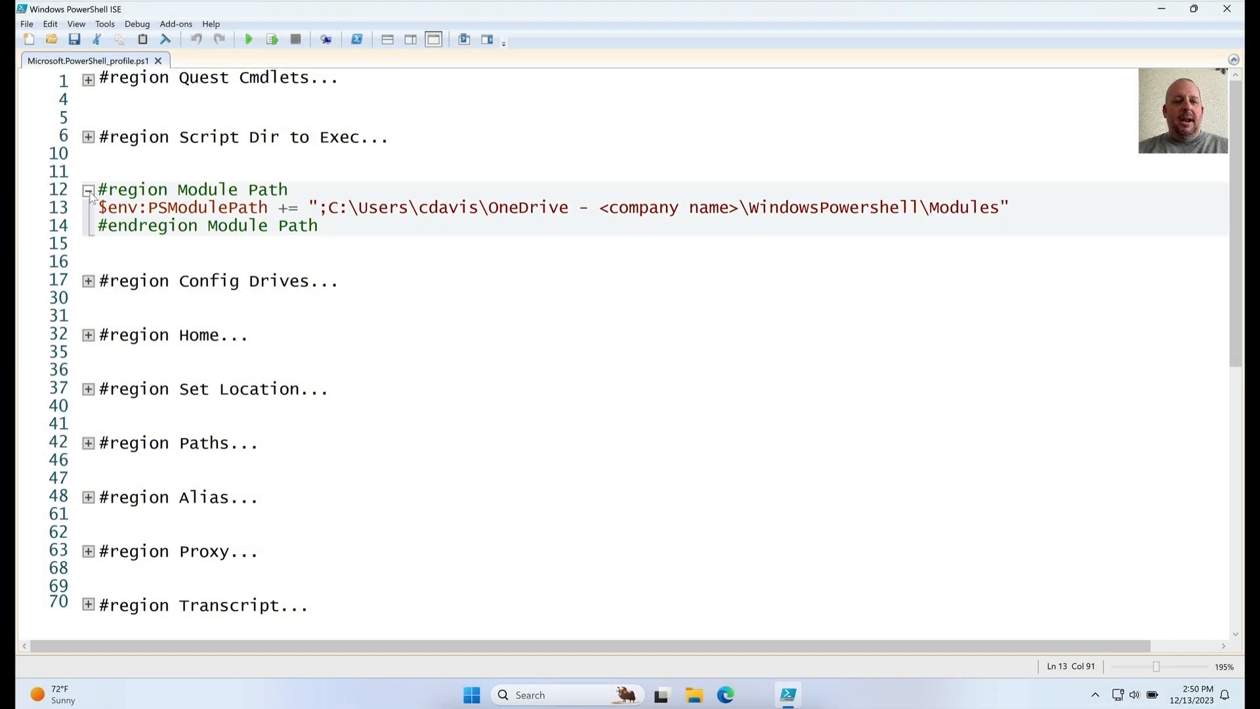
left_click(88, 189)
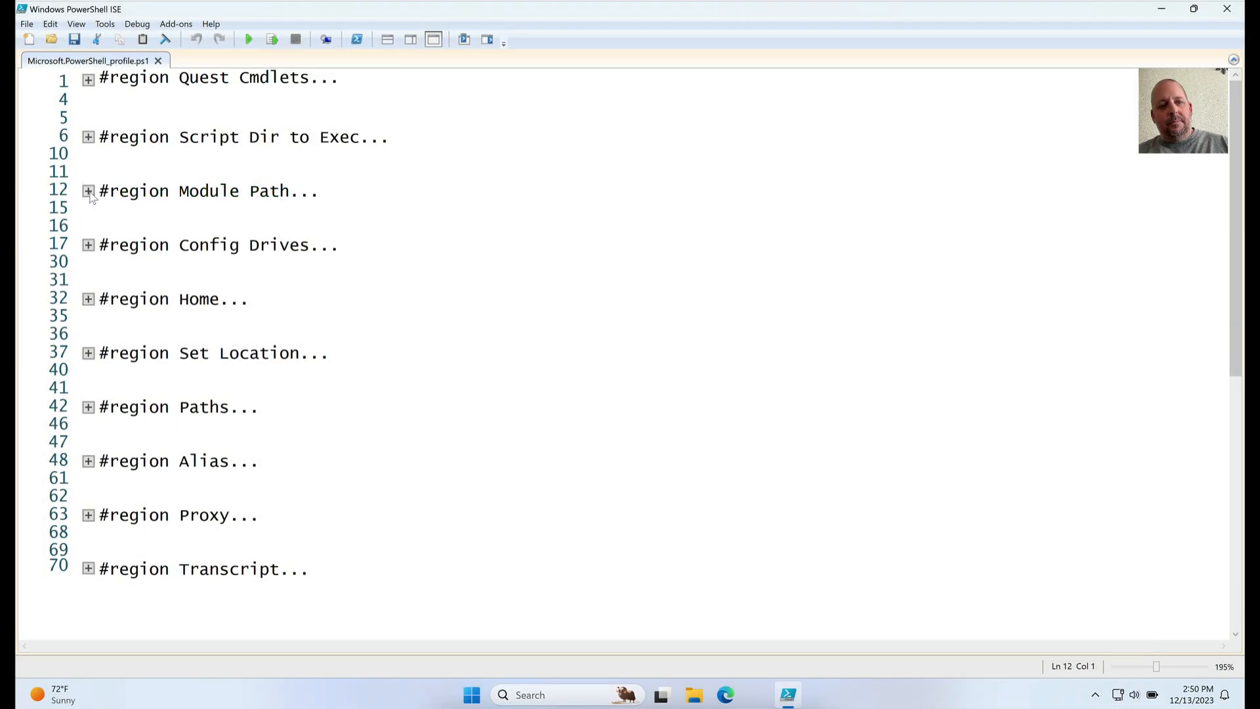
left_click(89, 245)
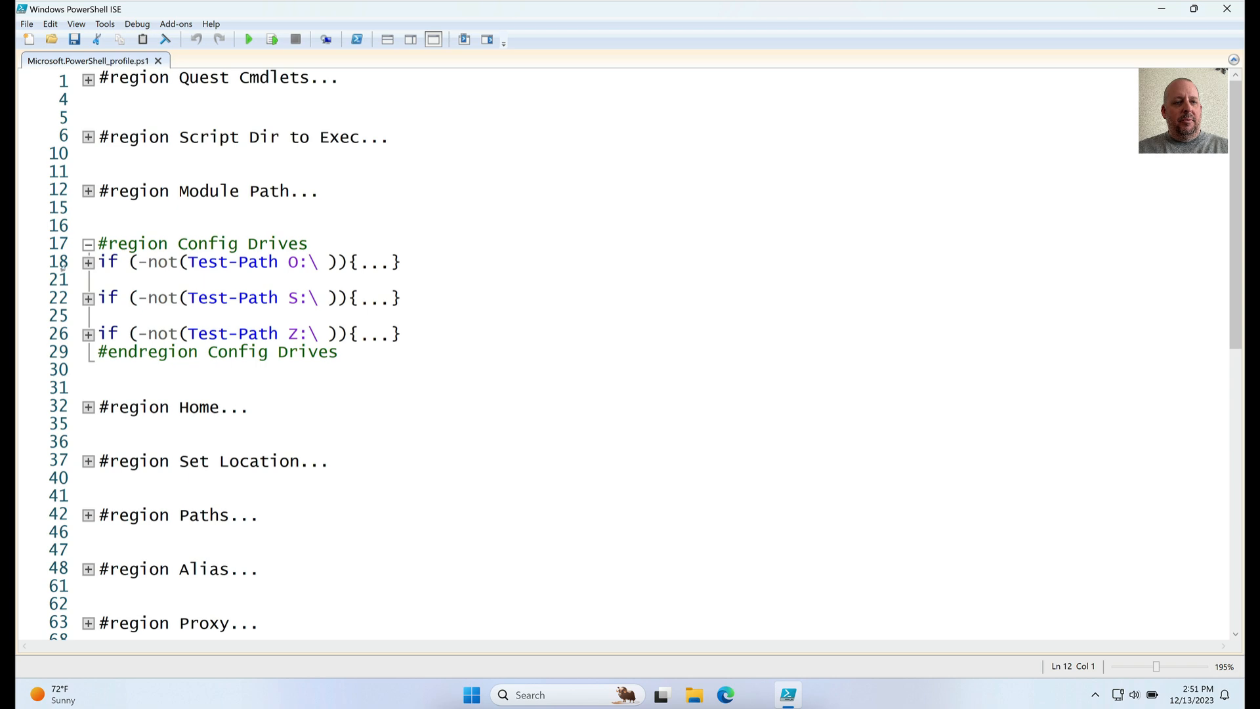
left_click(88, 261)
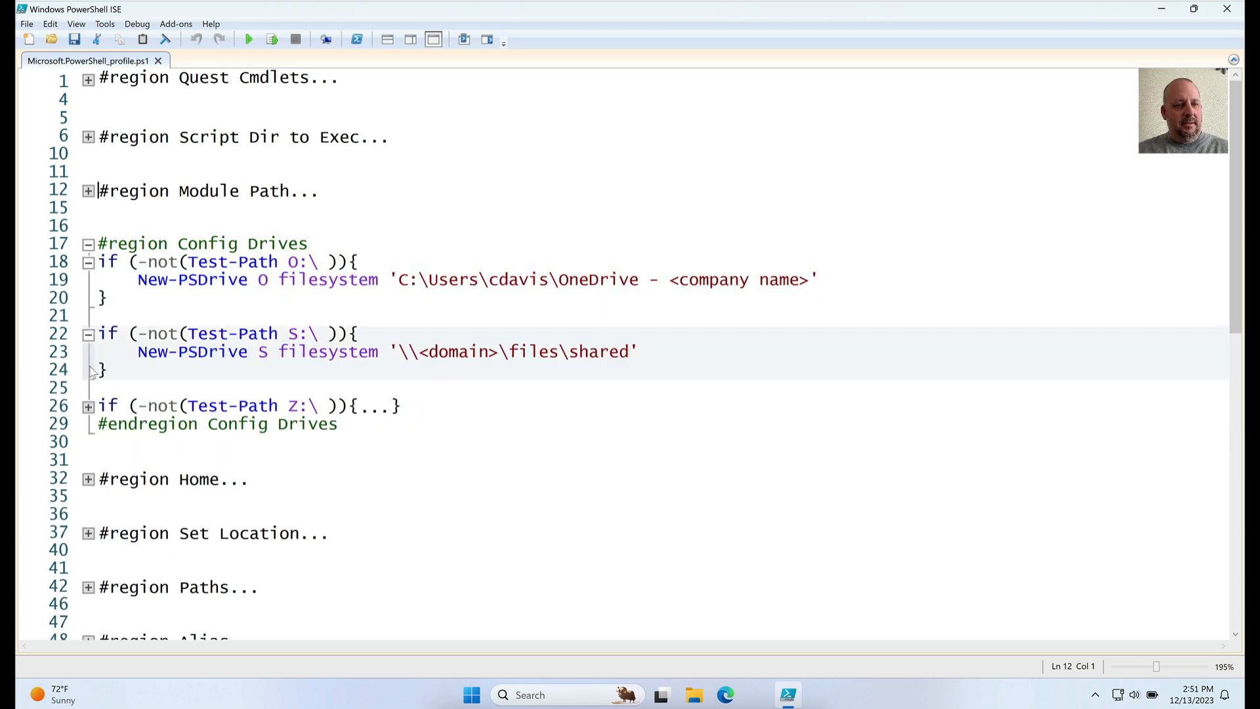
left_click(89, 405)
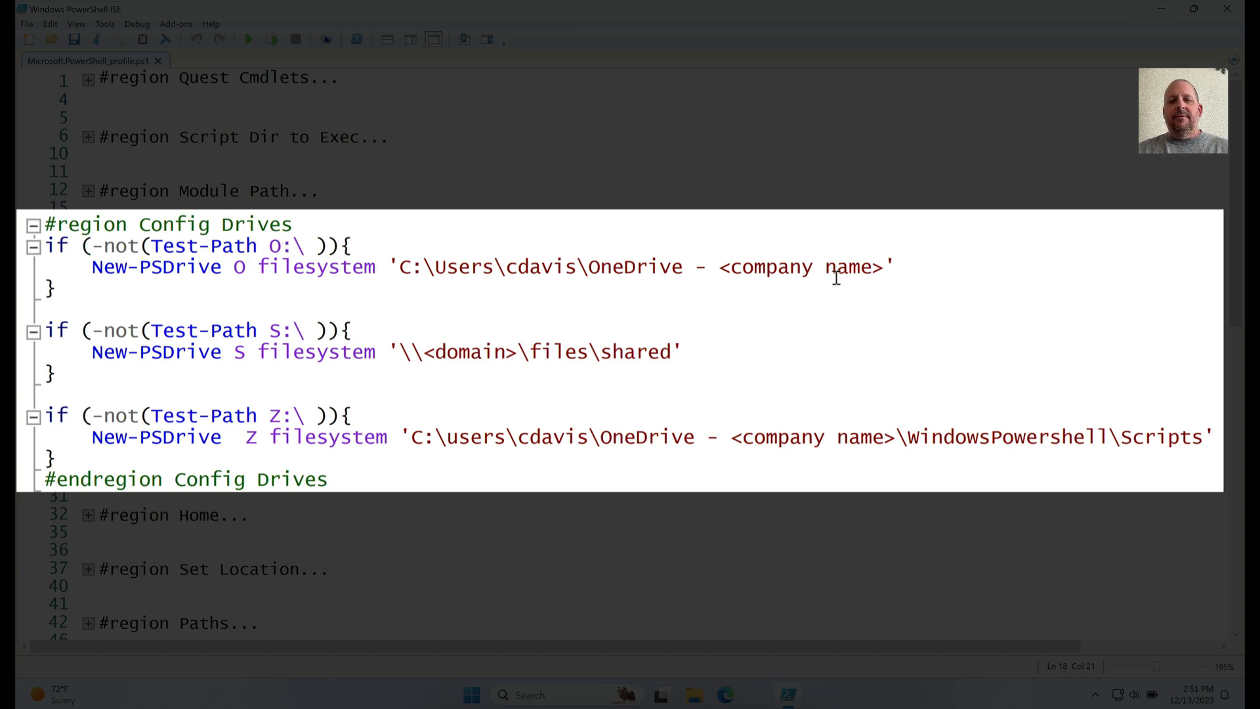
mouse_move(406, 296)
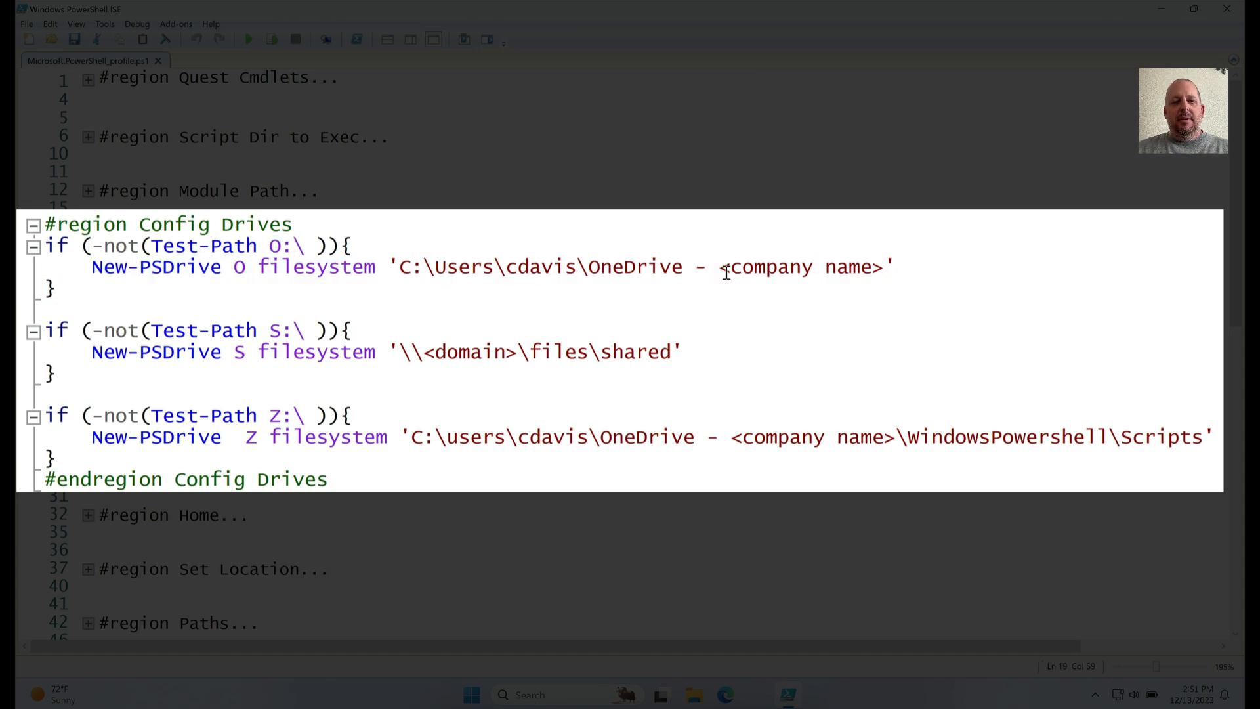
double_click(237, 266)
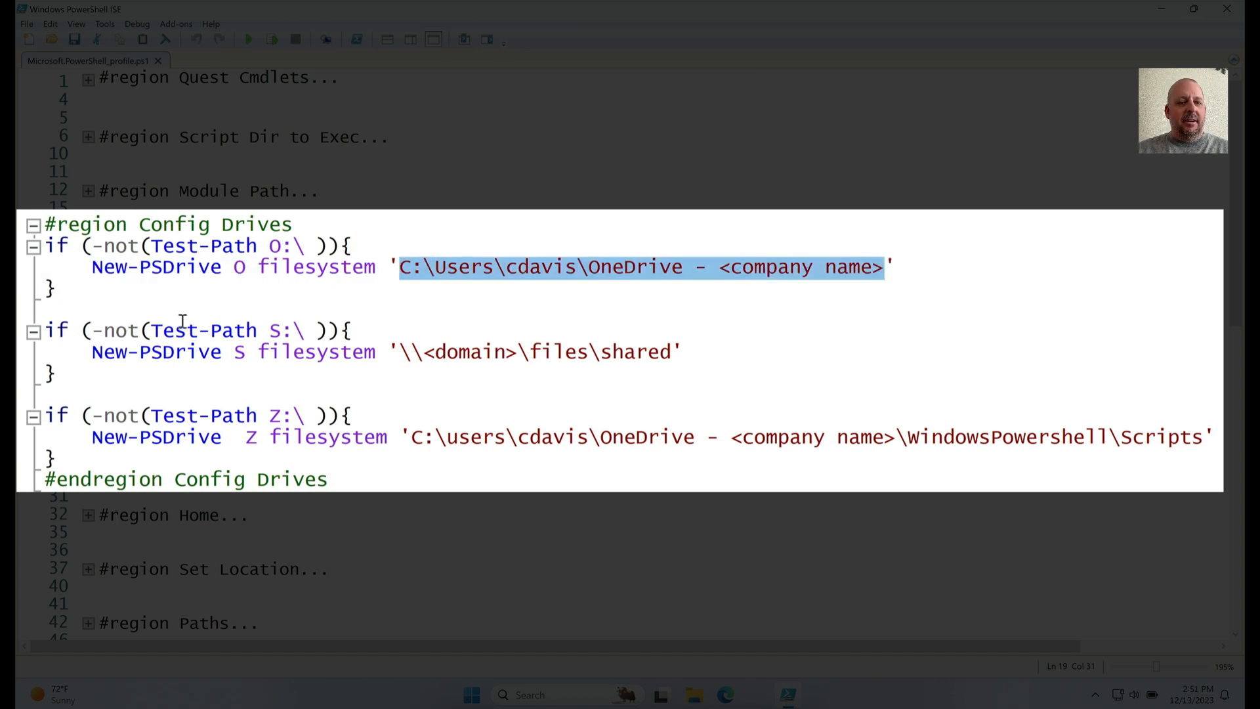
mouse_move(727, 308)
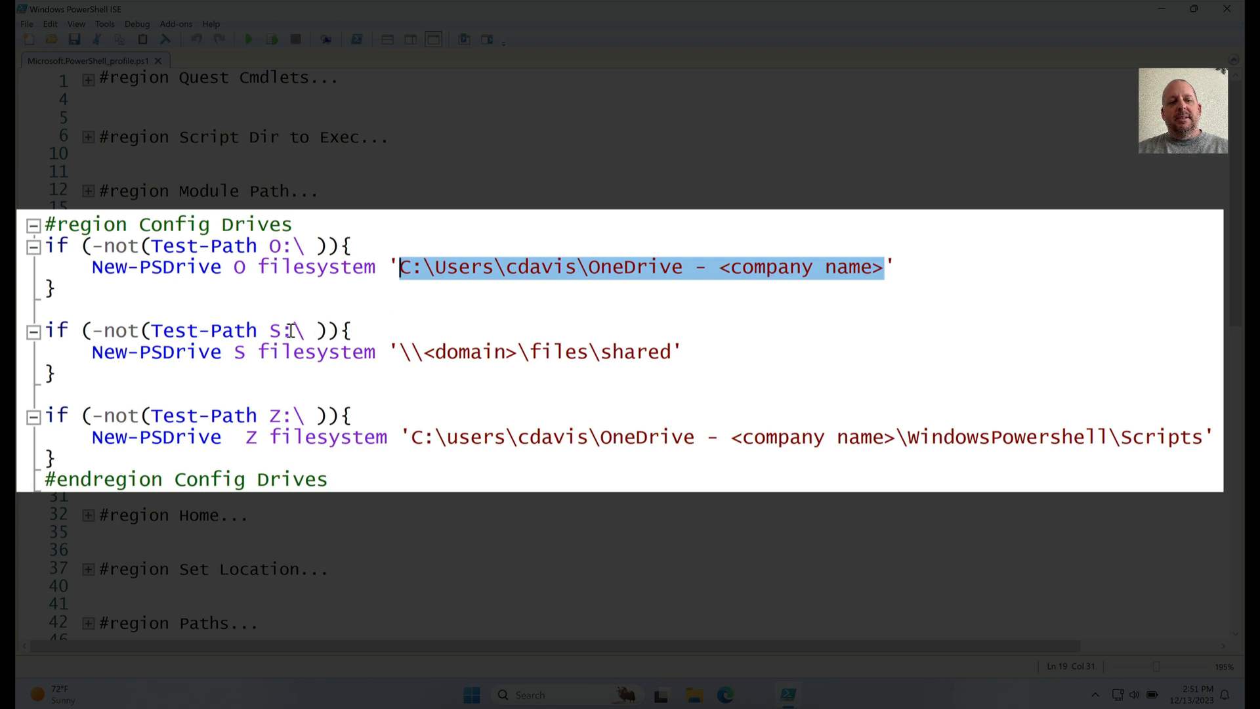
mouse_move(633, 351)
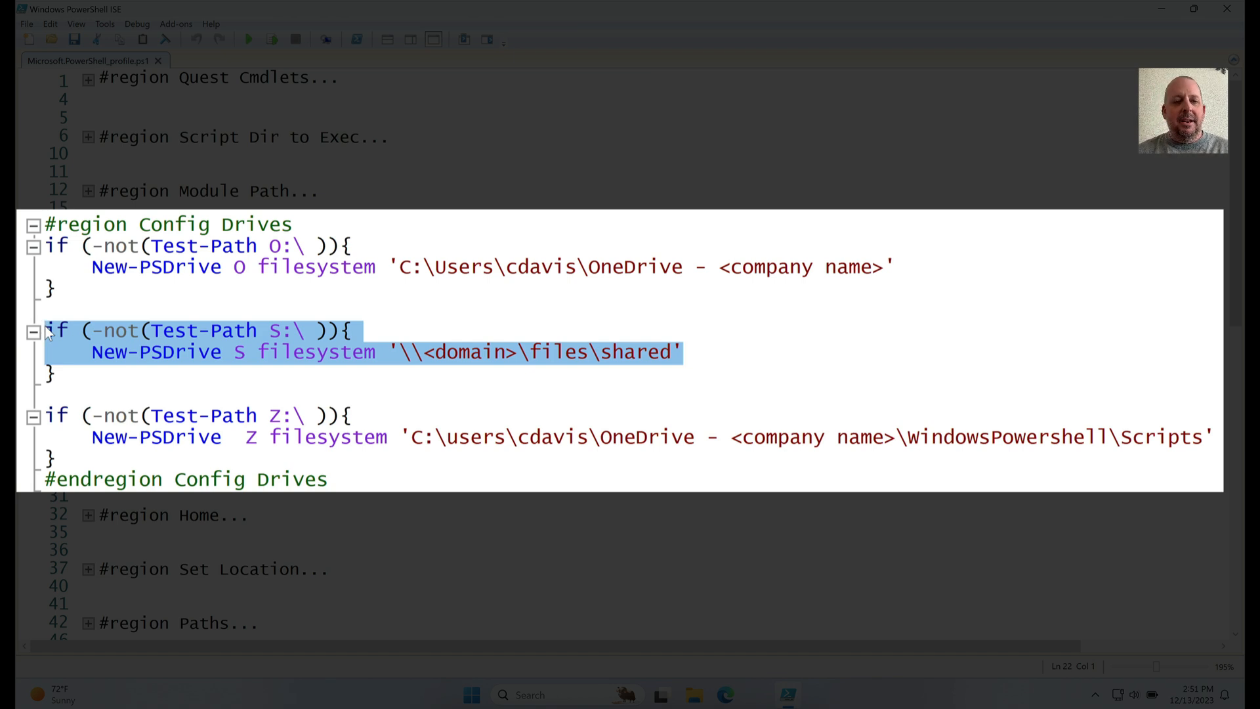
left_click(64, 372)
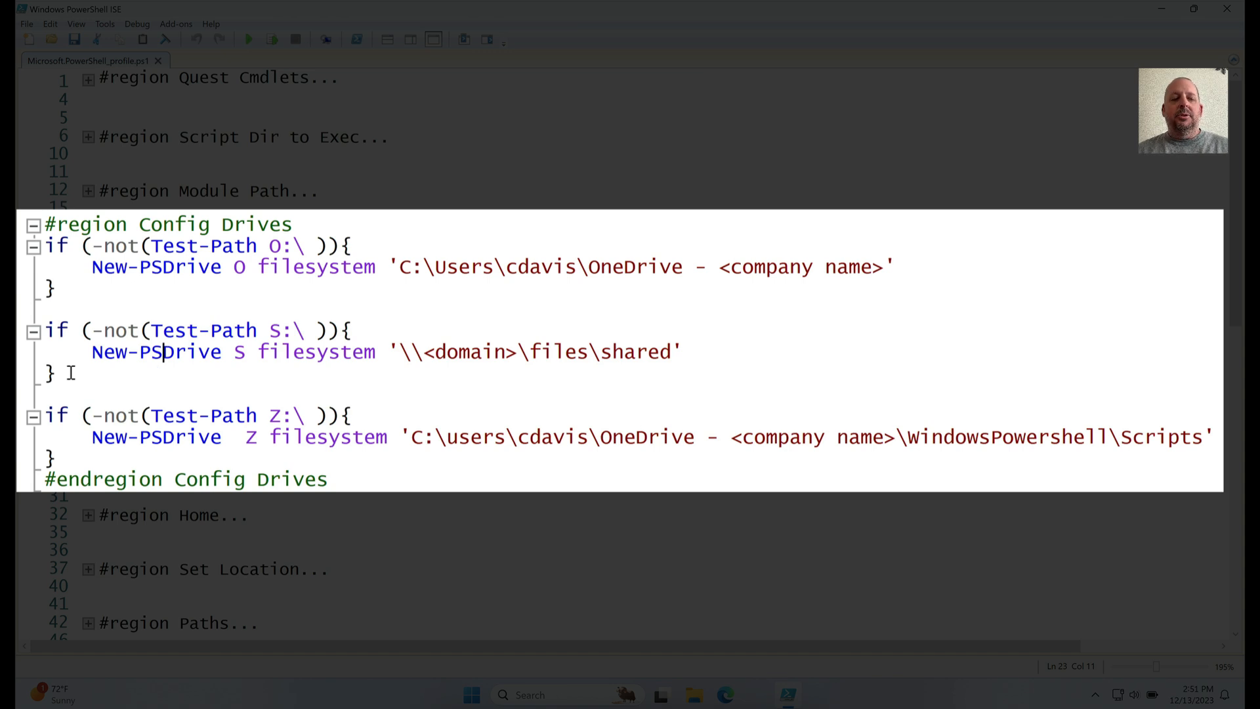
left_click(153, 330)
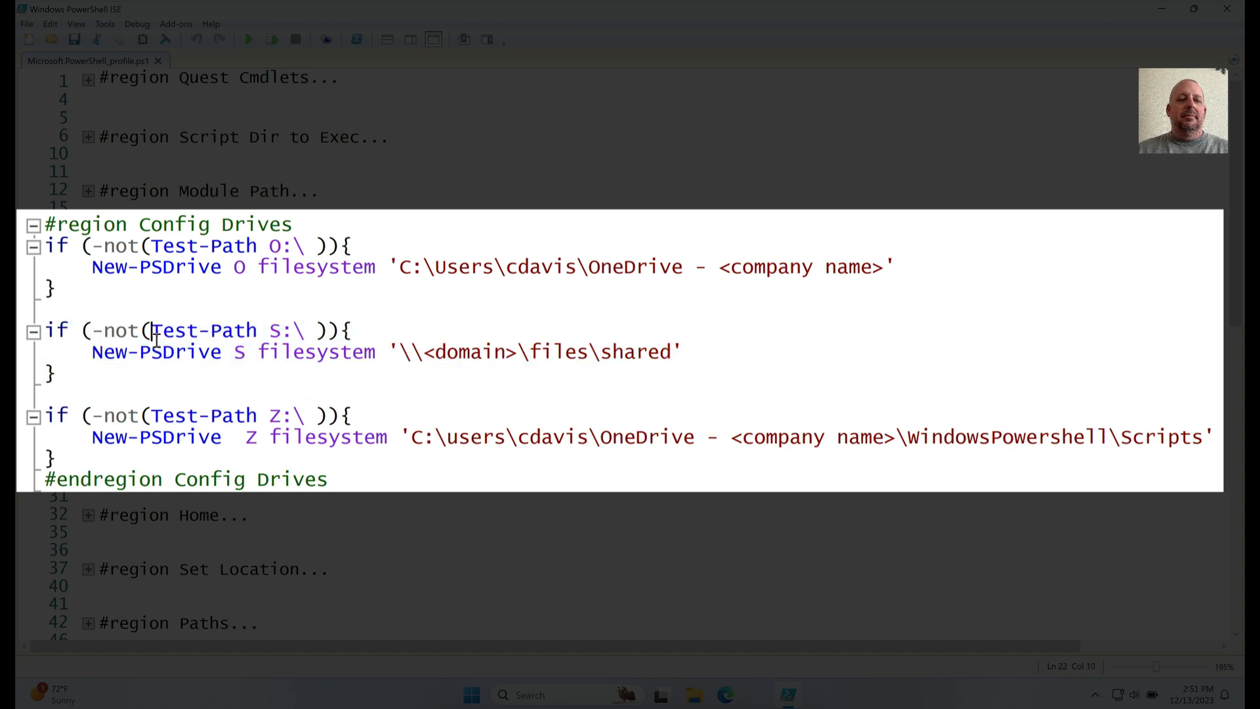
mouse_move(171, 396)
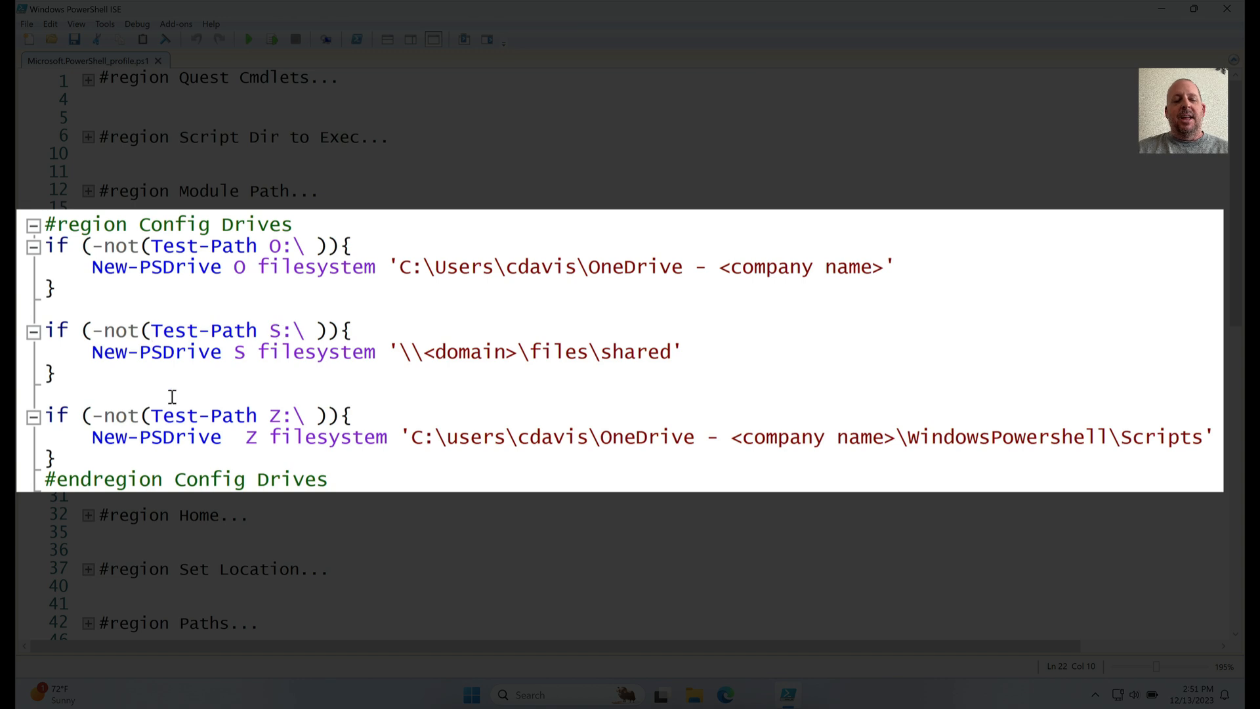
mouse_move(261, 412)
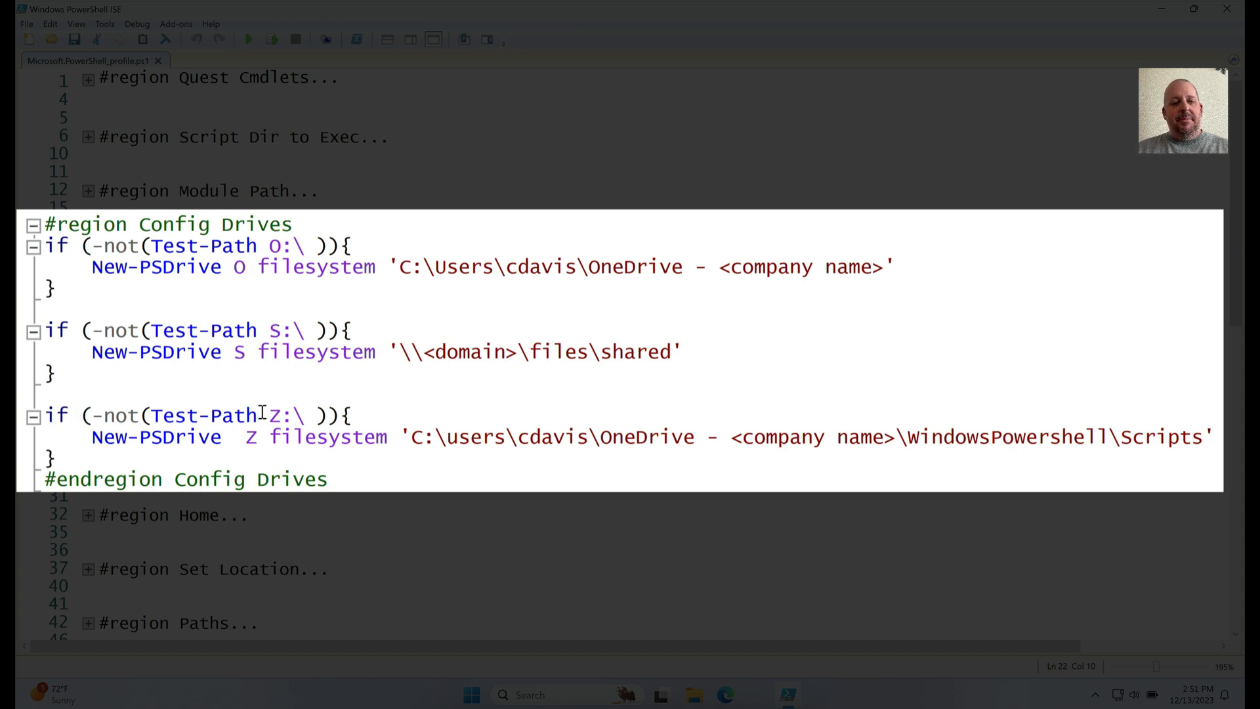
left_click(280, 416)
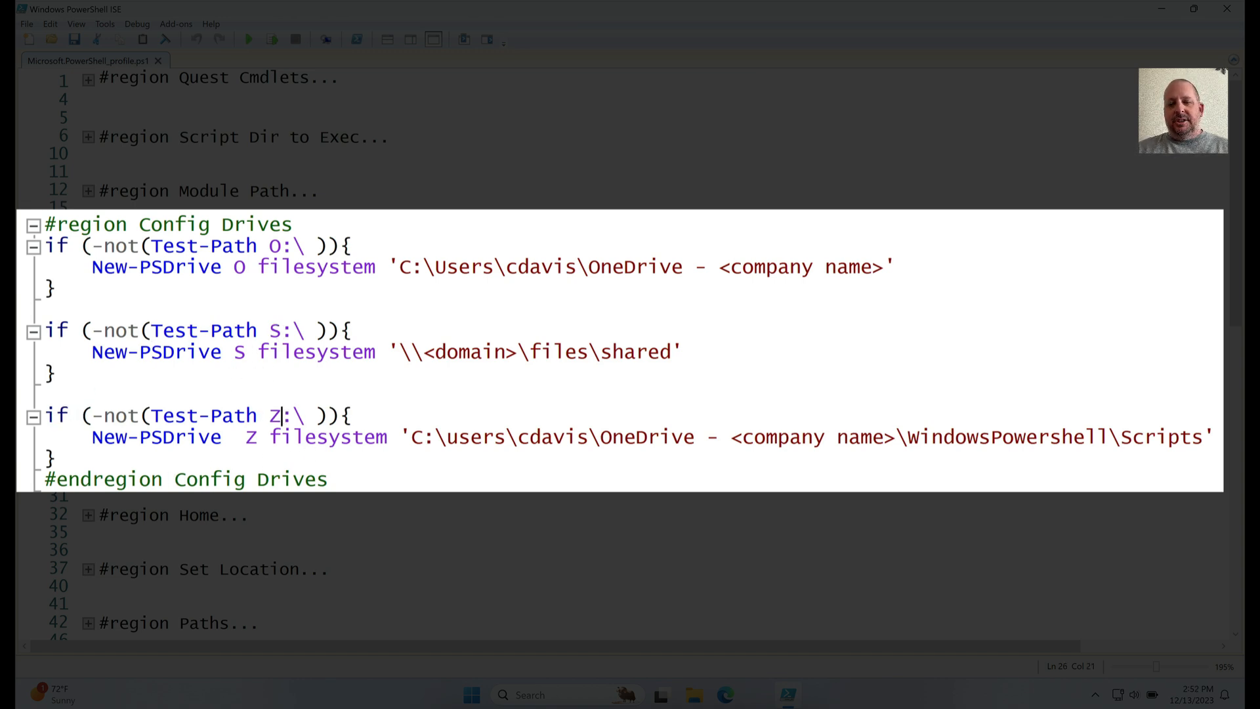
double_click(1161, 436)
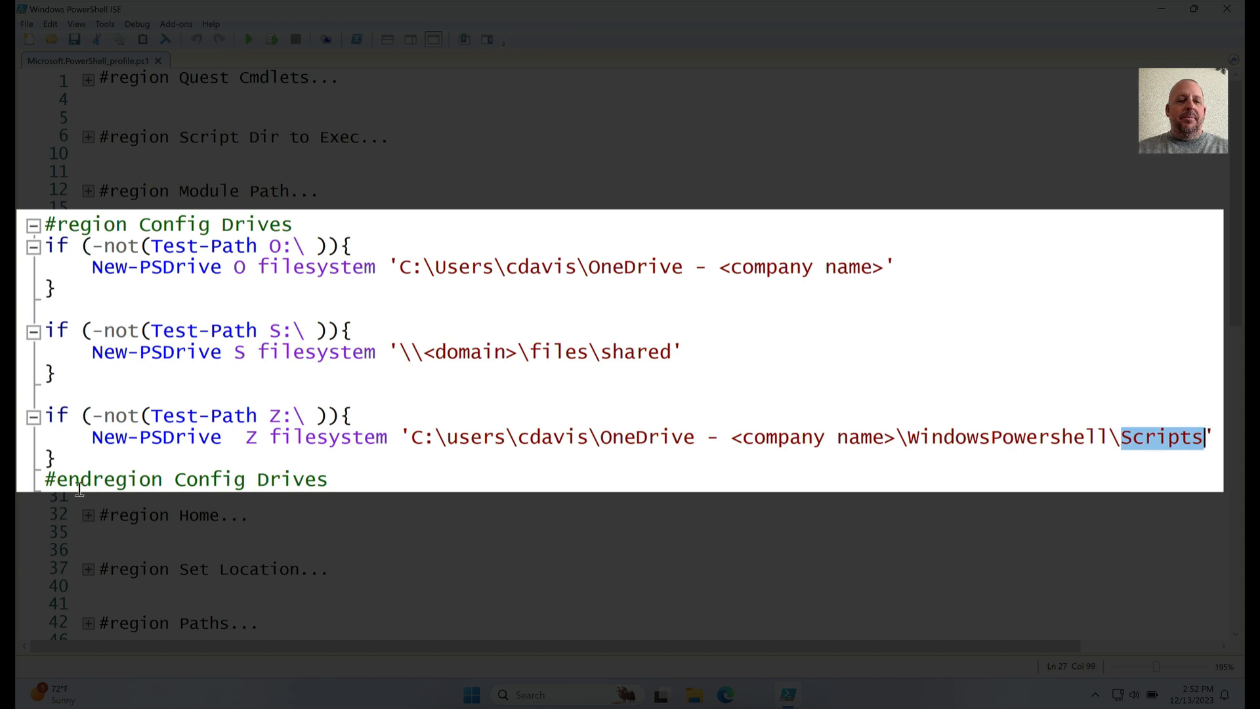
mouse_move(117, 440)
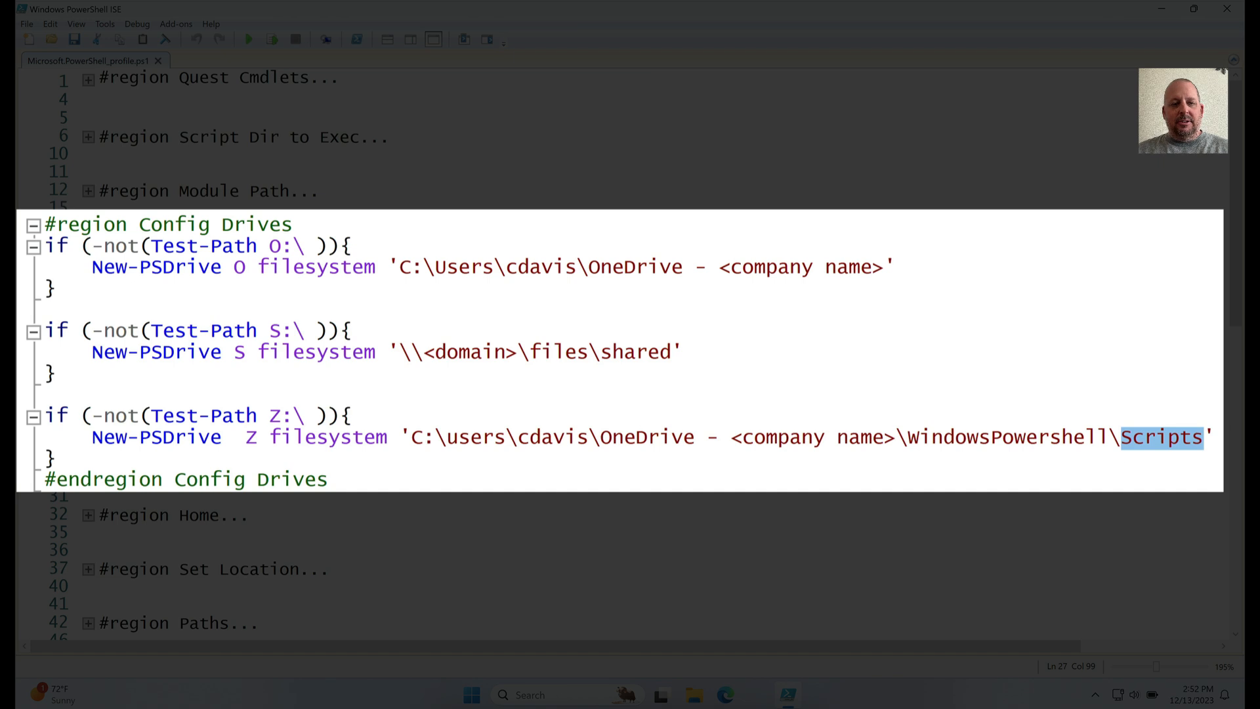
mouse_move(1199, 474)
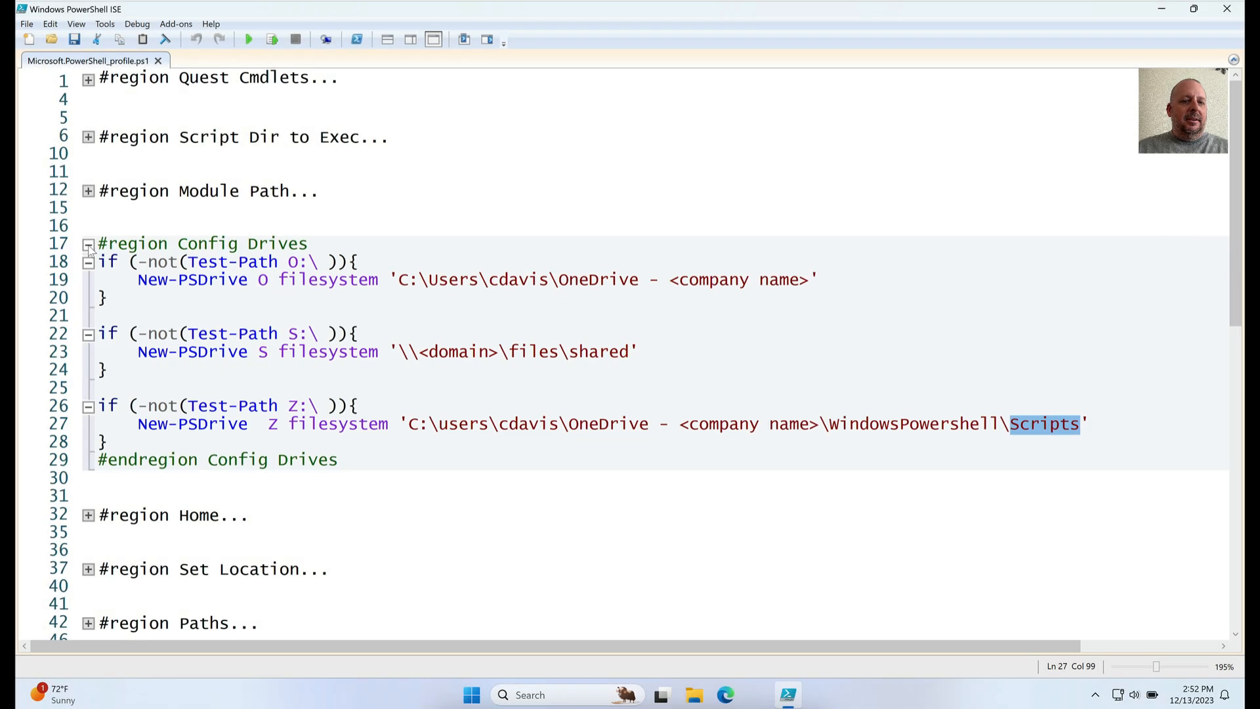
left_click(88, 245)
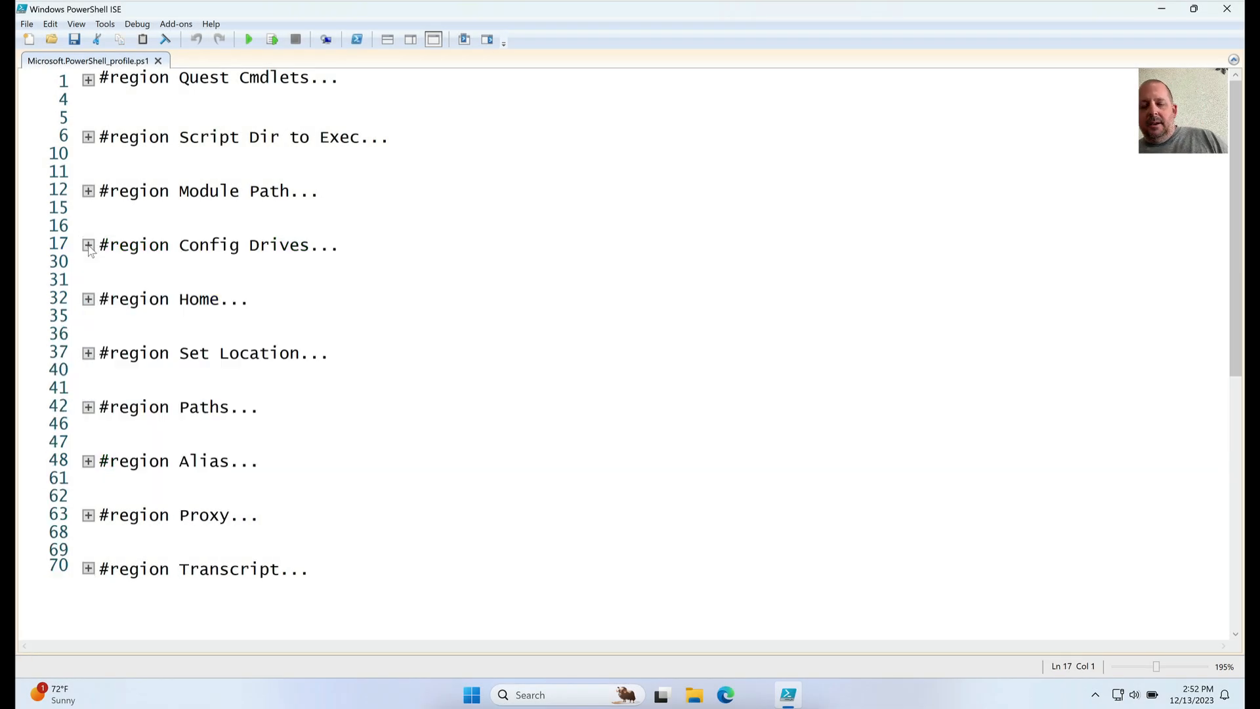
Step: Expand #region Home and highlight $Home in the FileSystem home line
left_click(89, 300)
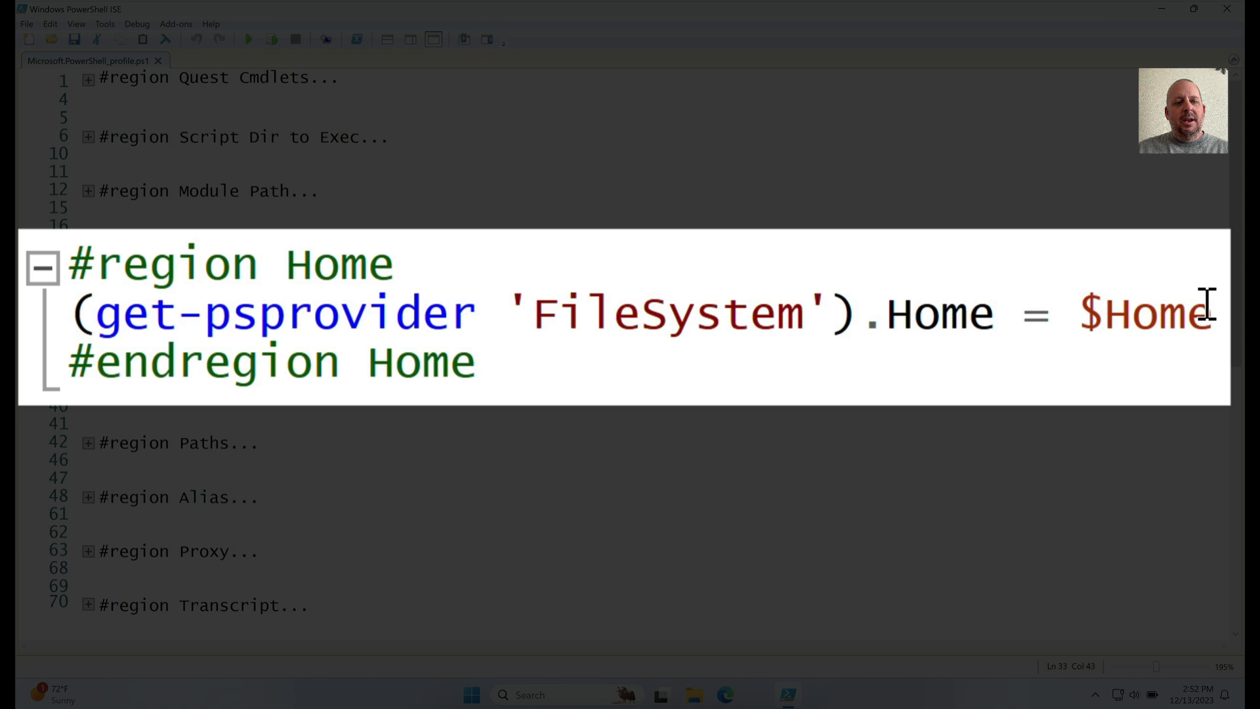
double_click(1145, 314)
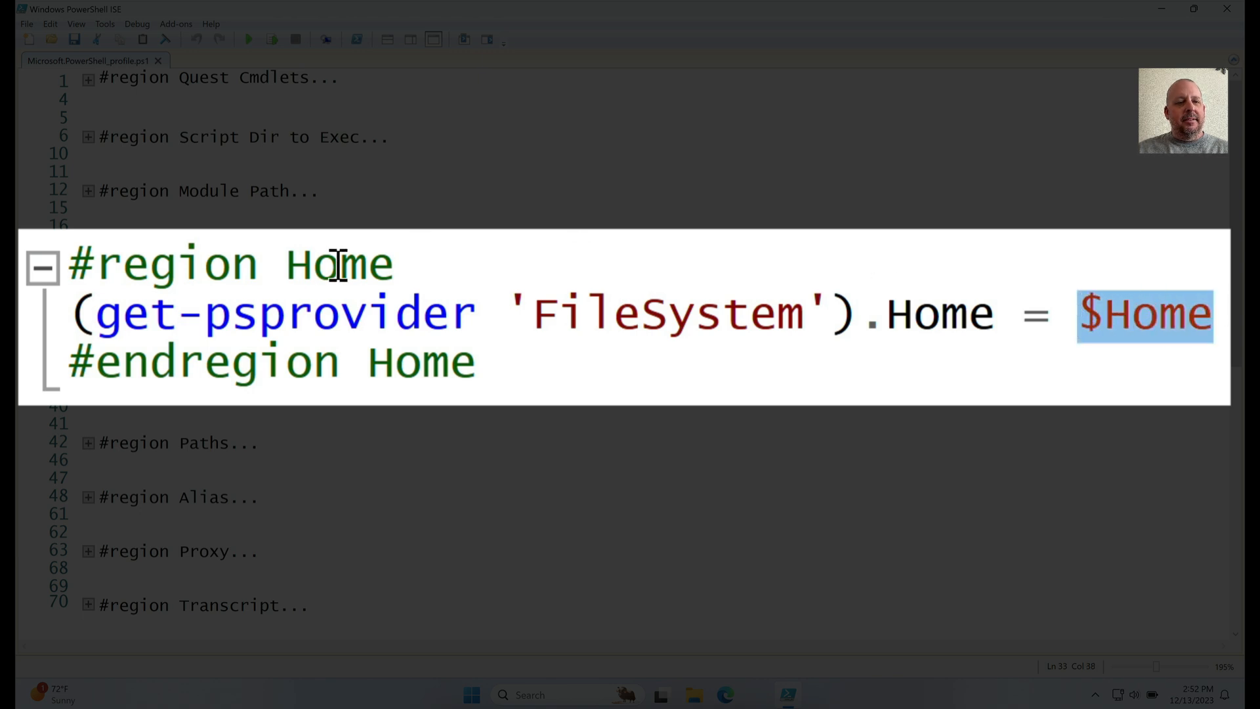
mouse_move(1069, 325)
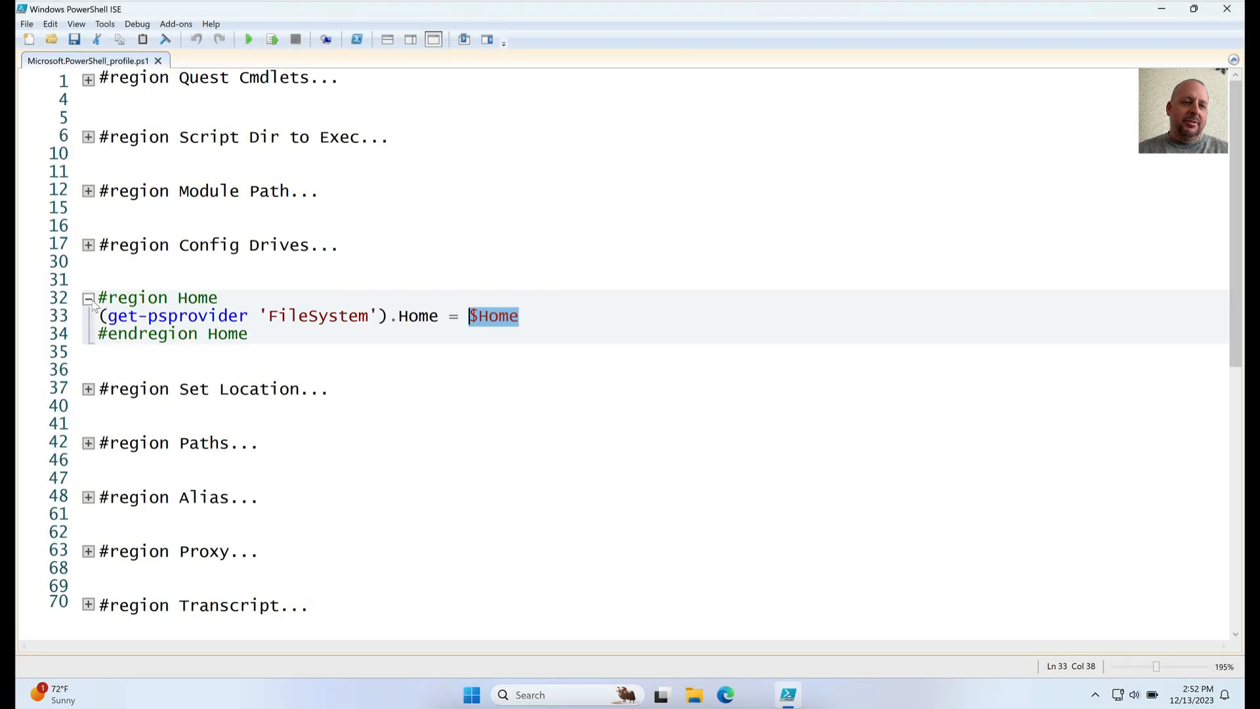
Step: Fold the Home region and expand Paths to show $SCRIPTPATH and $VIMPATH
left_click(89, 298)
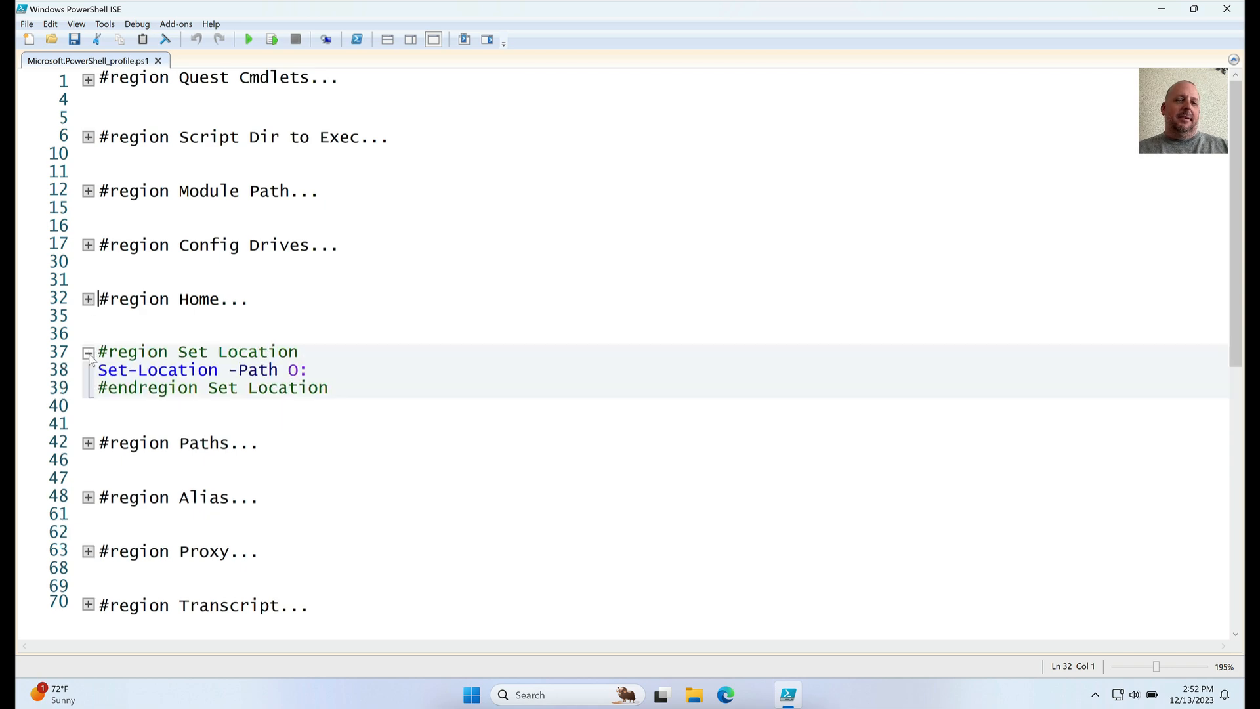
double_click(157, 369)
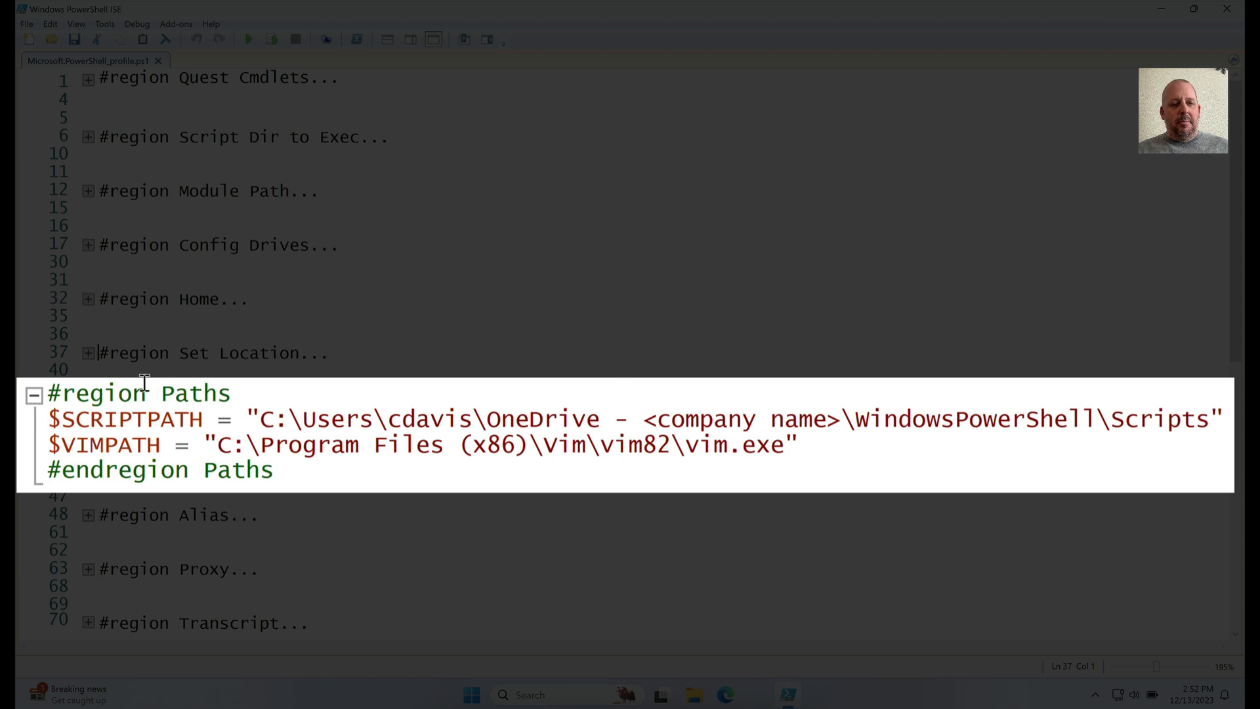
Step: Highlight the $SCRIPTPATH and $VIMPATH lines, then collapse the Paths region
left_click(54, 419)
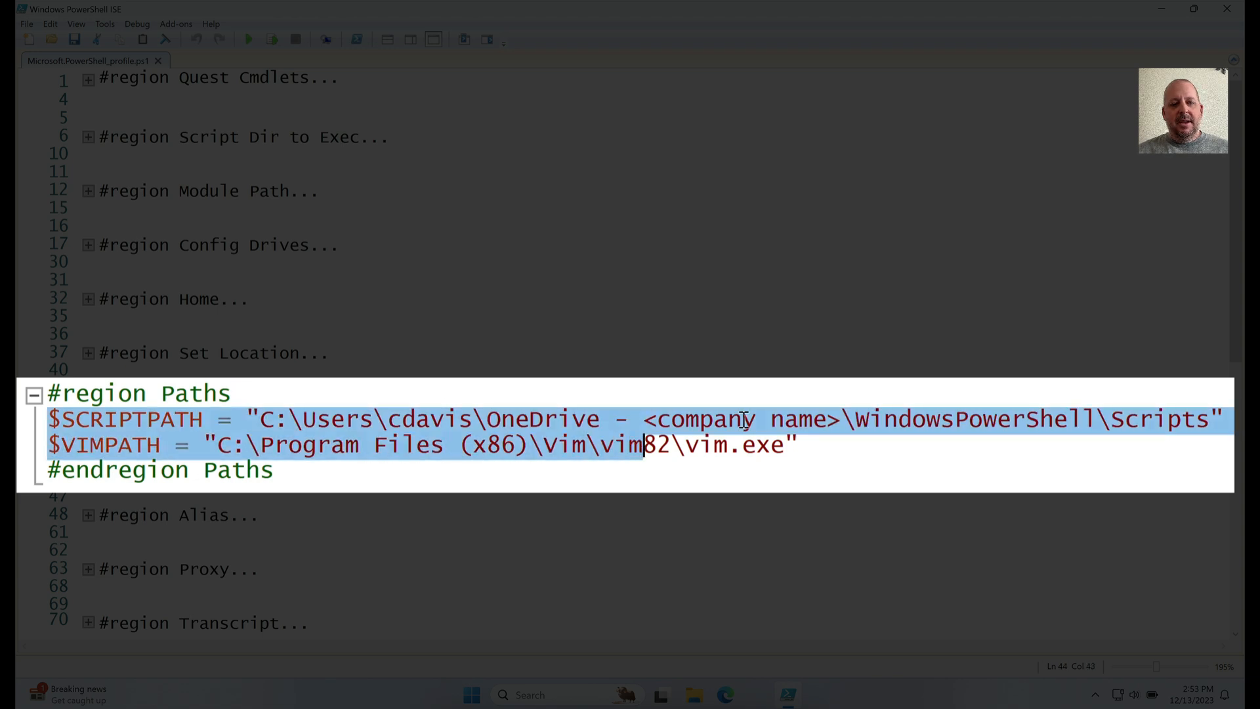
left_click(1221, 419)
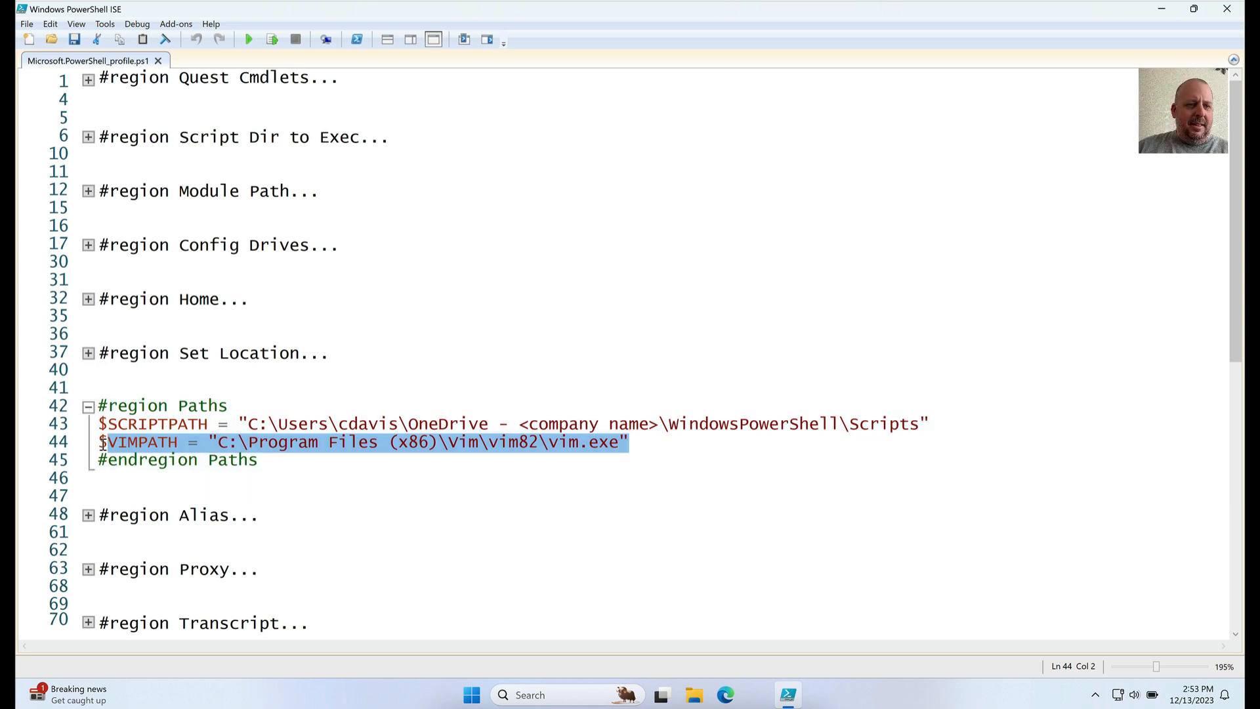
left_click(87, 406)
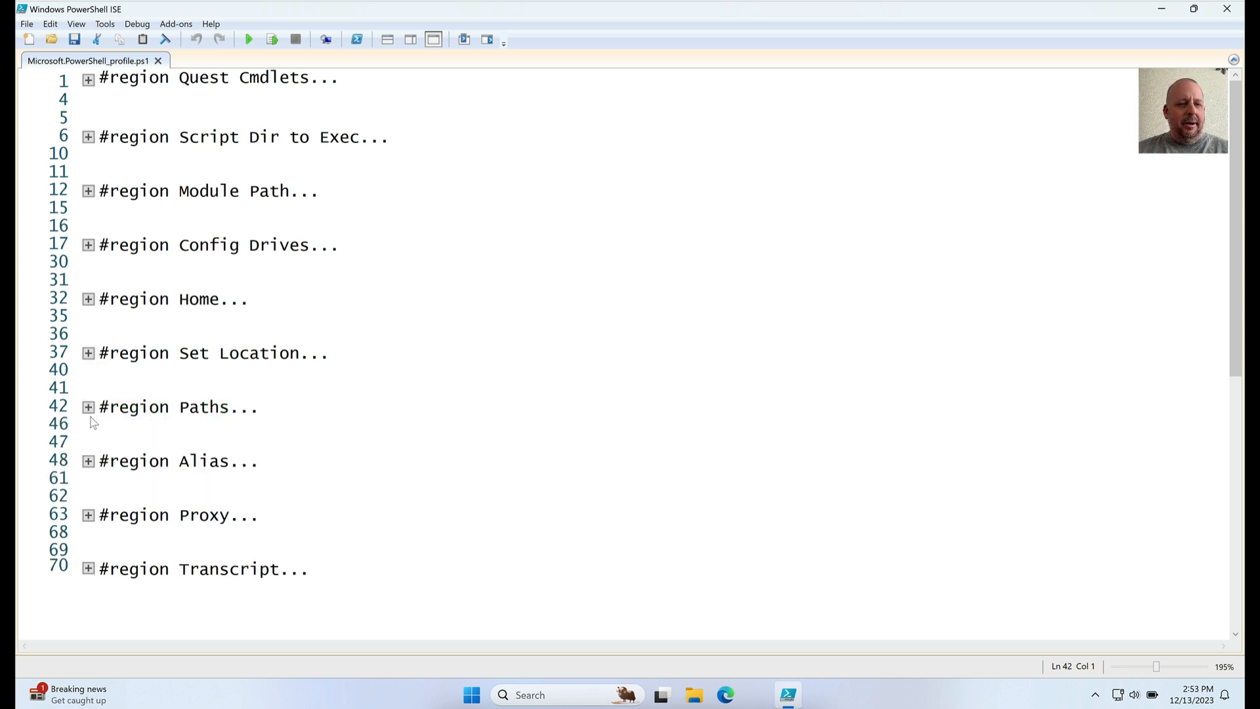
mouse_move(94, 473)
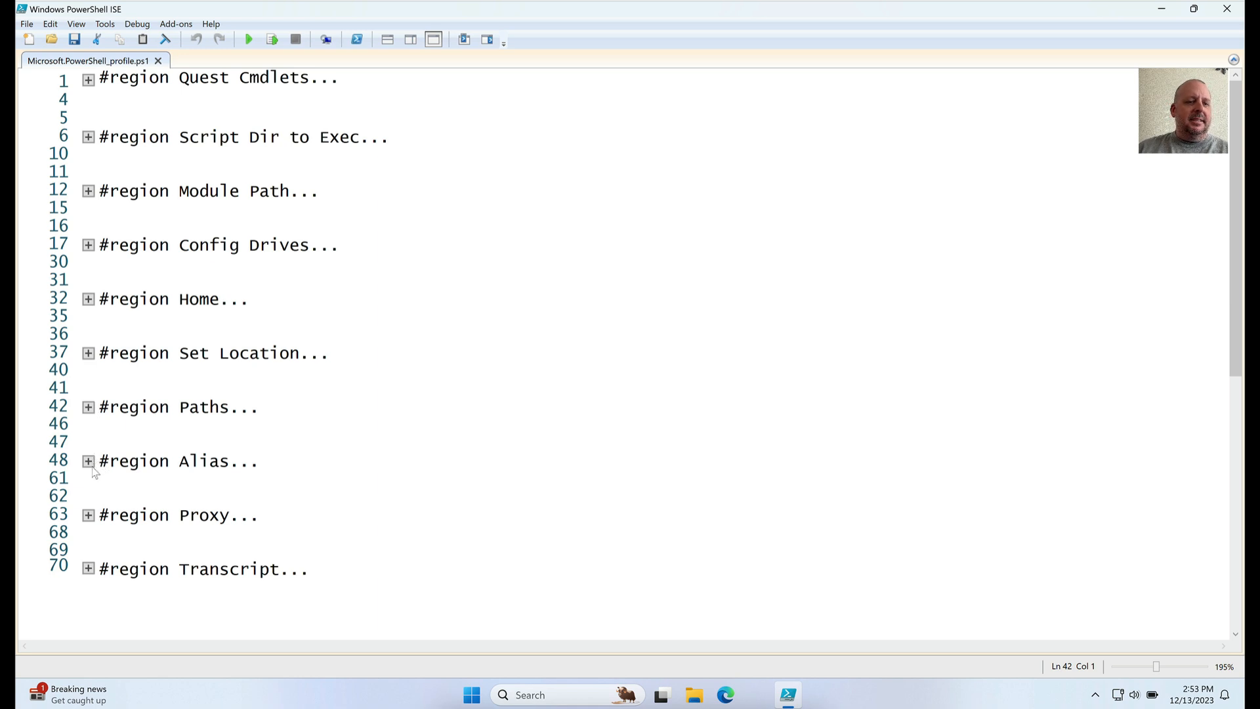
Step: Expand the Alias region, highlight the wsus and n (Notepad++) aliases, then fold it
left_click(87, 461)
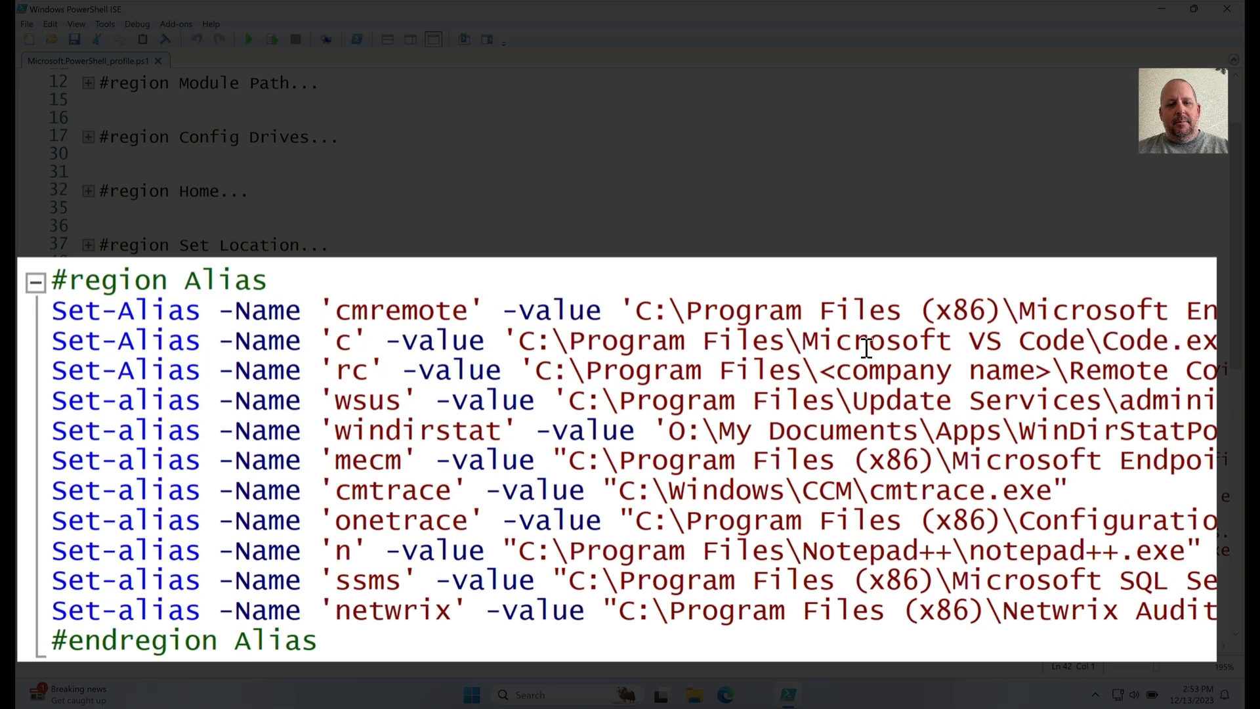
mouse_move(718, 321)
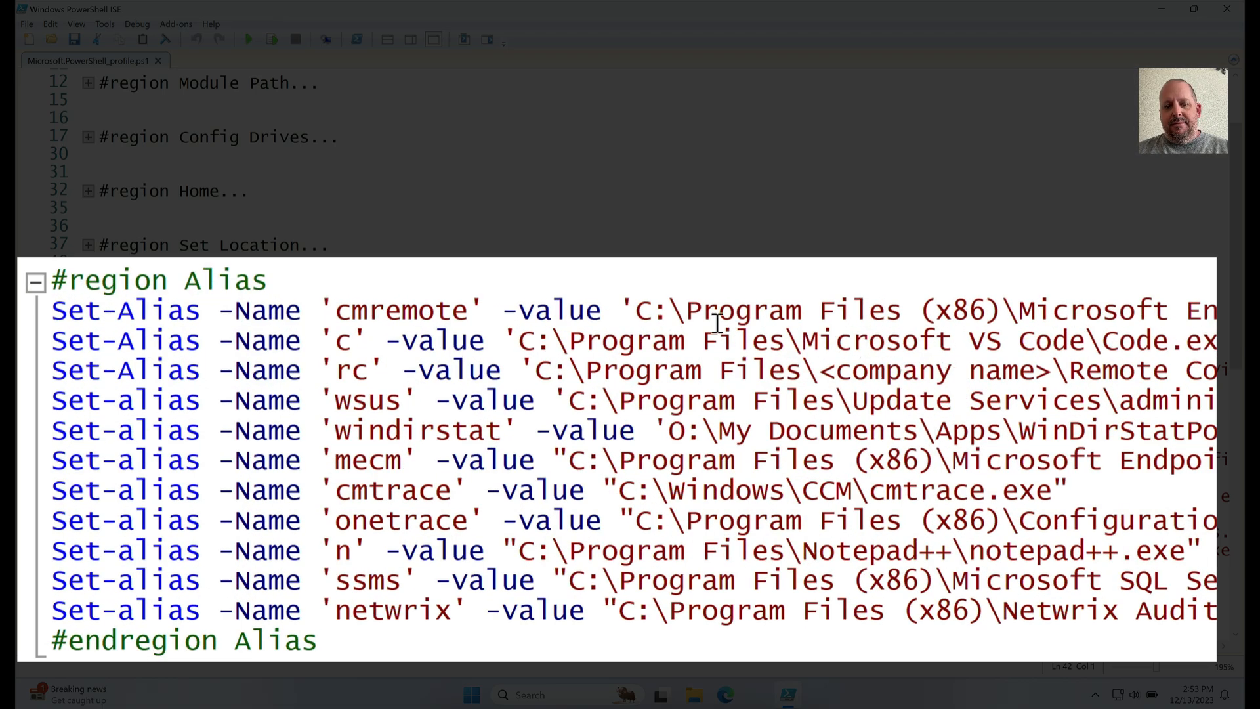
mouse_move(506, 314)
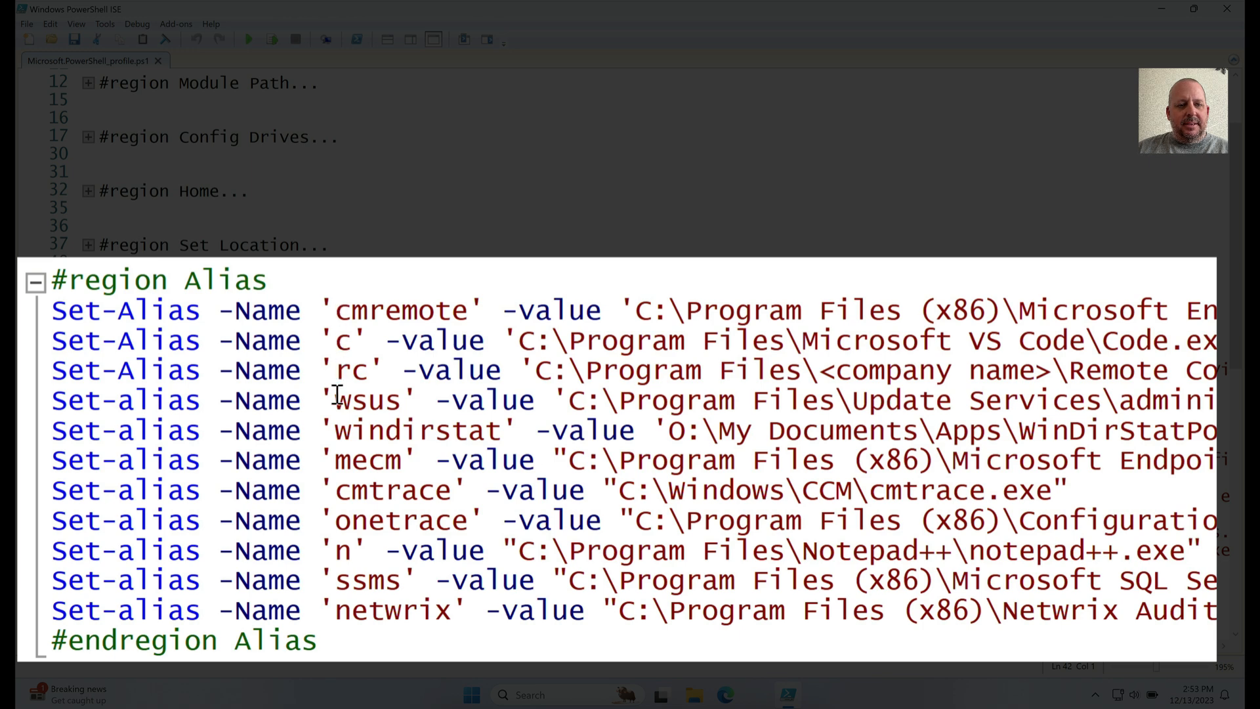
double_click(368, 401)
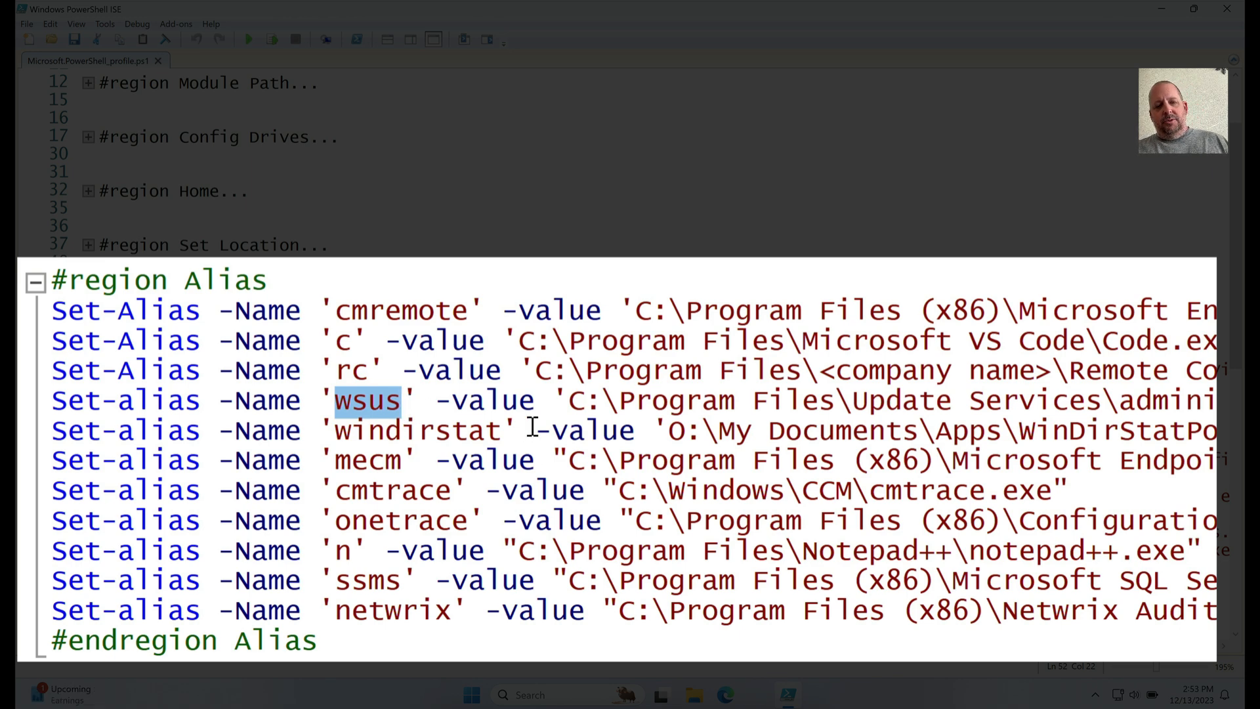
mouse_move(434, 369)
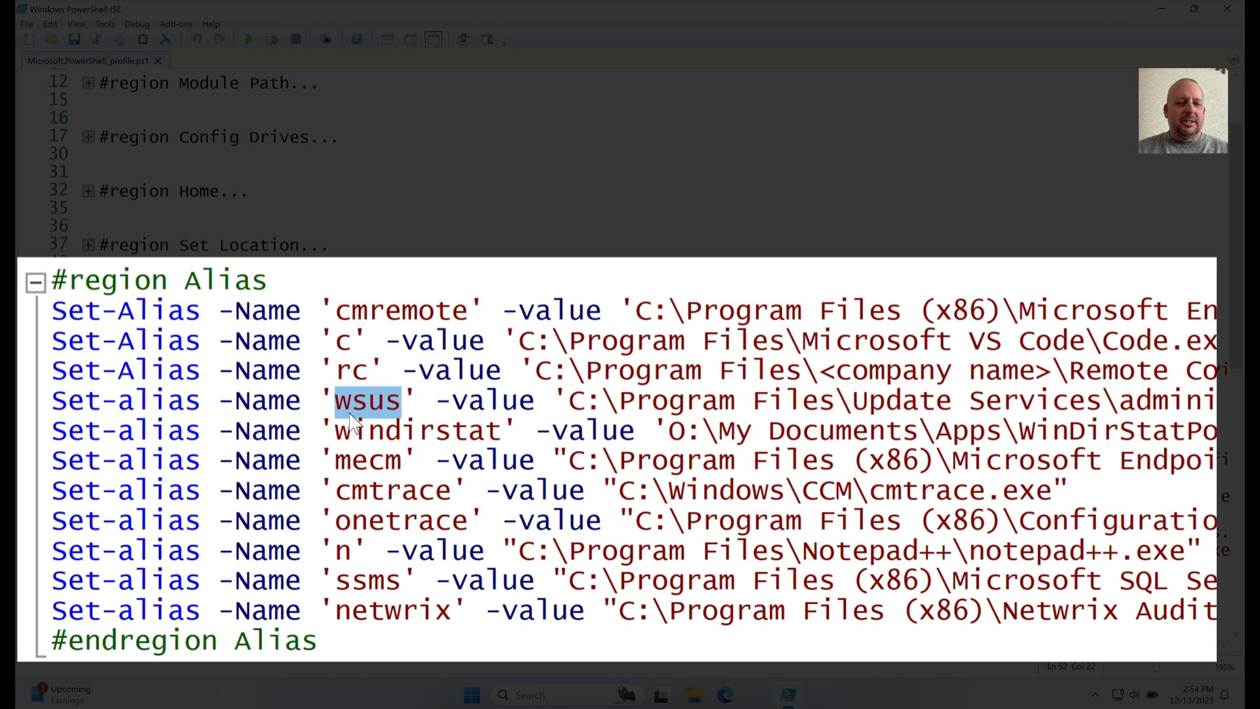
mouse_move(396, 460)
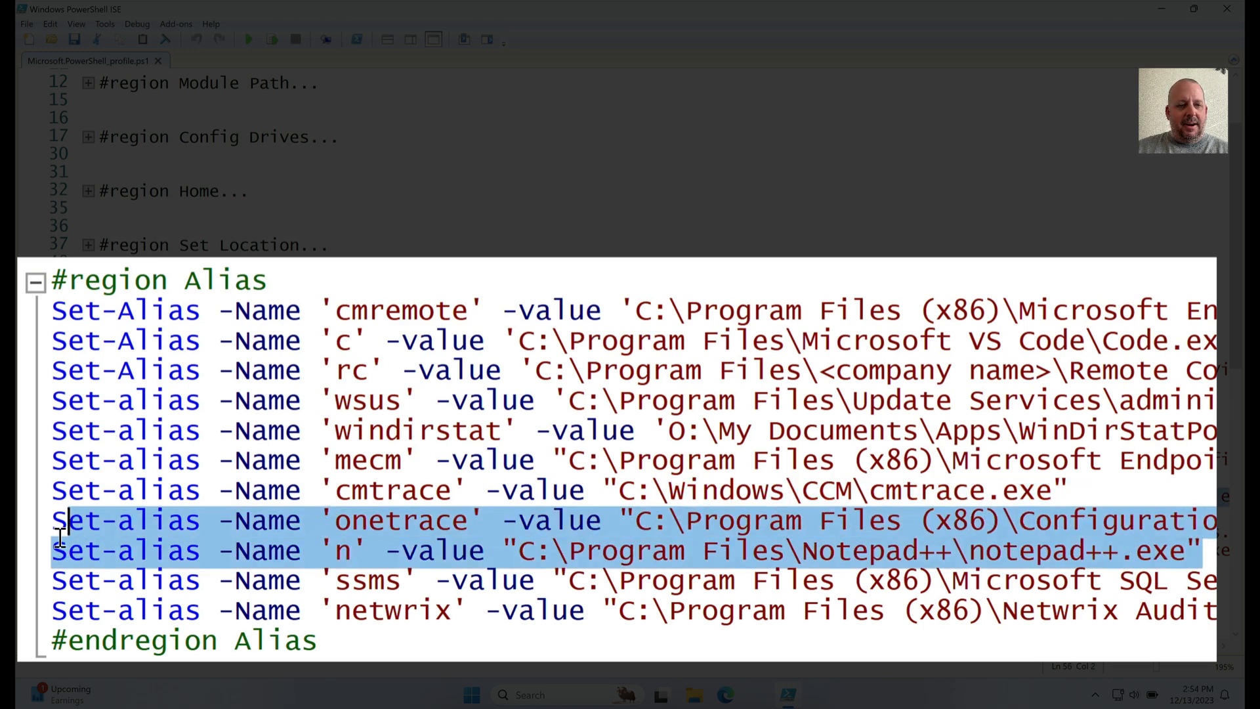
left_click(346, 550)
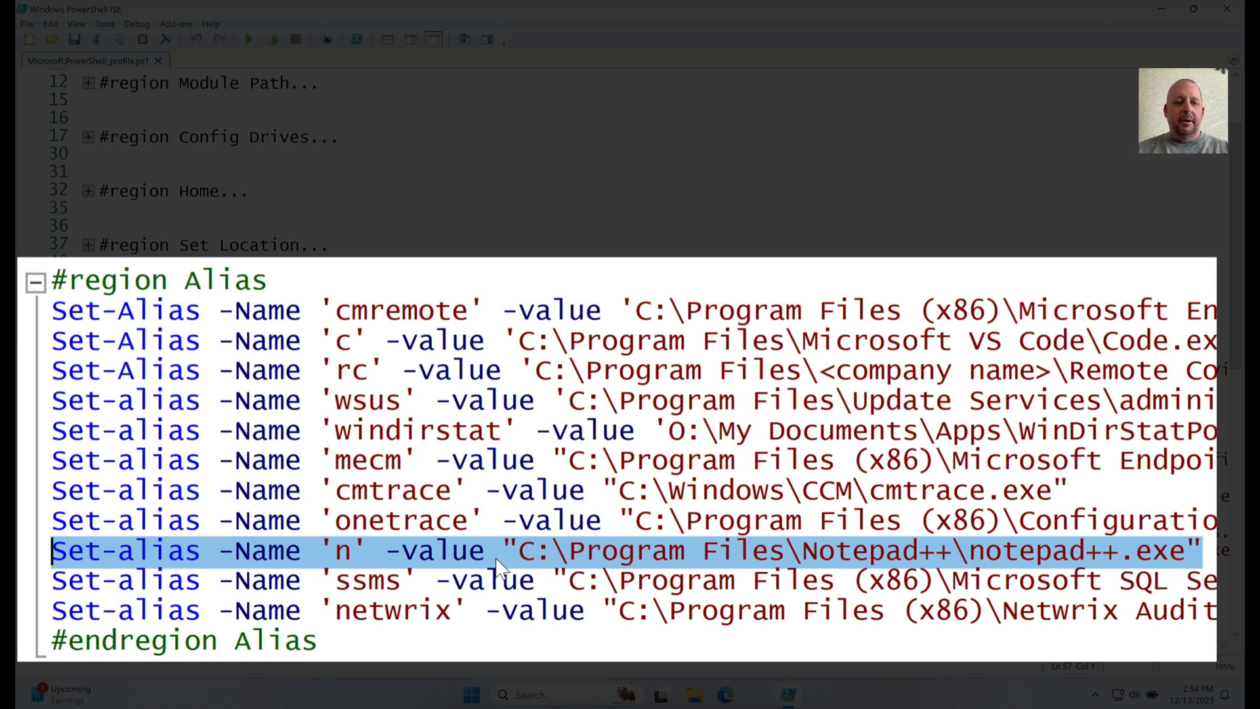
mouse_move(438, 557)
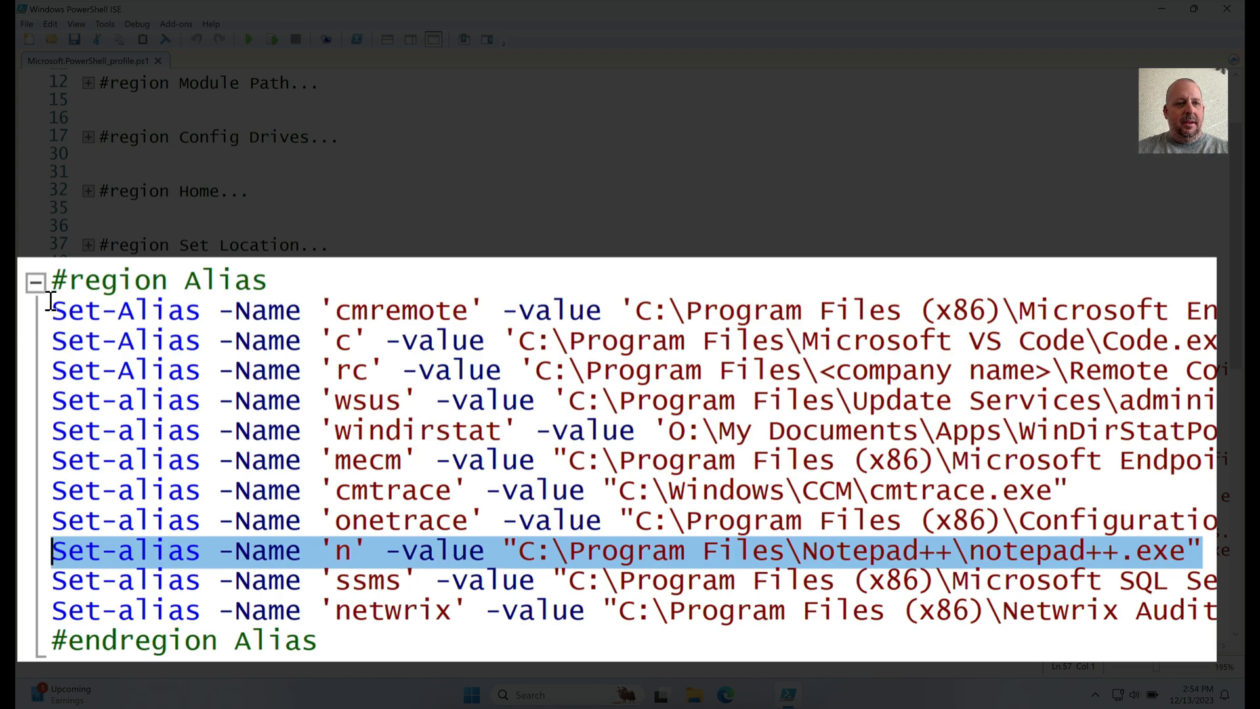
left_click(38, 279)
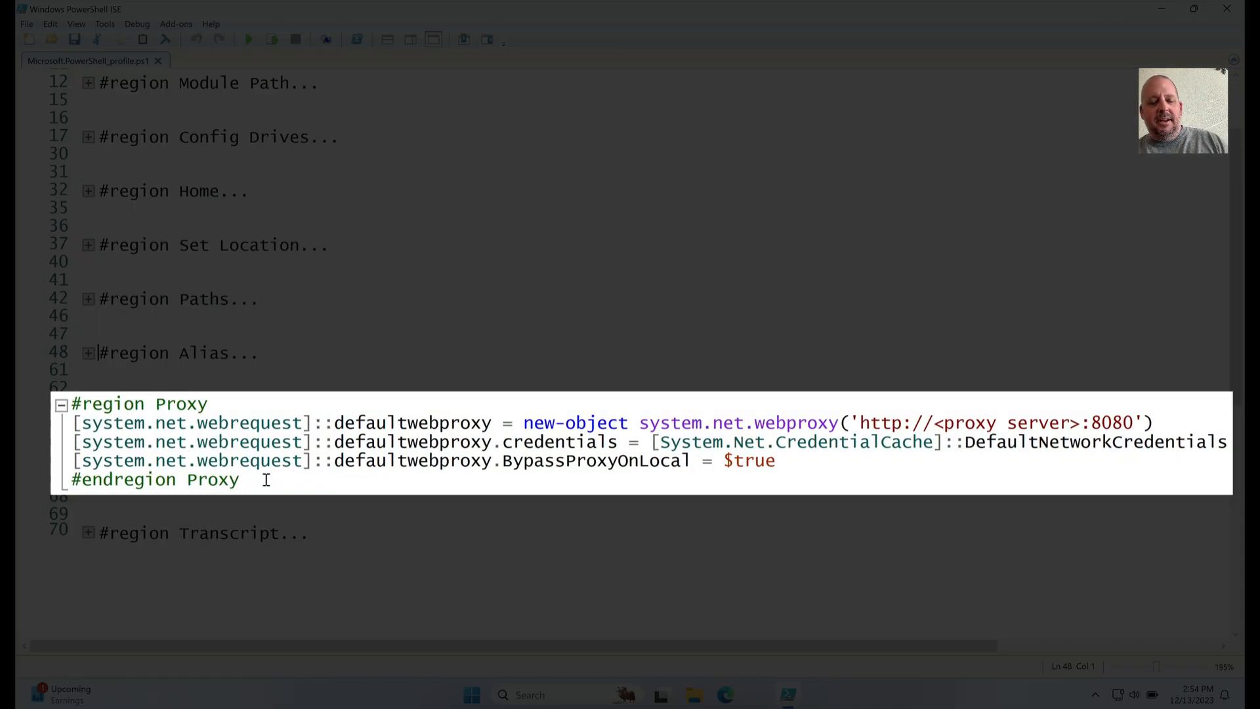
Step: Place the caret in the web proxy settings and collapse the Proxy region
left_click(72, 423)
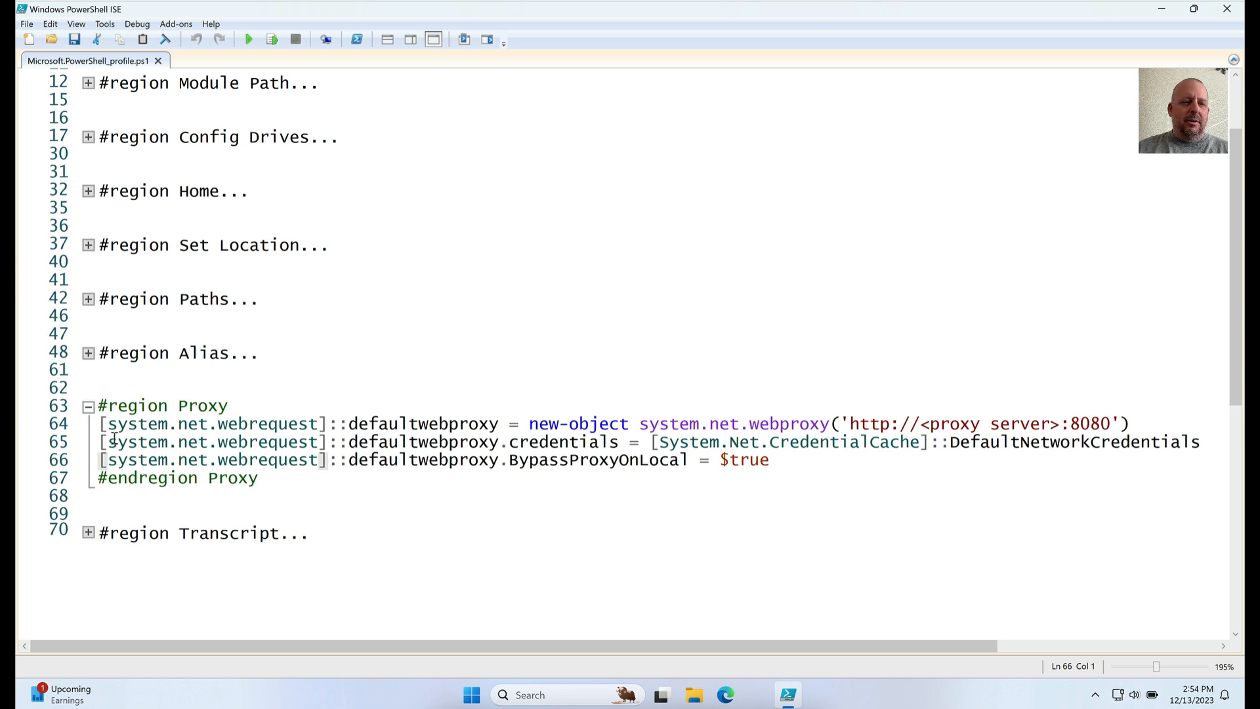
left_click(89, 406)
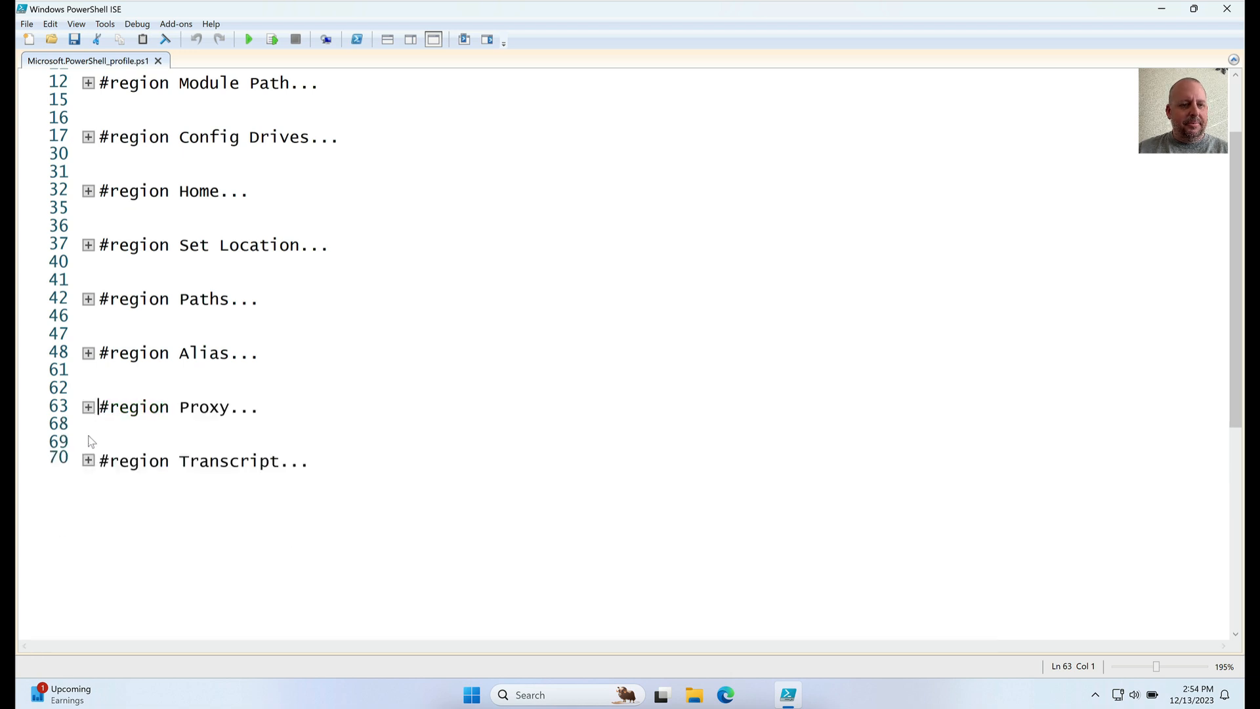
left_click(89, 461)
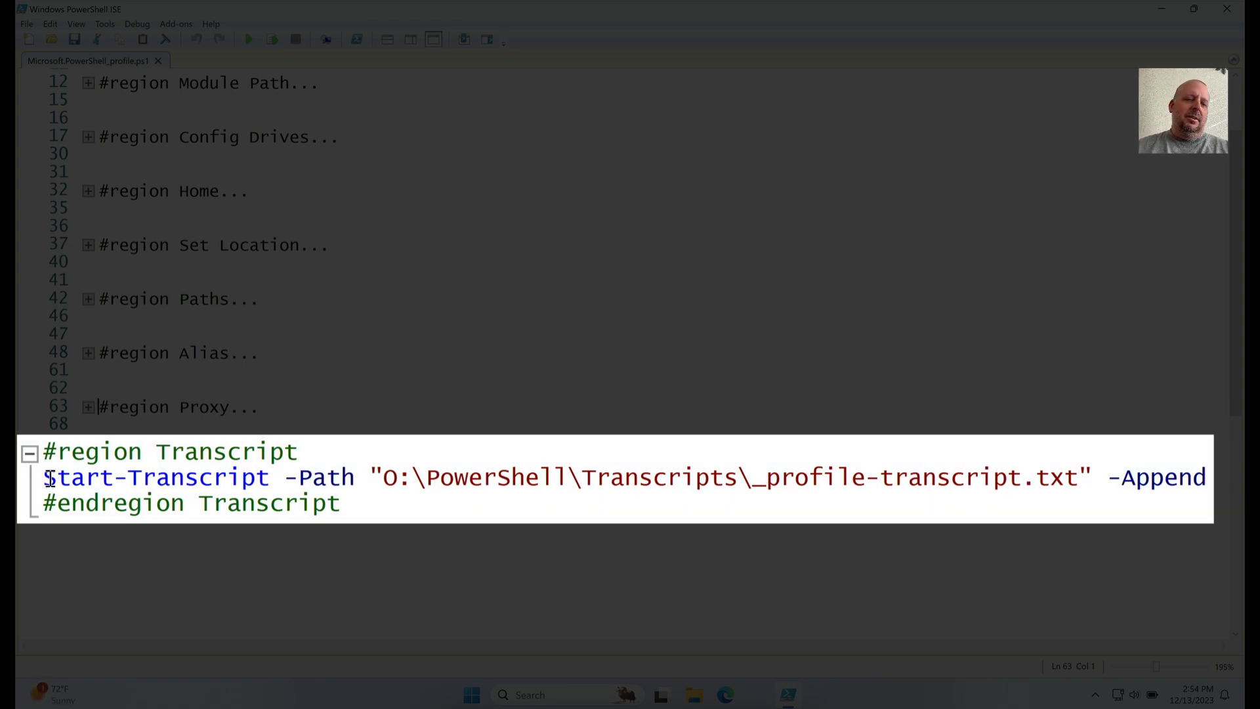
mouse_move(378, 506)
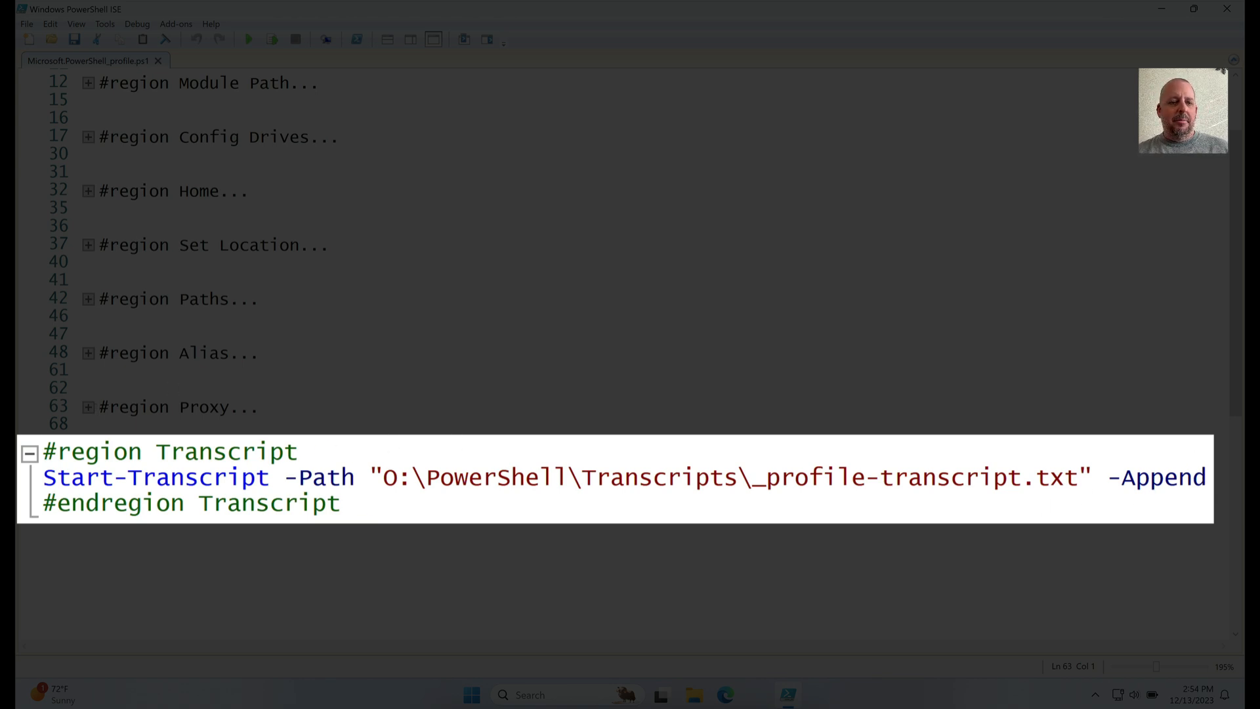
left_click(40, 478)
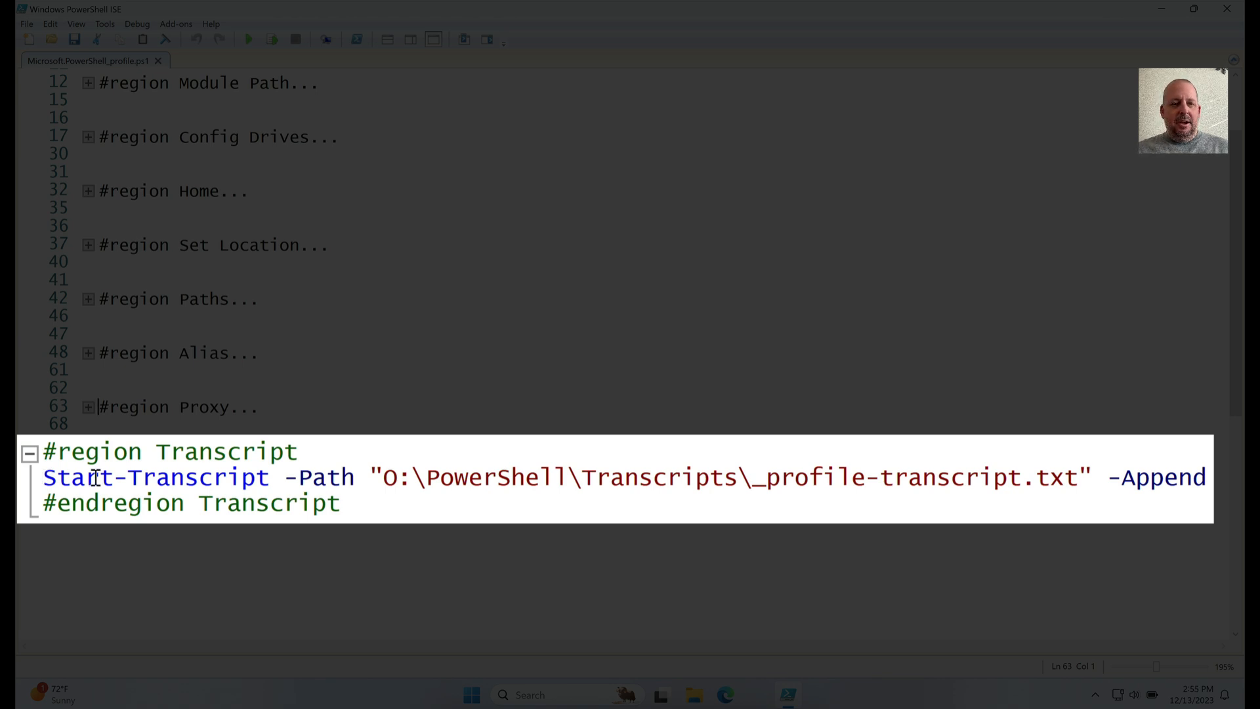
double_click(112, 477)
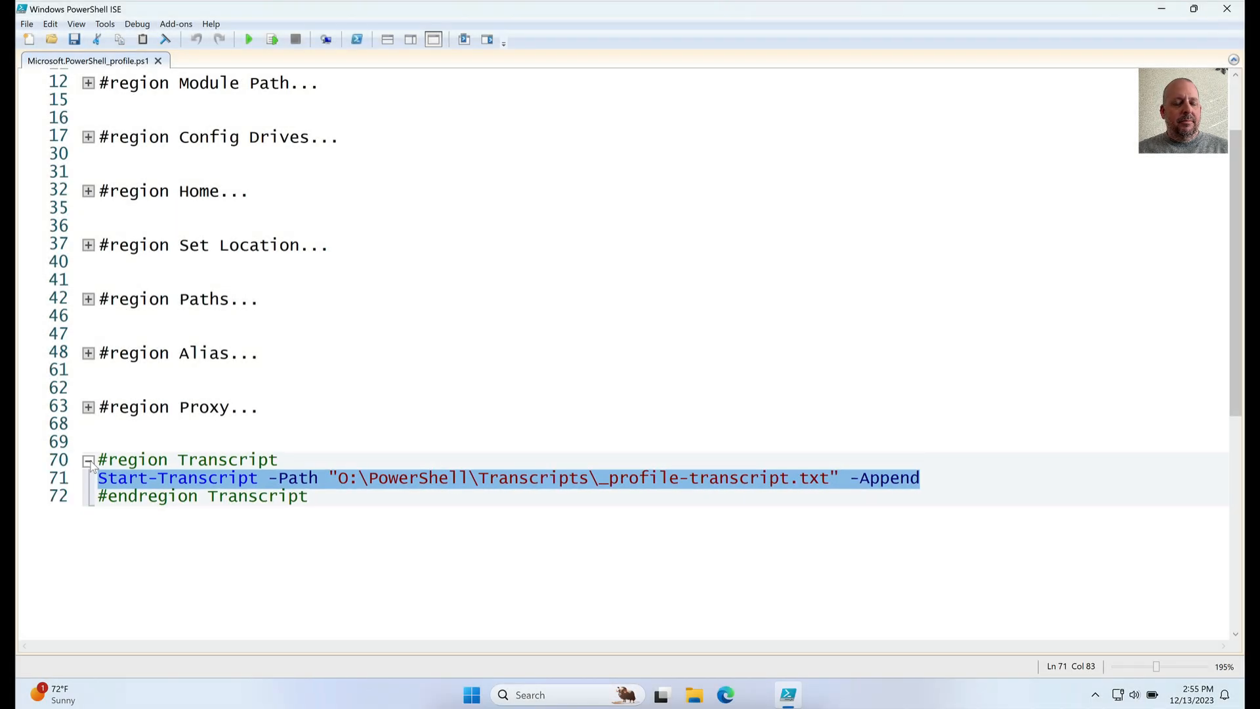
left_click(87, 459)
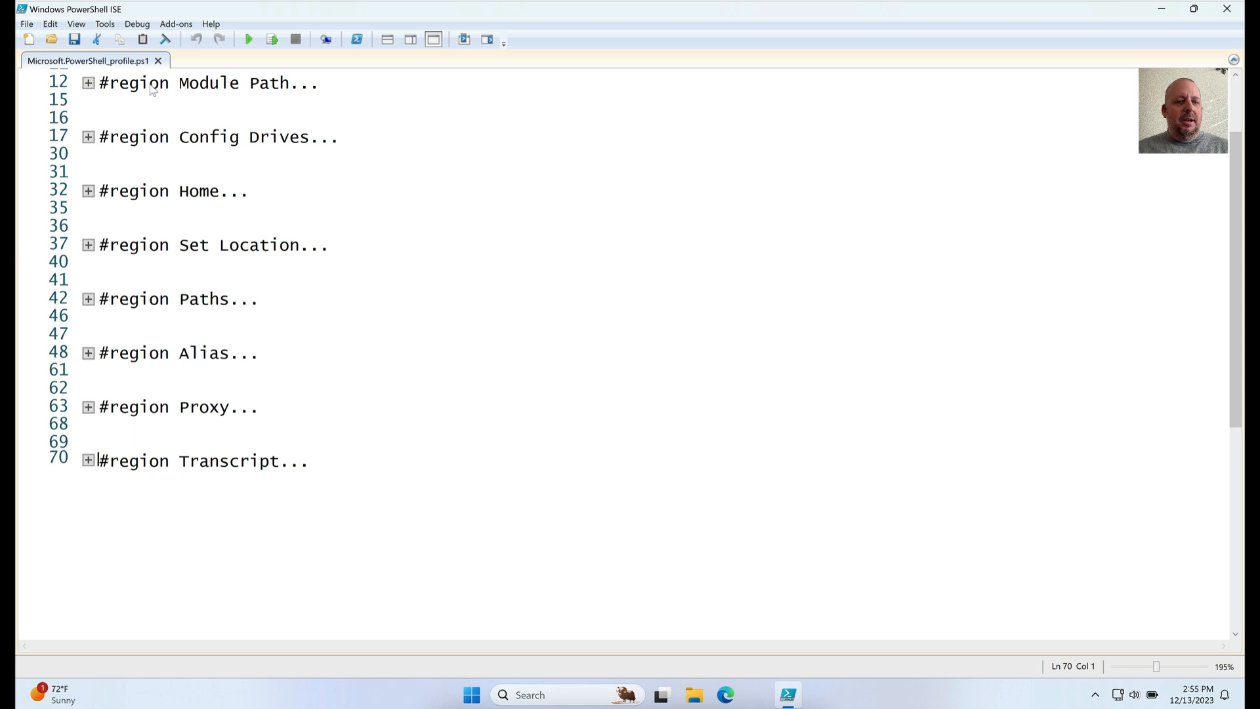
mouse_move(227, 208)
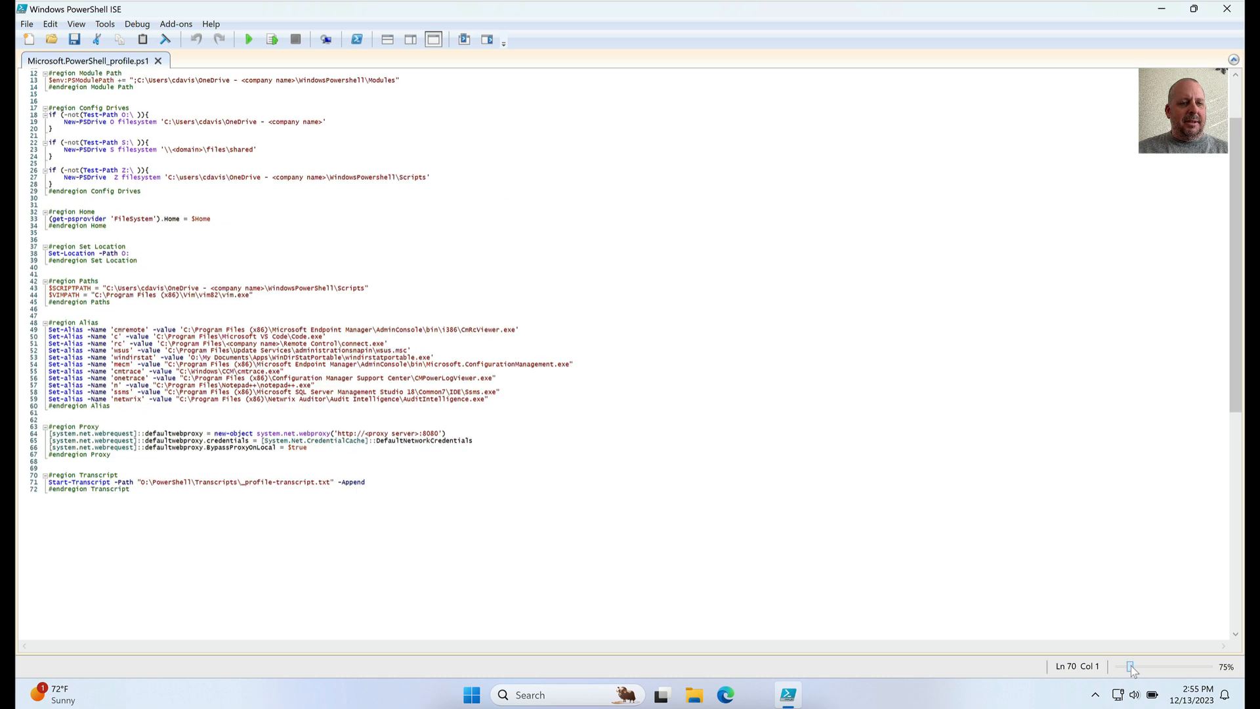
Step: Lower the status-bar zoom to about 95% so the expanded profile fits on screen
left_click(1134, 667)
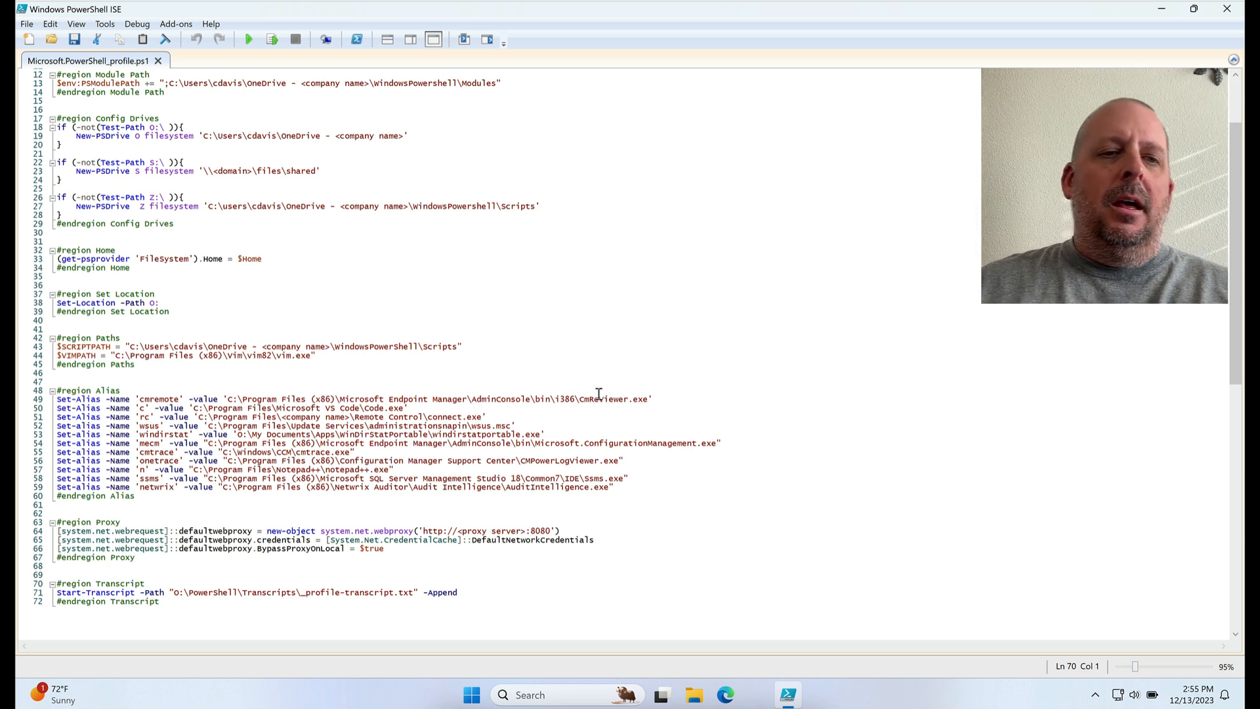
mouse_move(311, 279)
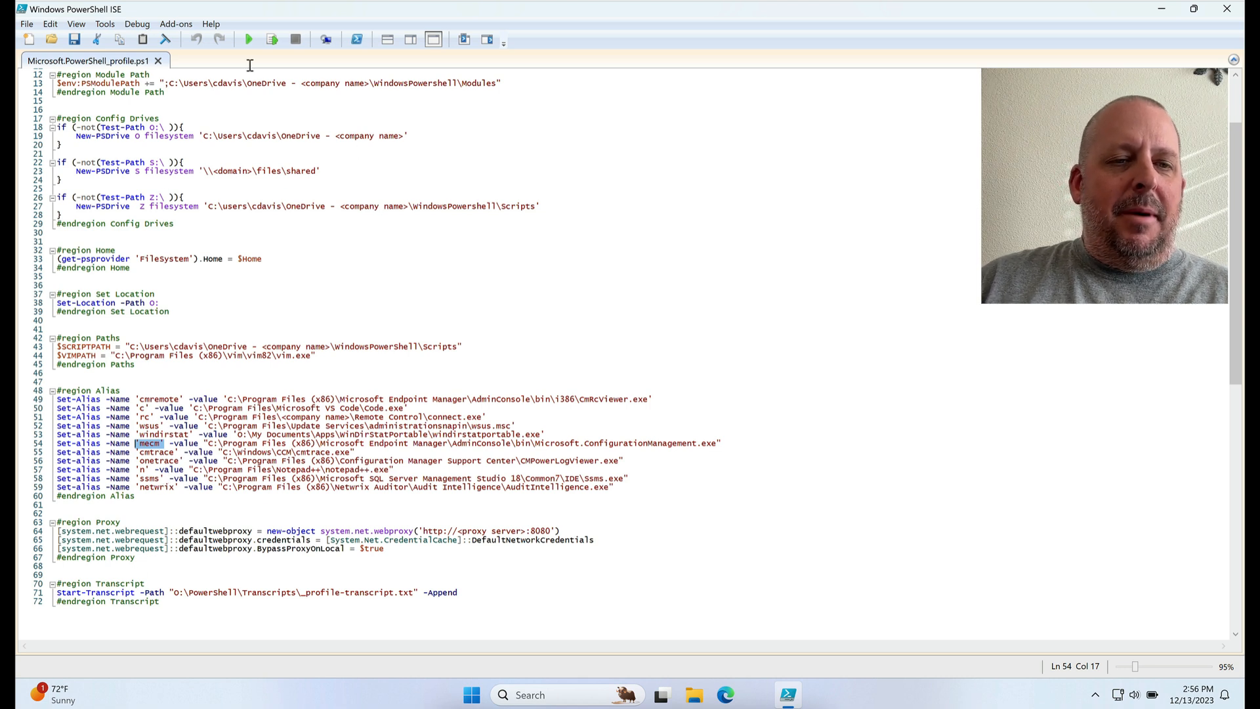
mouse_move(216, 245)
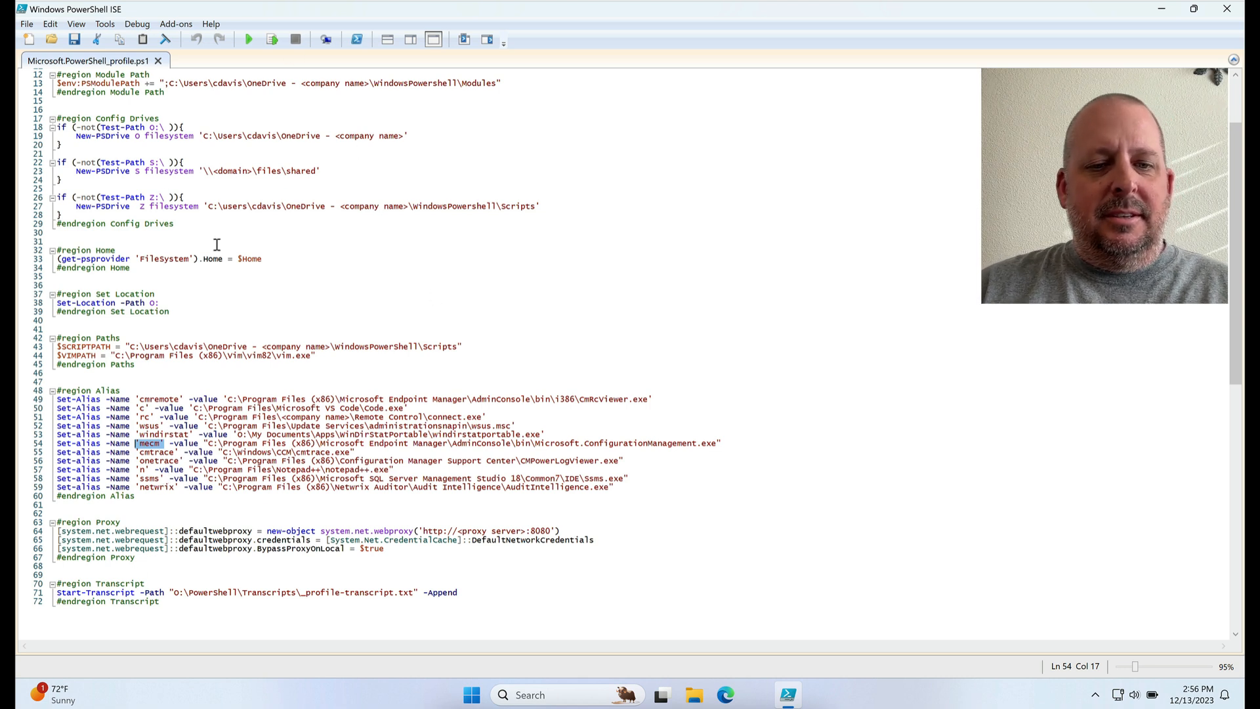
mouse_move(499, 247)
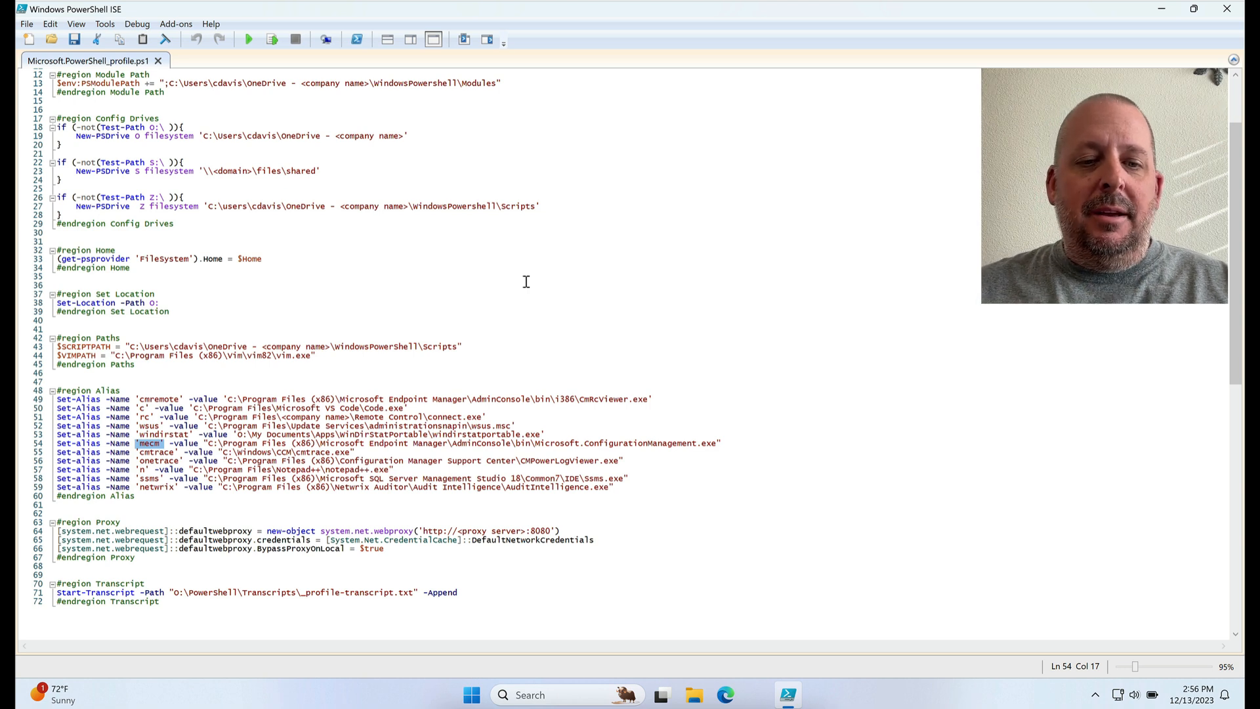
mouse_move(495, 211)
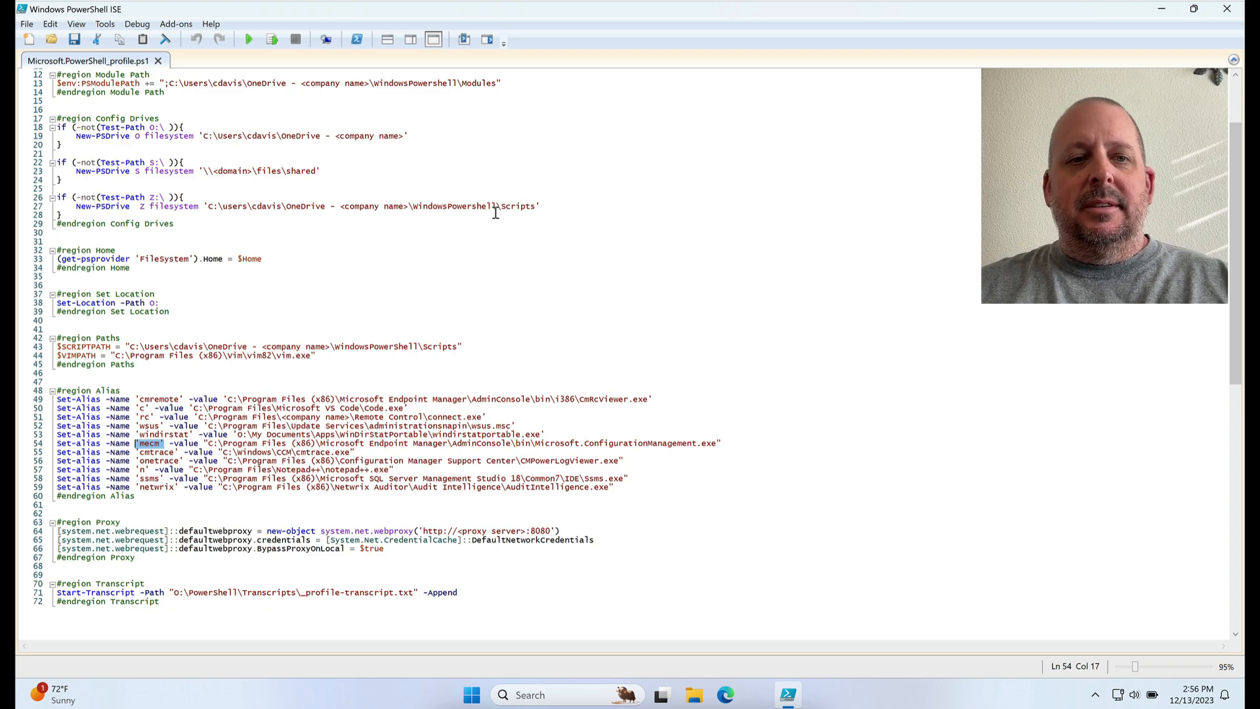
mouse_move(823, 129)
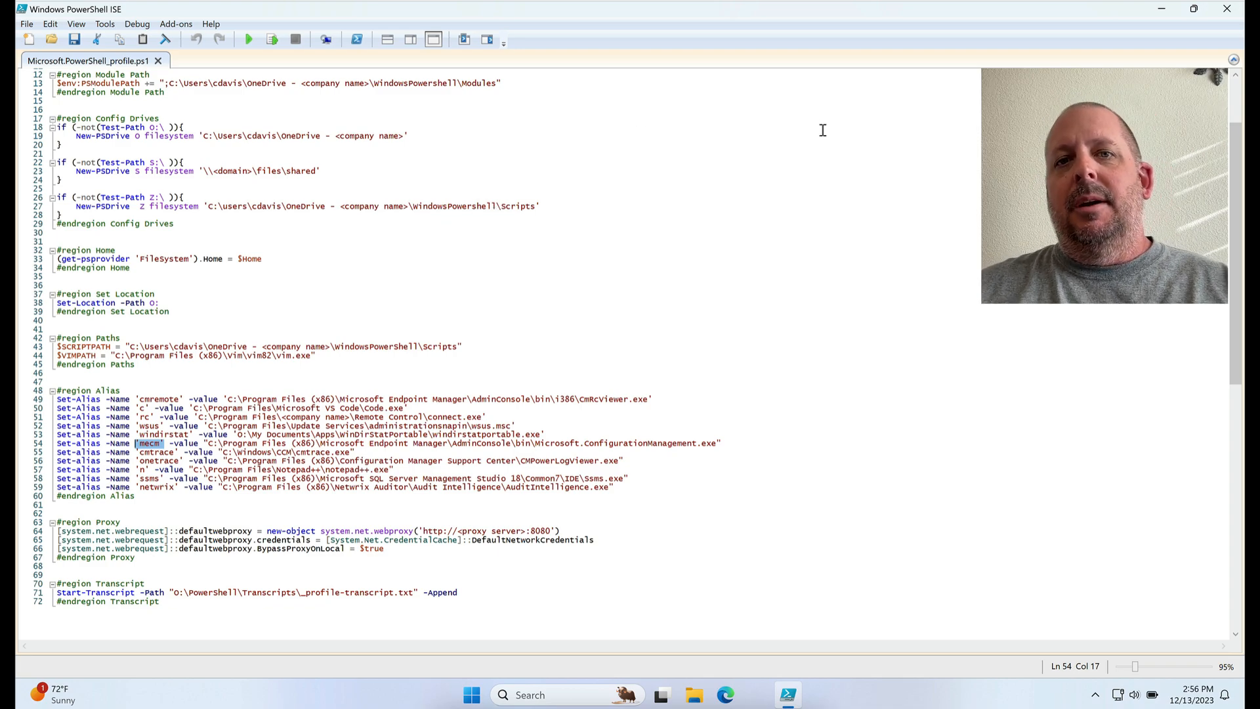